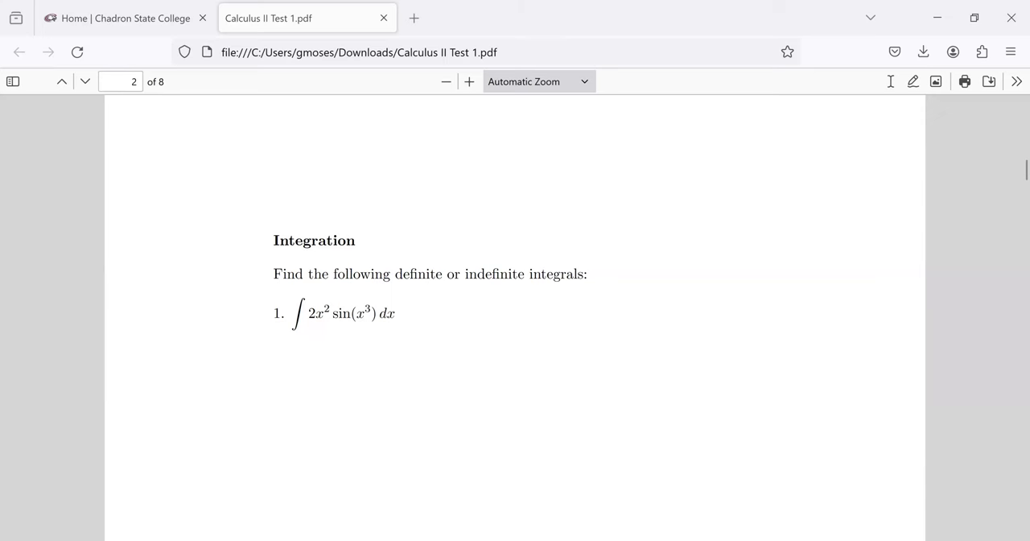
pyautogui.moveTo(797, 234)
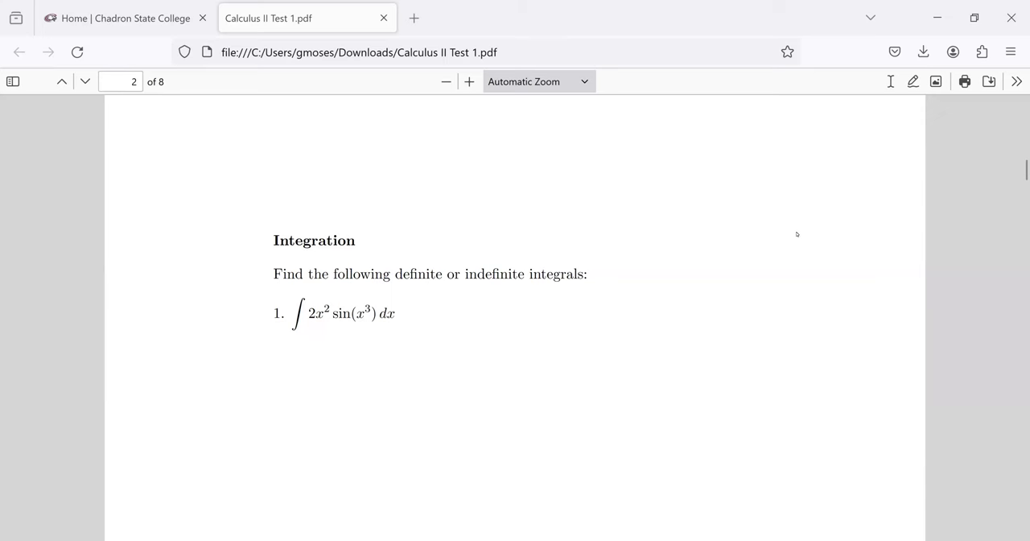
# - Highlight sin(x³) and its inner x³ in problem 1, then scroll to problem 2's 4x²
pyautogui.scroll(-3)
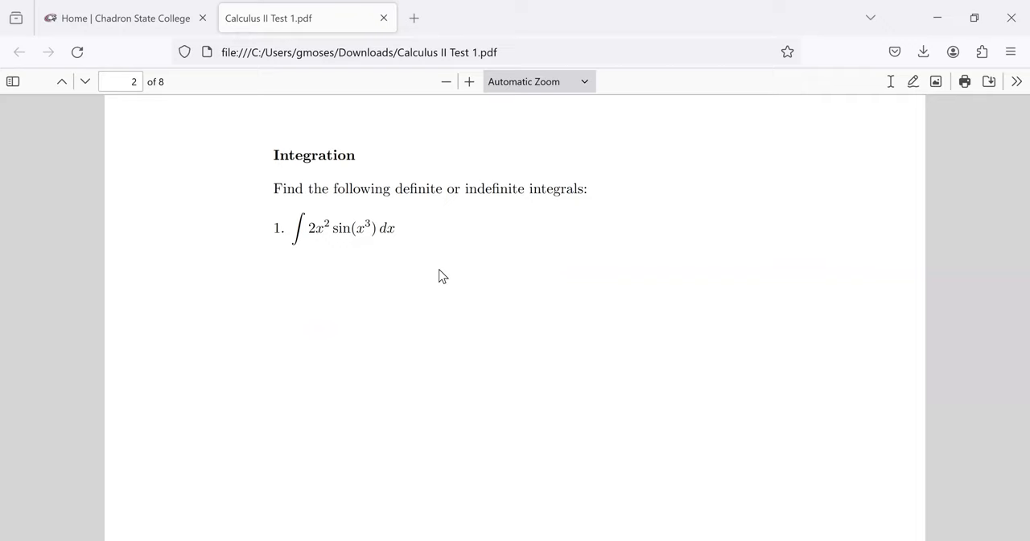
pyautogui.moveTo(495, 289)
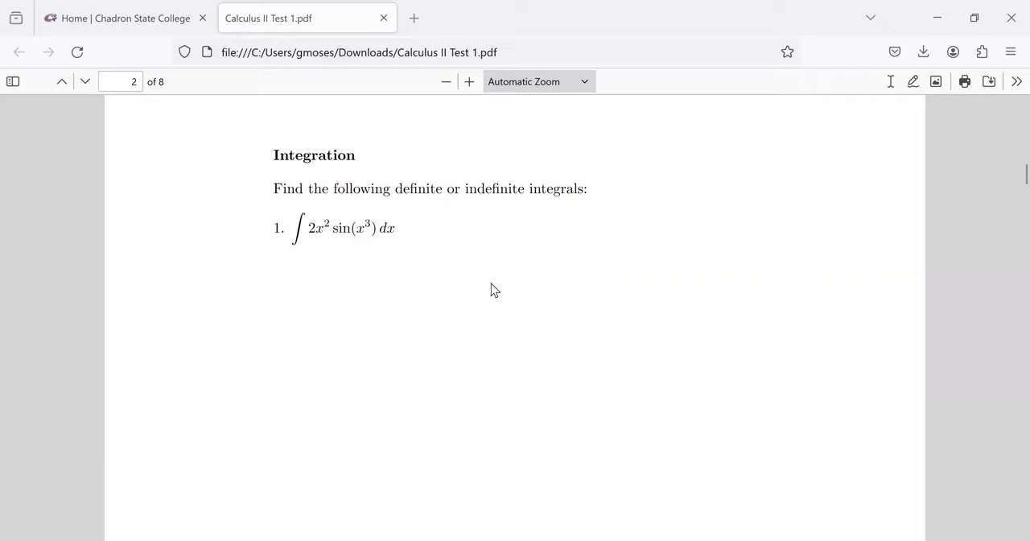
pyautogui.moveTo(402, 279)
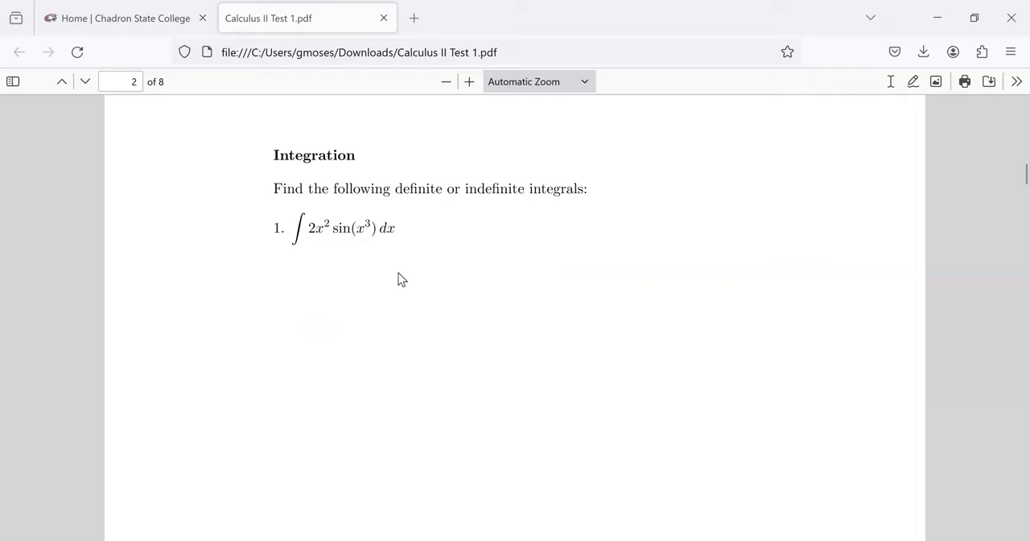
pyautogui.moveTo(350, 229)
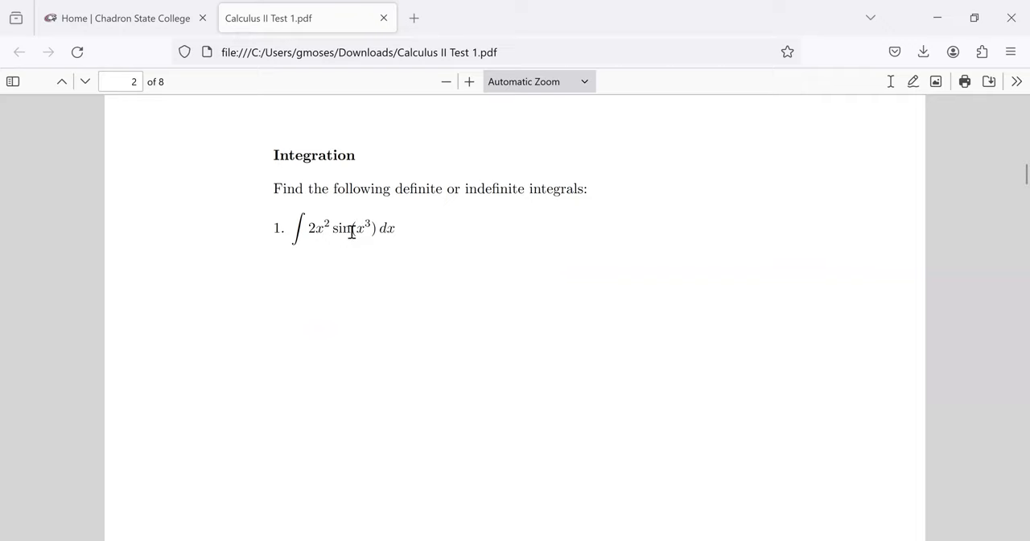
pyautogui.moveTo(588, 230)
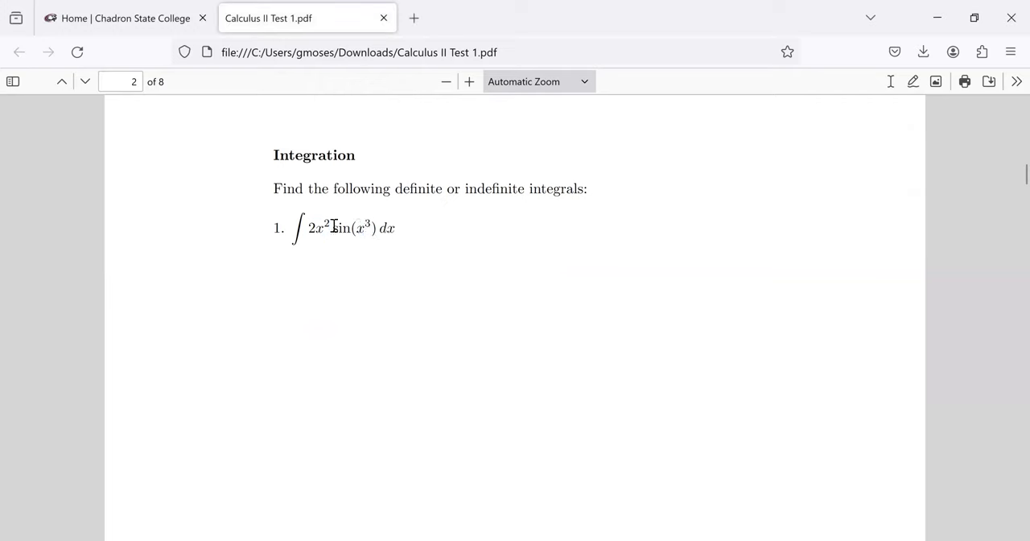
pyautogui.moveTo(332, 227); pyautogui.dragTo(379, 228)
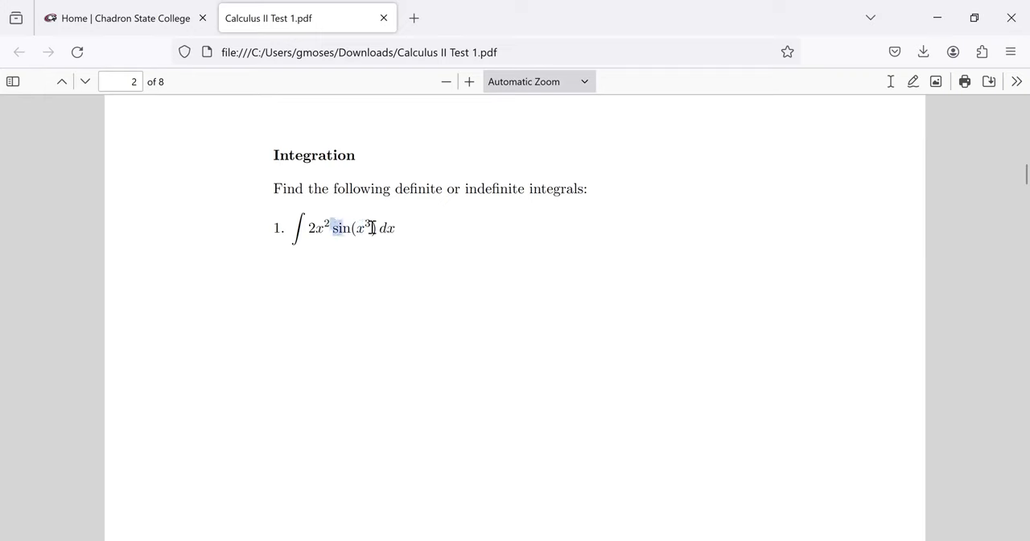
pyautogui.moveTo(331, 228); pyautogui.dragTo(377, 227)
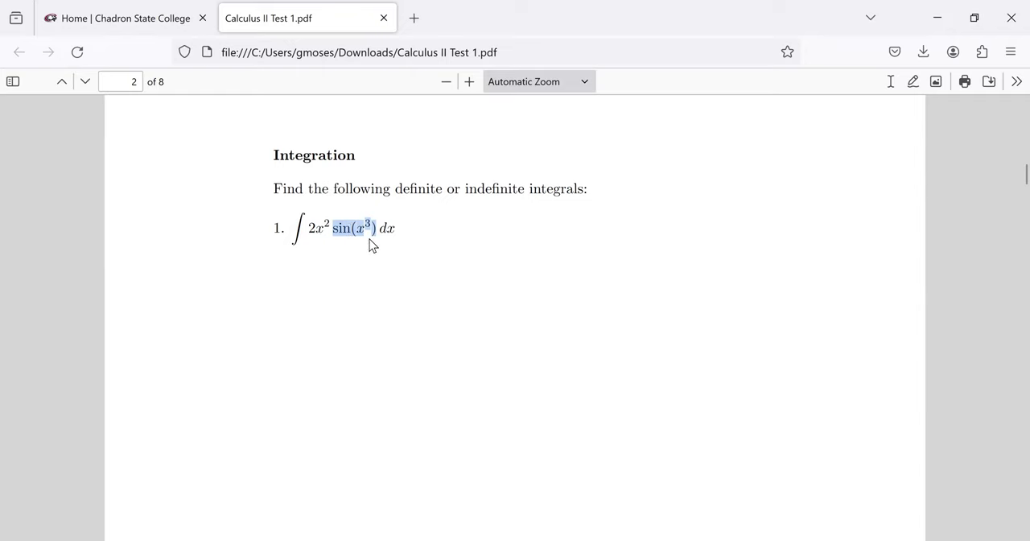
pyautogui.moveTo(379, 242)
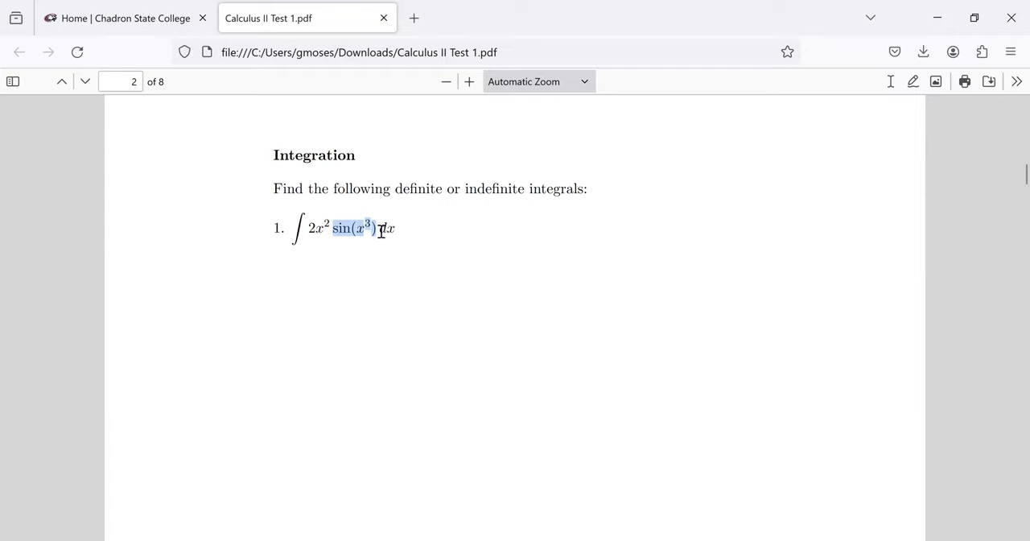
pyautogui.moveTo(380, 260)
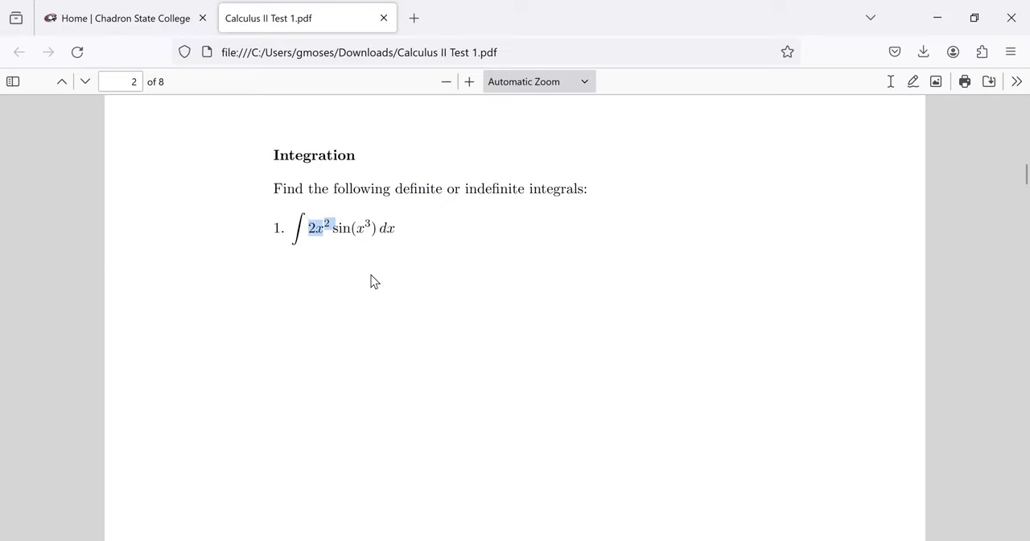
pyautogui.moveTo(399, 285)
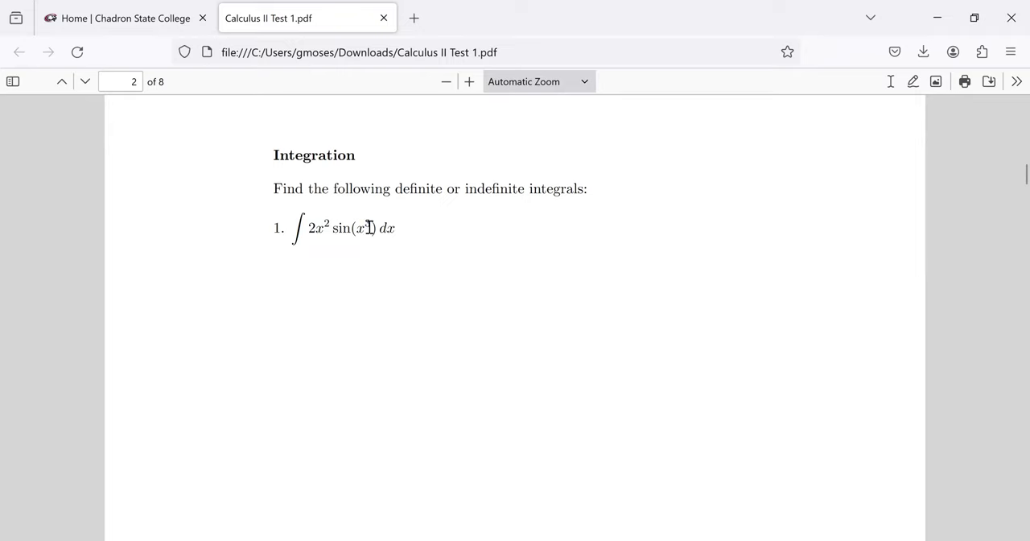
pyautogui.doubleClick(359, 228)
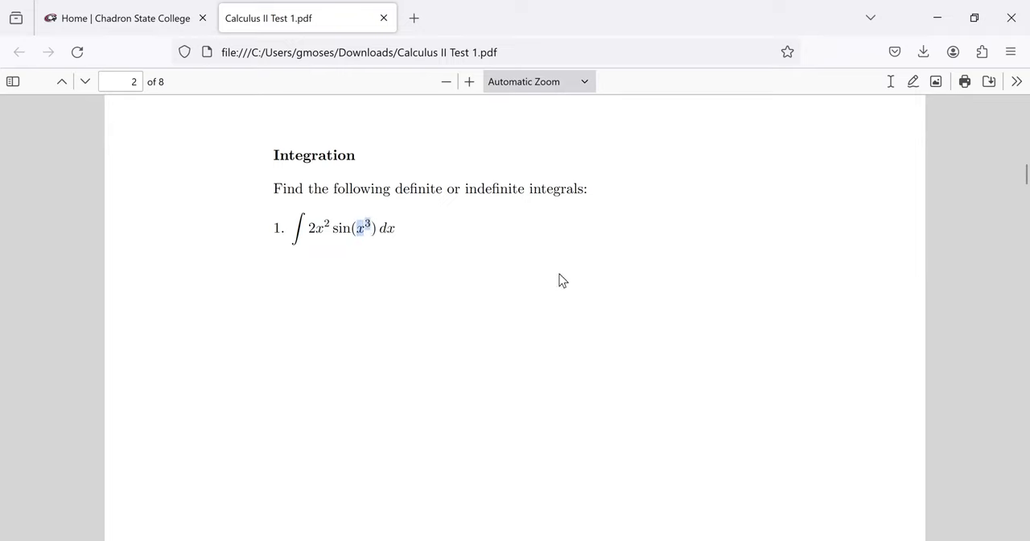
pyautogui.moveTo(720, 271)
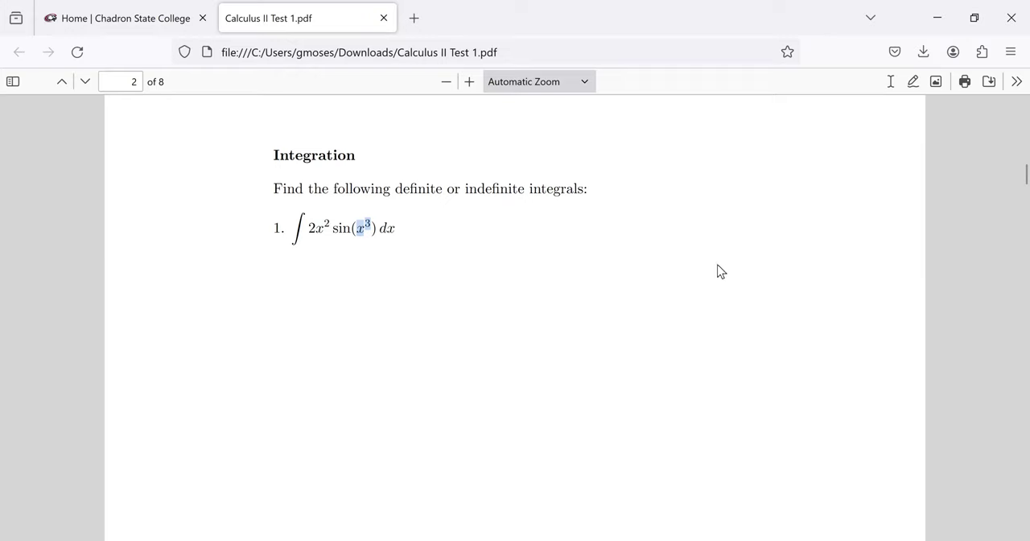
pyautogui.scroll(-3)
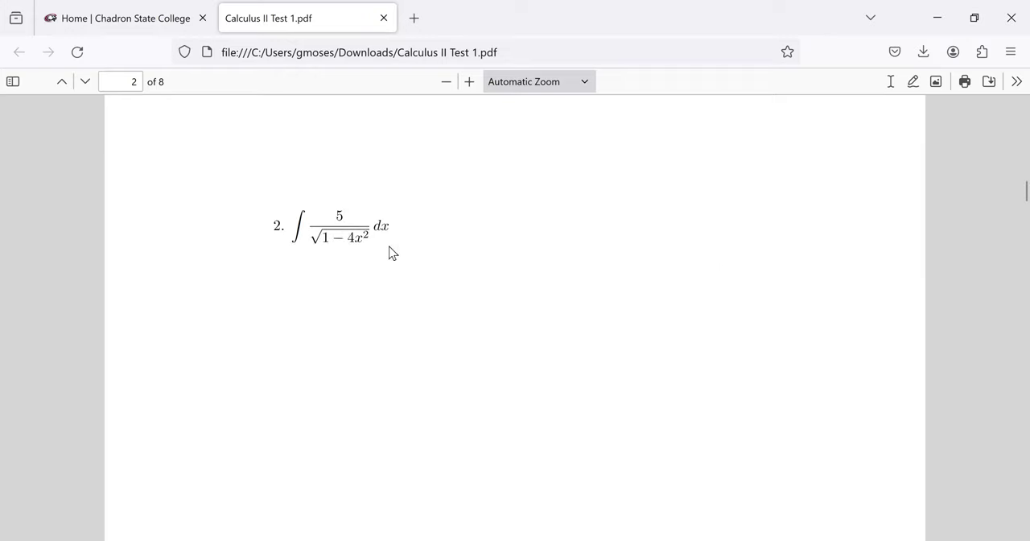
pyautogui.moveTo(347, 240)
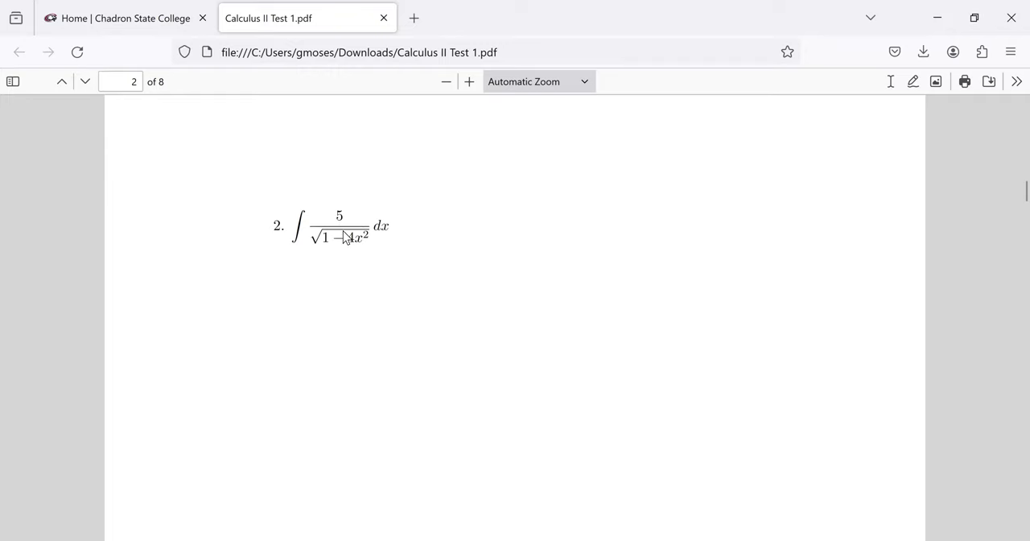
pyautogui.moveTo(339, 236)
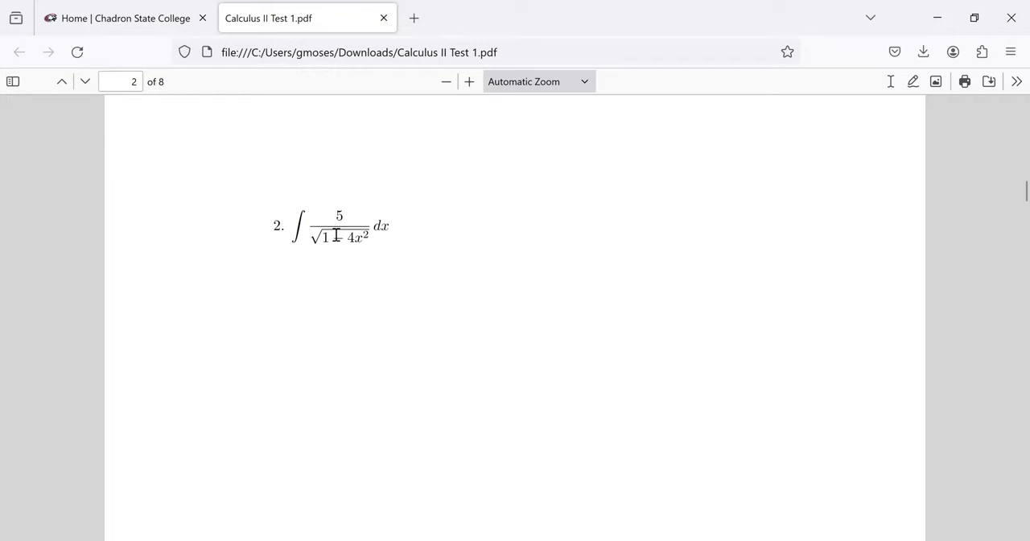
pyautogui.doubleClick(354, 237)
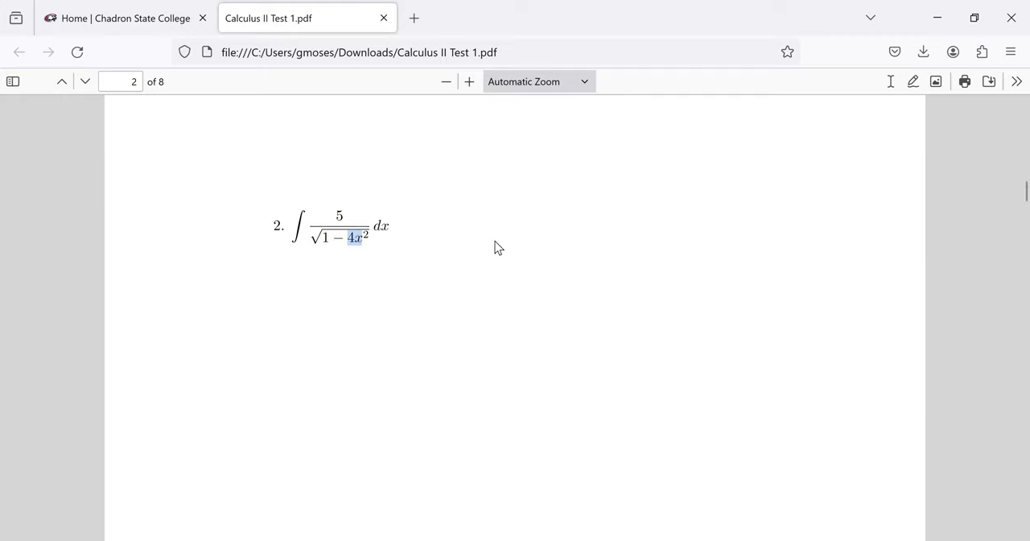
# - Scroll to page 3 and highlight problem 3's integrand sin²x cos x, then cos x dx
pyautogui.scroll(-3)
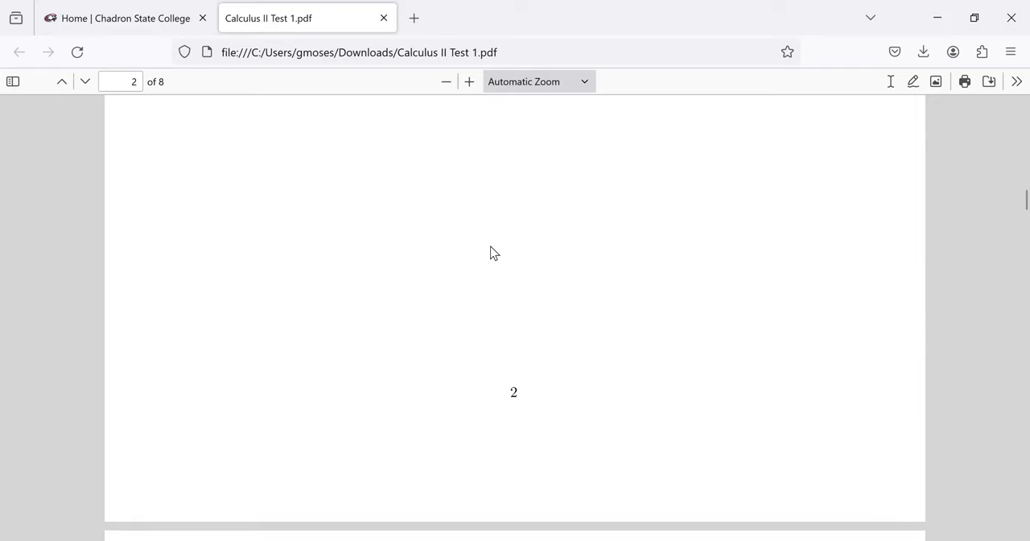
pyautogui.scroll(-3)
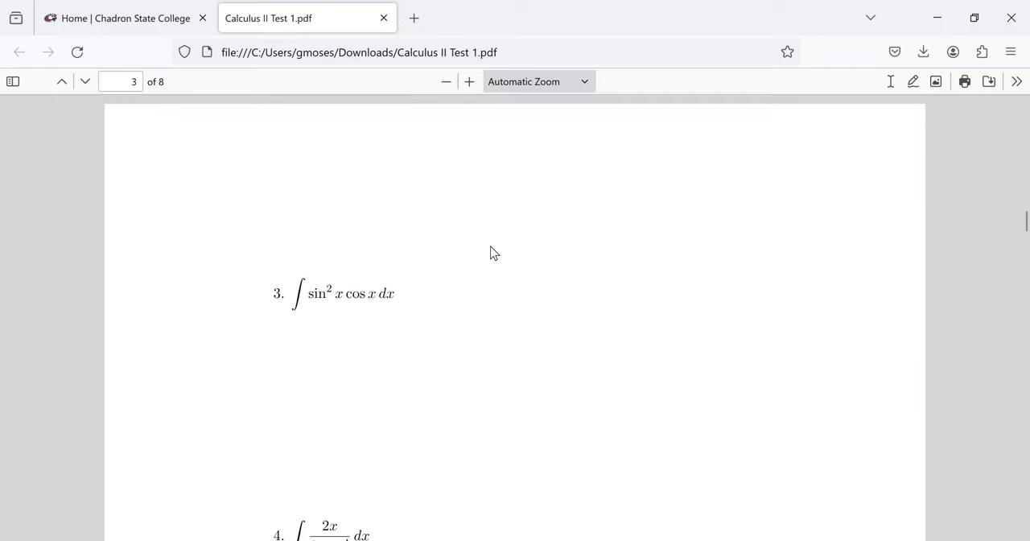
pyautogui.scroll(-3)
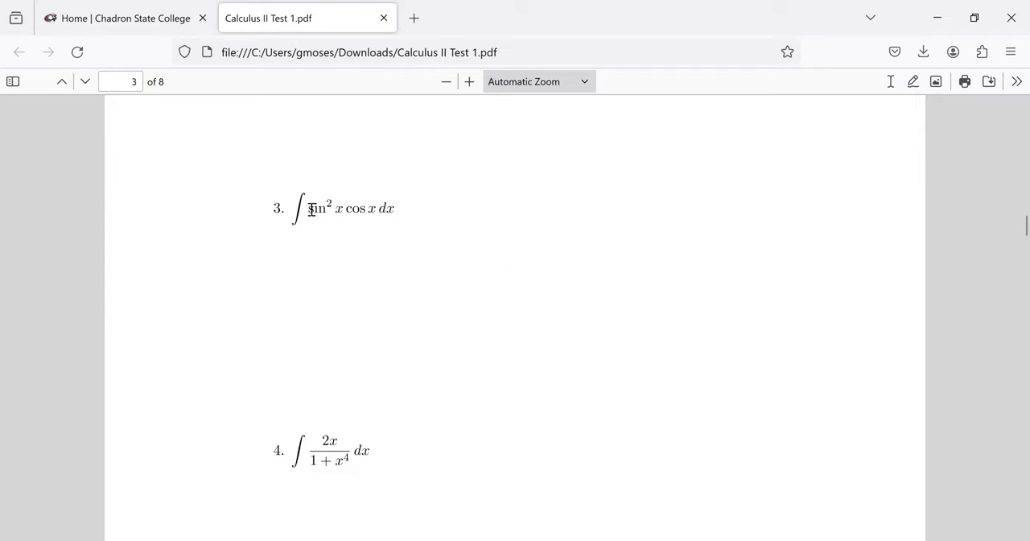
pyautogui.moveTo(308, 208); pyautogui.dragTo(382, 208)
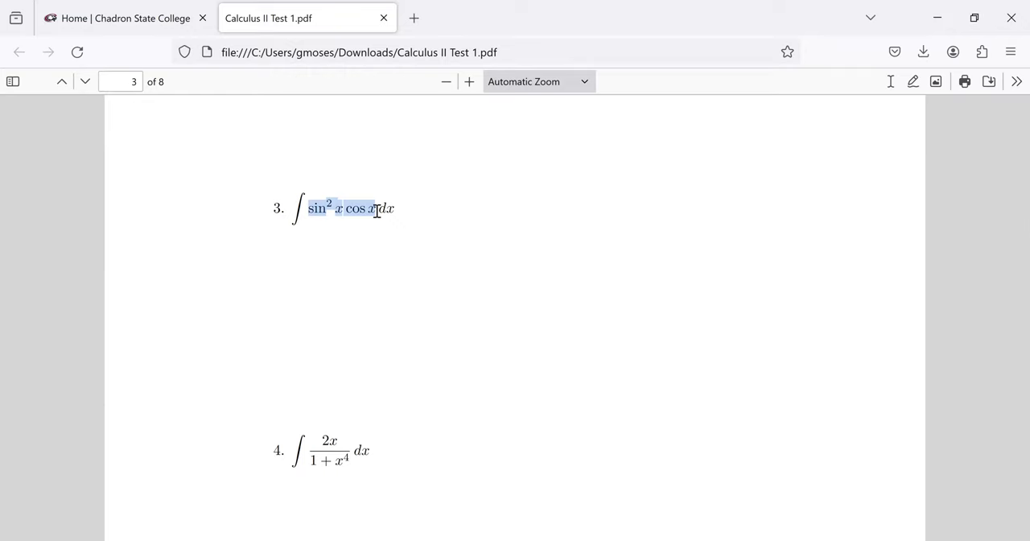
pyautogui.click(343, 208)
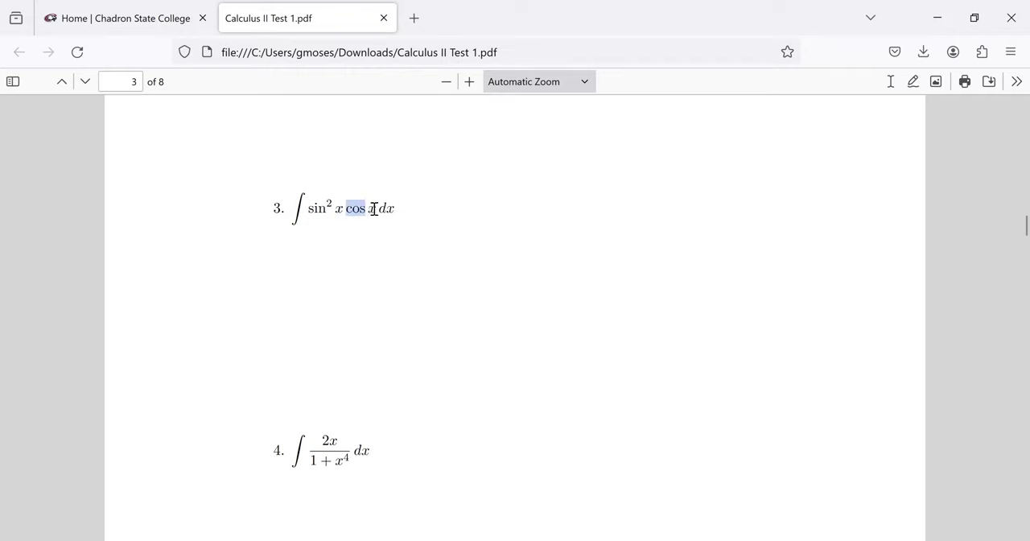
pyautogui.moveTo(344, 207); pyautogui.dragTo(395, 208)
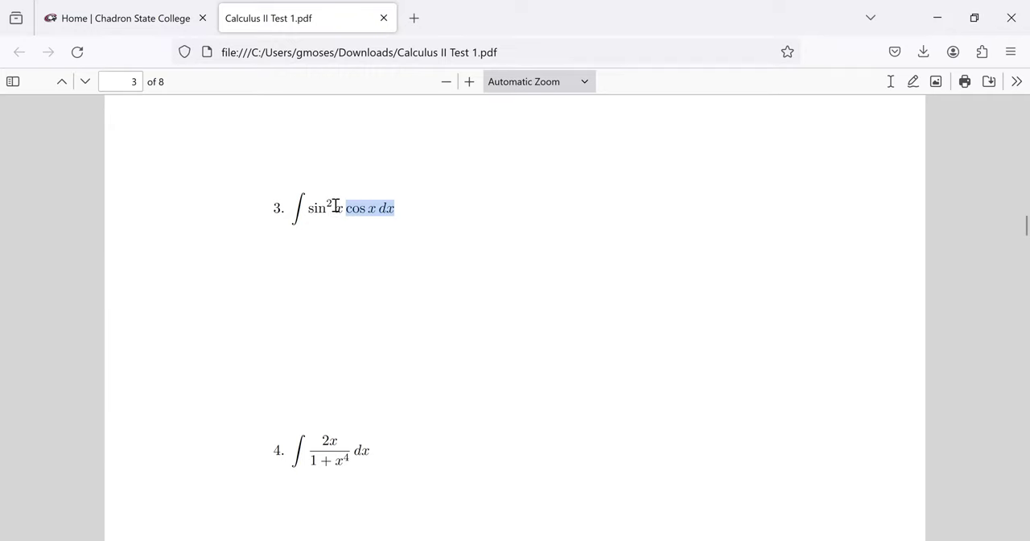
pyautogui.moveTo(434, 220)
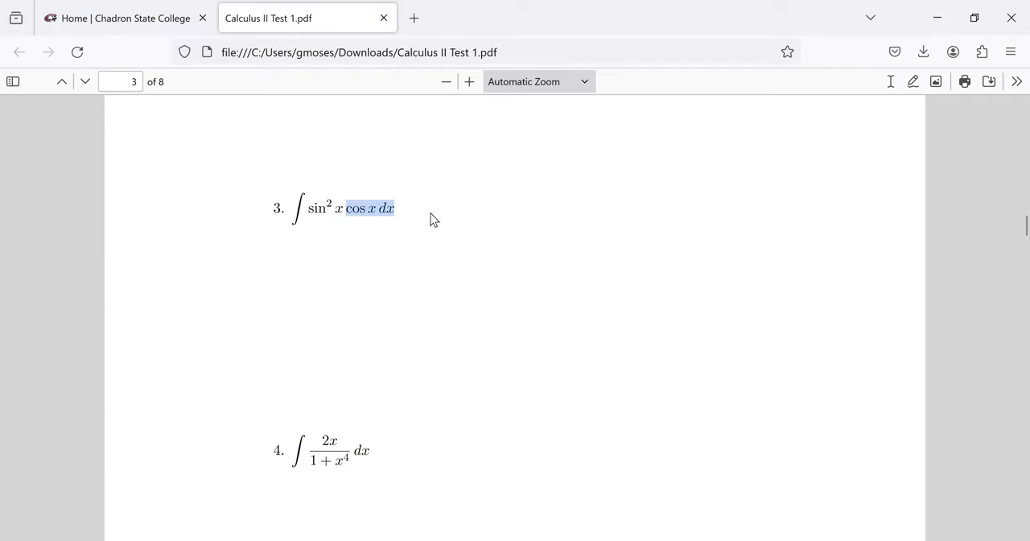
# - Scroll to problem 4 and highlight the 1, the x⁴ and the whole denominator 1 + x⁴
pyautogui.scroll(-3)
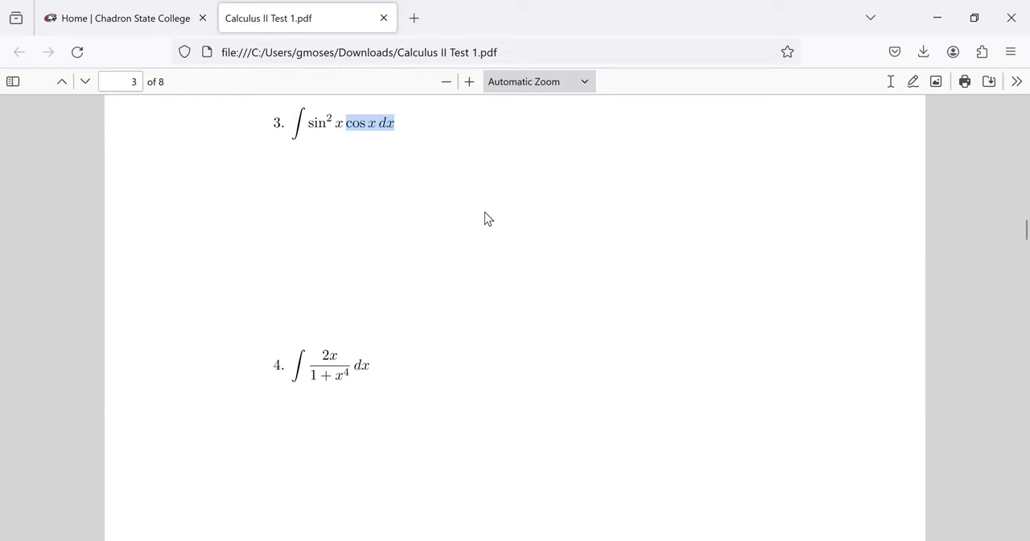
pyautogui.scroll(-3)
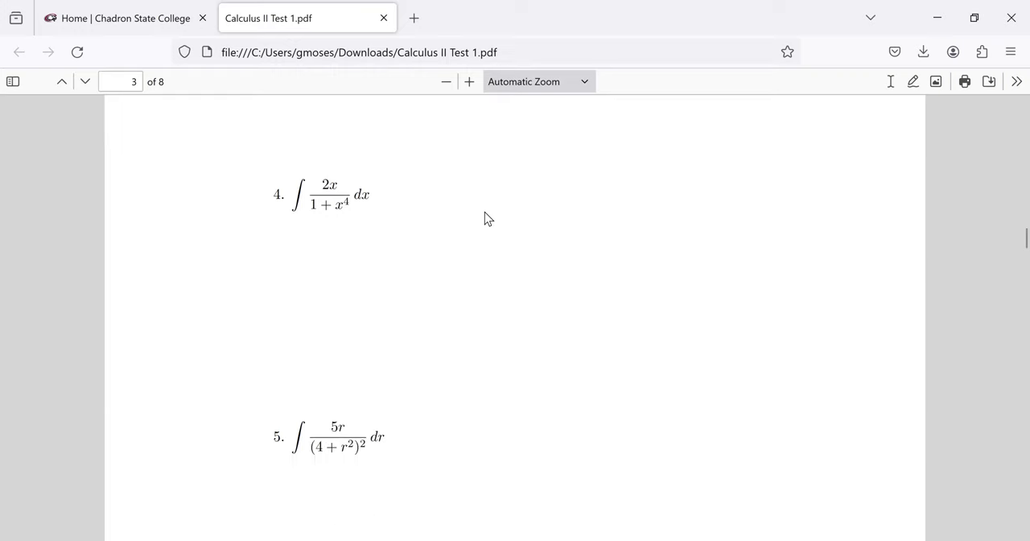
pyautogui.moveTo(316, 207)
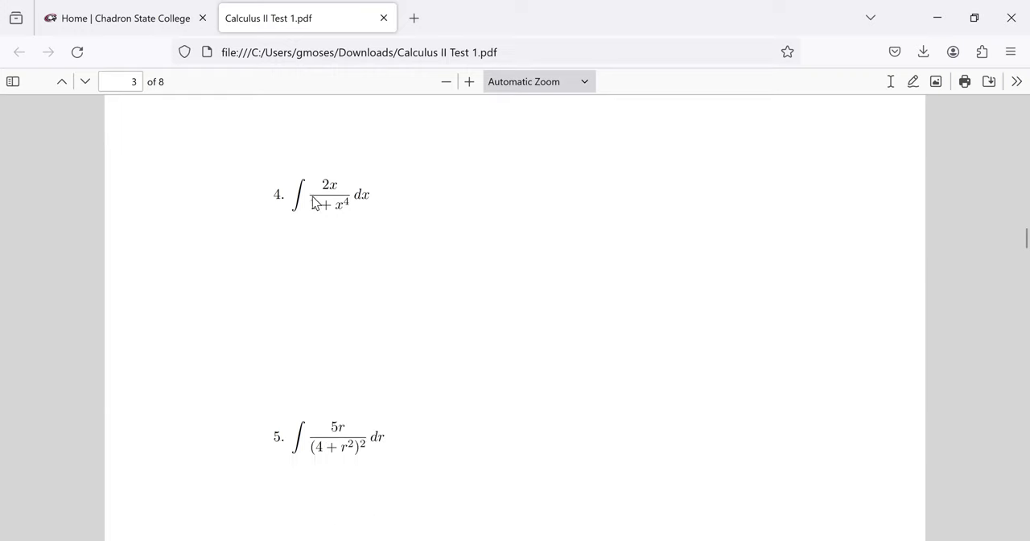
pyautogui.moveTo(322, 209)
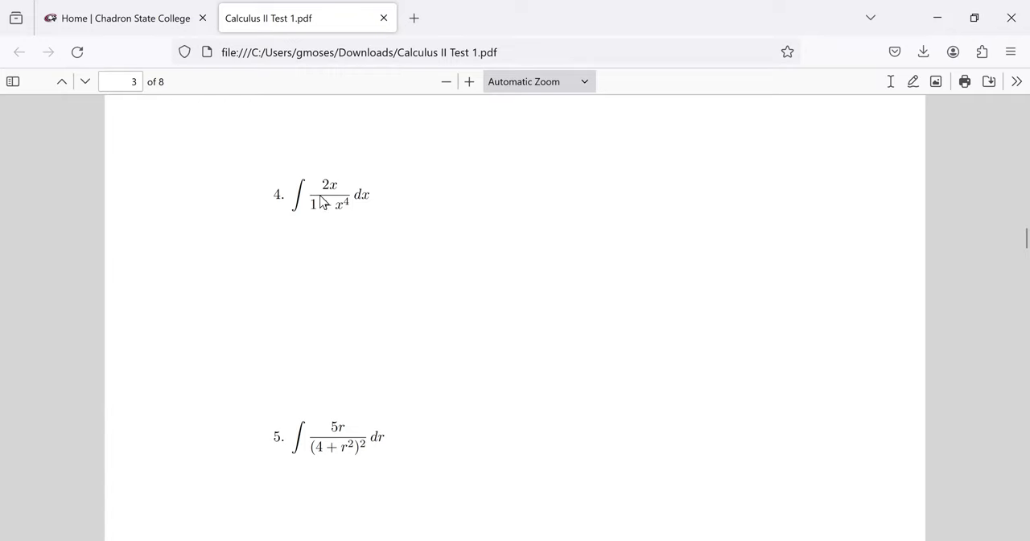
pyautogui.moveTo(347, 208)
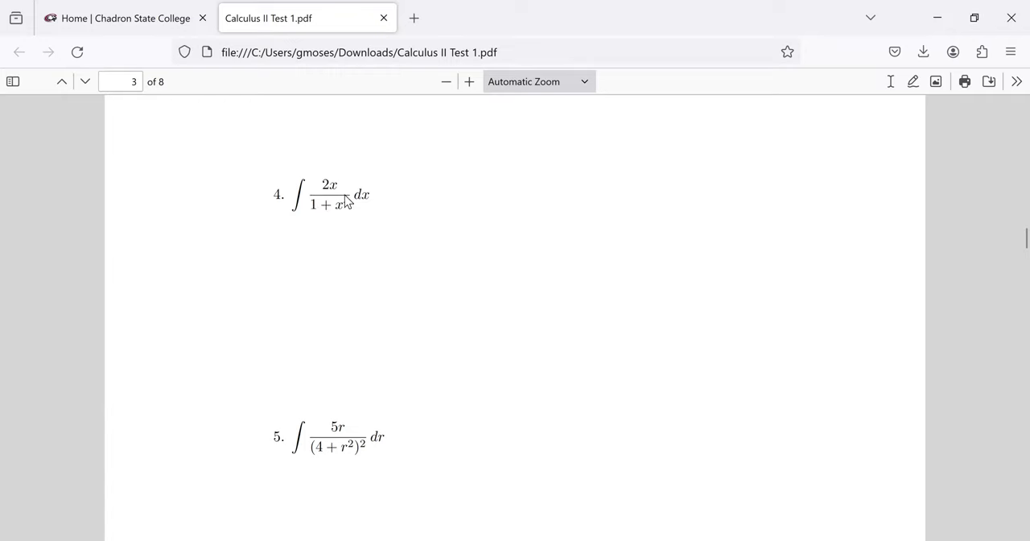
pyautogui.doubleClick(339, 206)
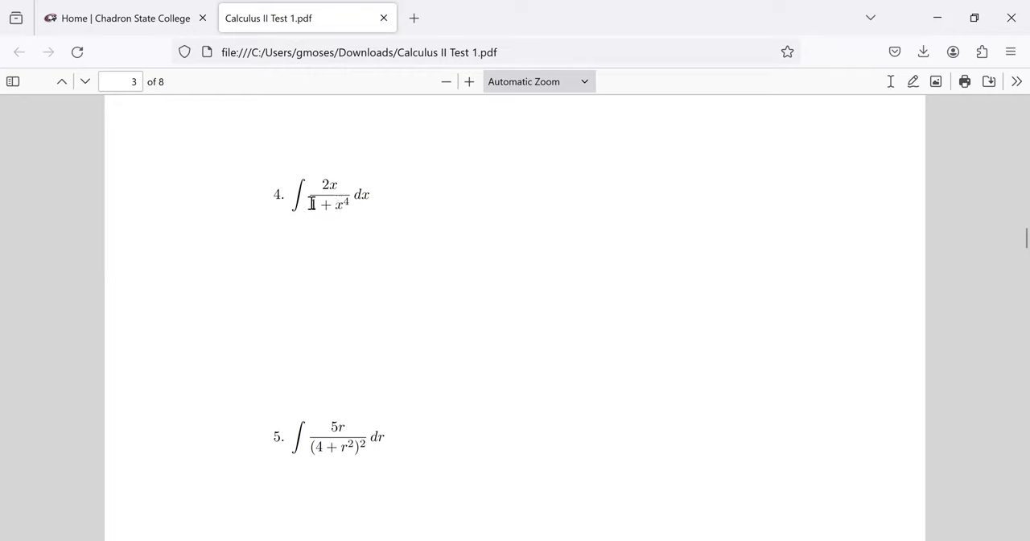
pyautogui.doubleClick(315, 205)
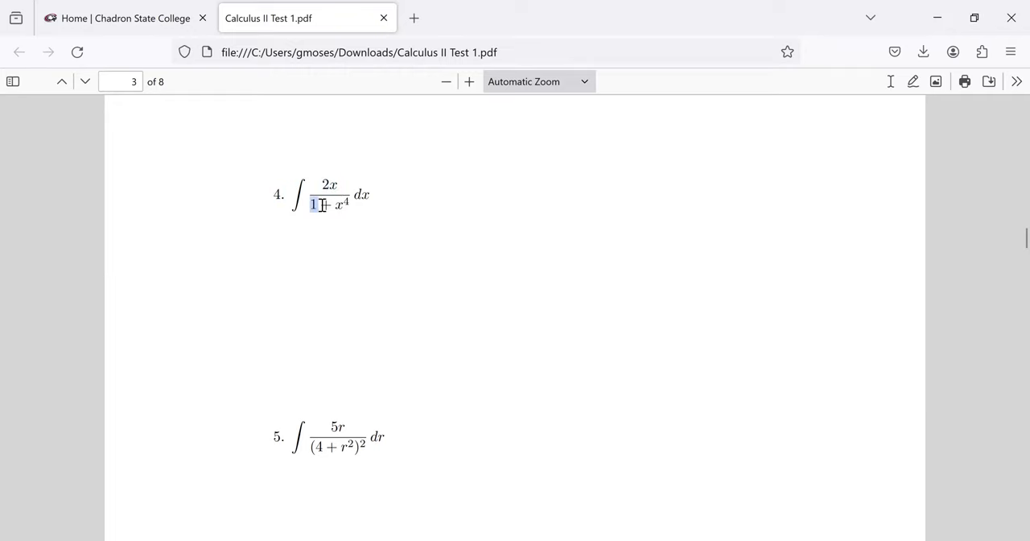
pyautogui.moveTo(312, 204); pyautogui.dragTo(346, 204)
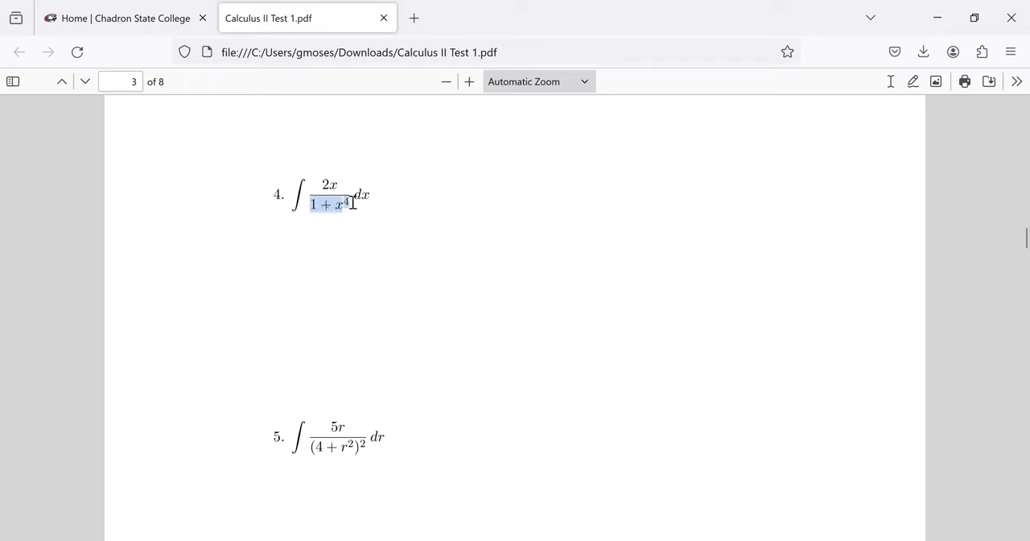
pyautogui.moveTo(340, 206)
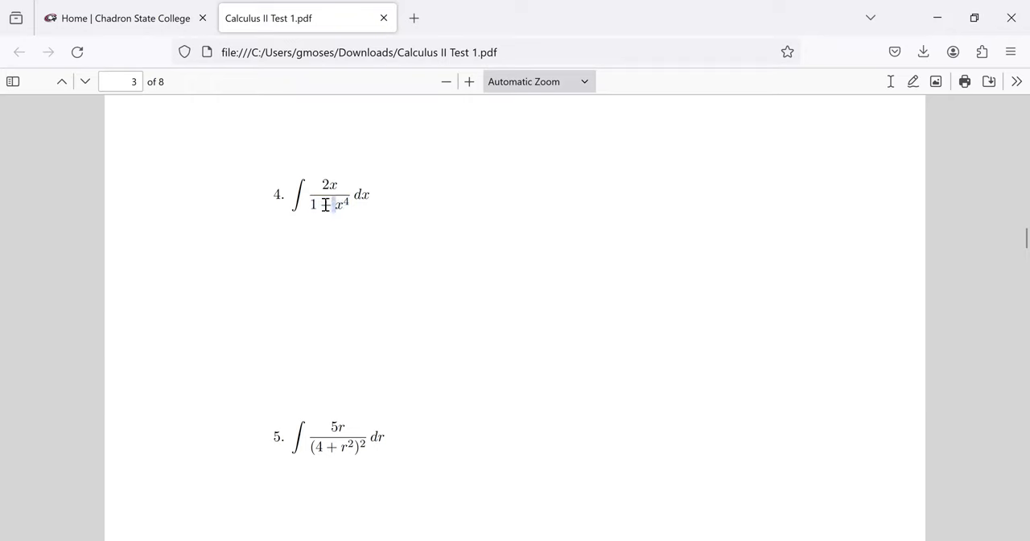
pyautogui.moveTo(310, 204); pyautogui.dragTo(348, 207)
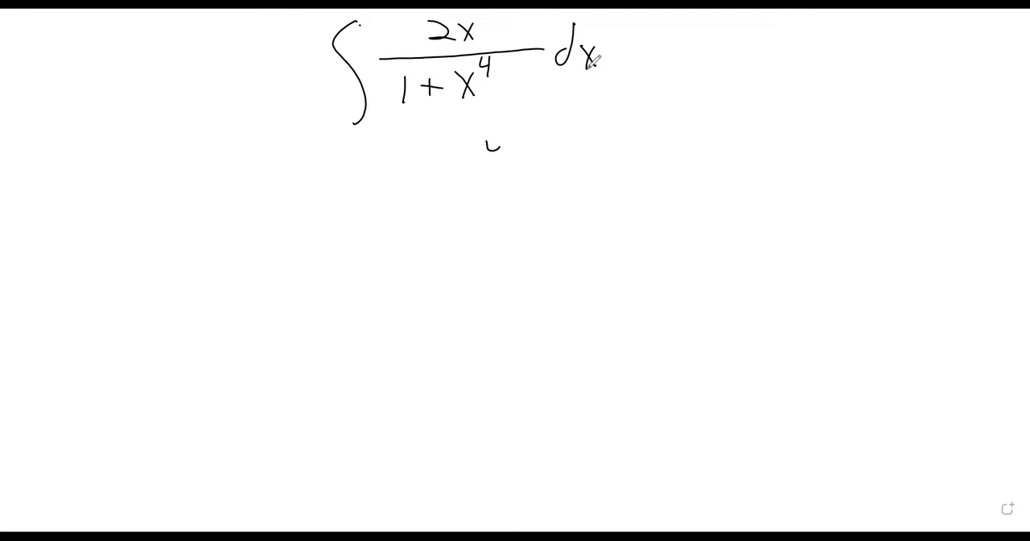
# - Write the substitution u = x² and du = 2x dx under problem 4's integral
pyautogui.write('u=x^2')
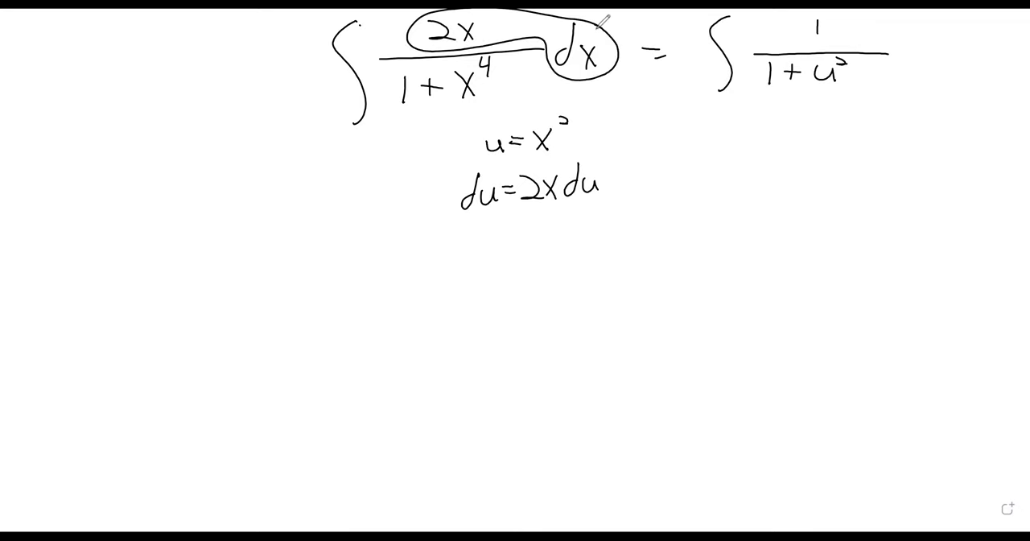
pyautogui.write('du')
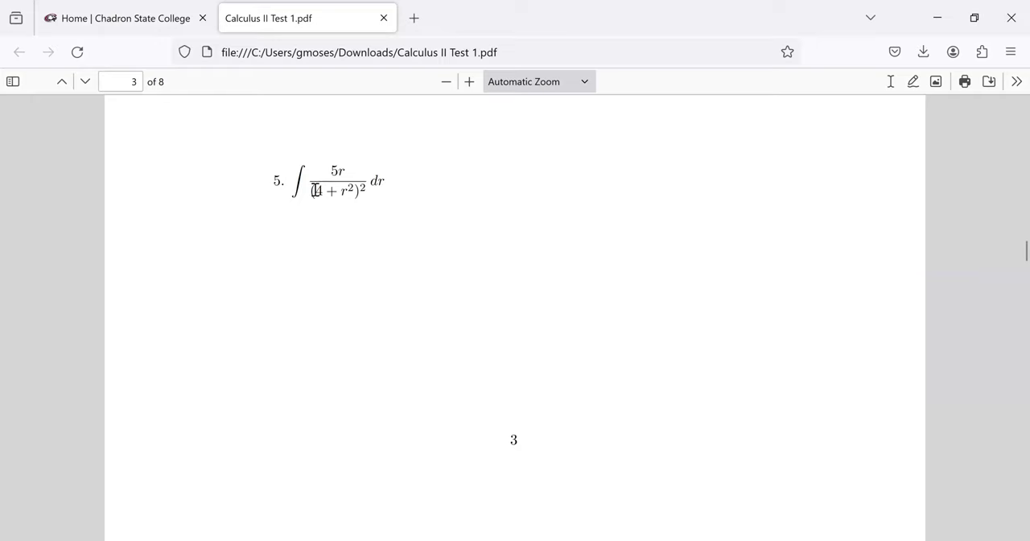
# - Highlight the 4 + r² denominator of problem 5, reselecting it after scrolling down
pyautogui.moveTo(313, 191); pyautogui.dragTo(360, 190)
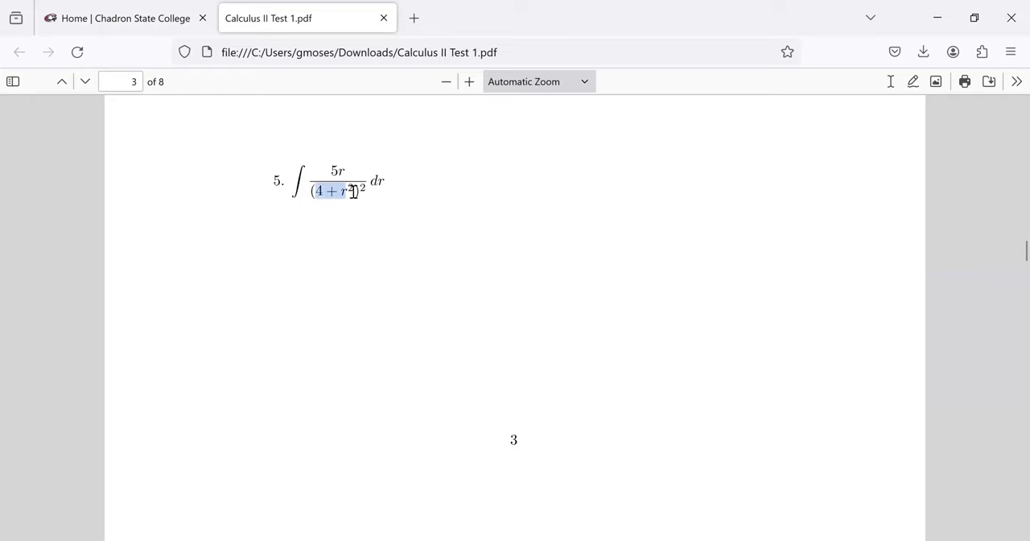
pyautogui.moveTo(338, 226)
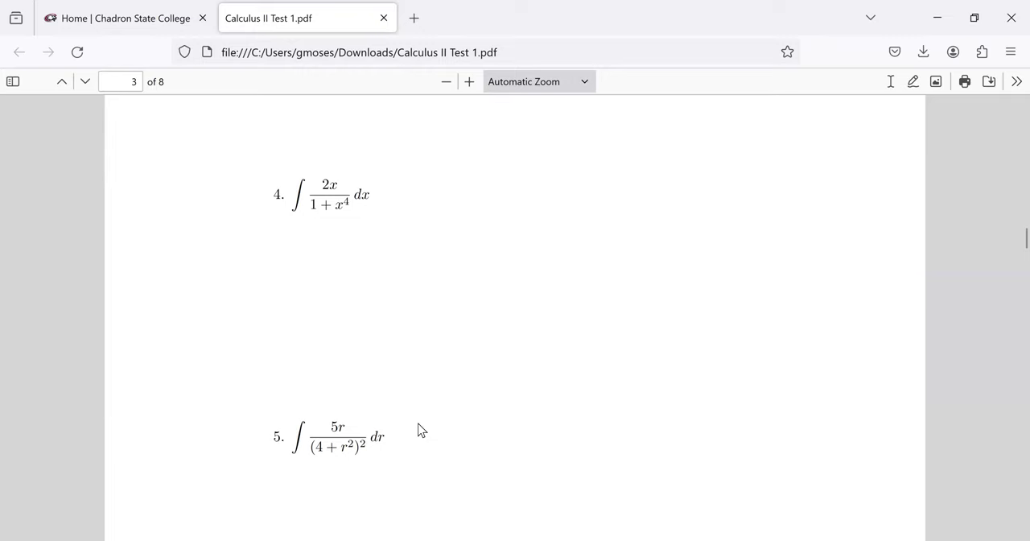
pyautogui.scroll(-3)
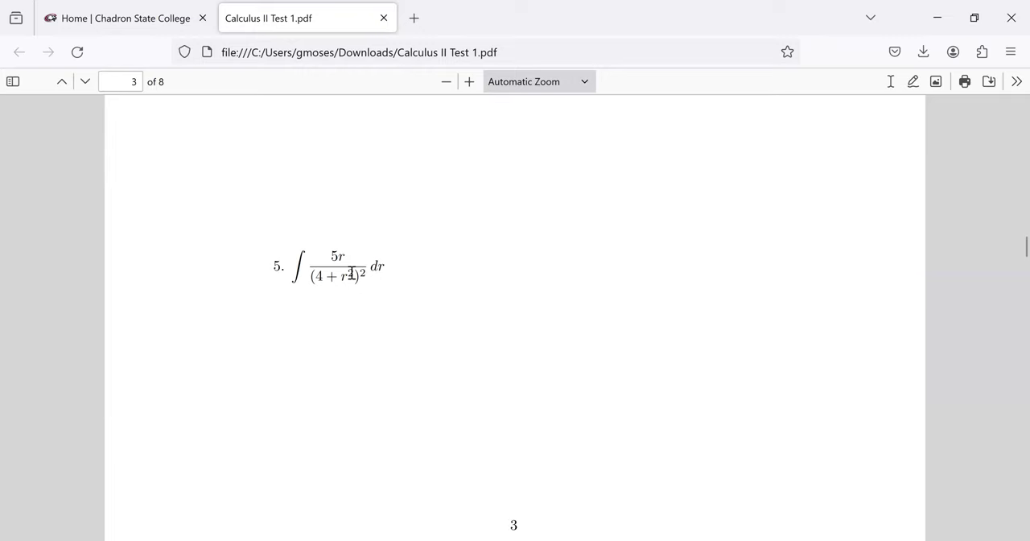
pyautogui.moveTo(313, 275); pyautogui.dragTo(358, 276)
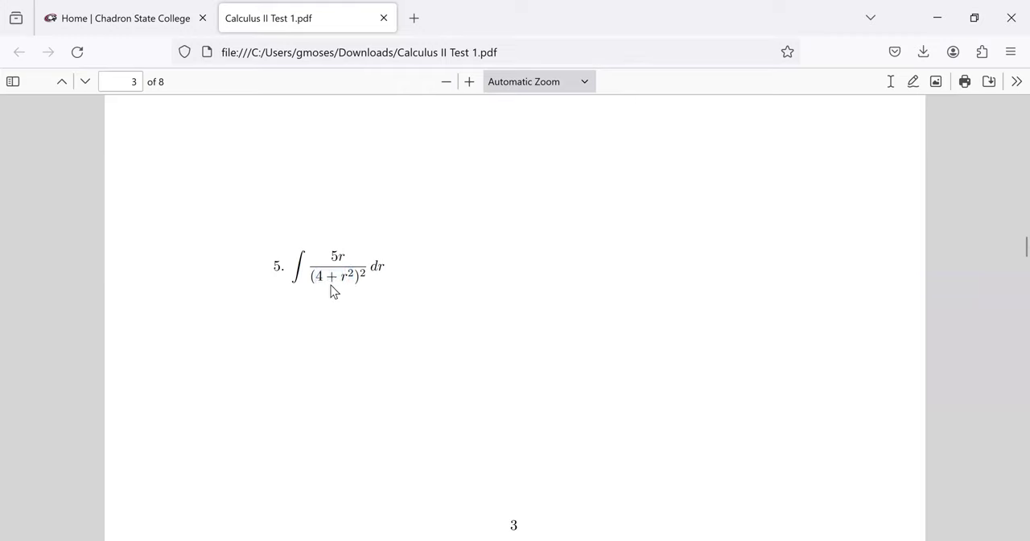
pyautogui.moveTo(310, 276); pyautogui.dragTo(349, 276)
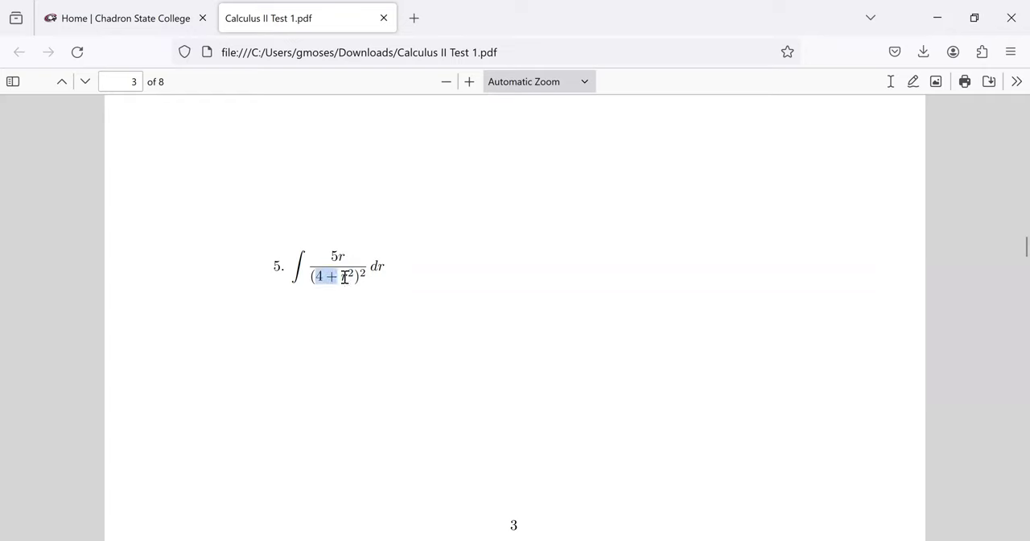
pyautogui.moveTo(504, 446)
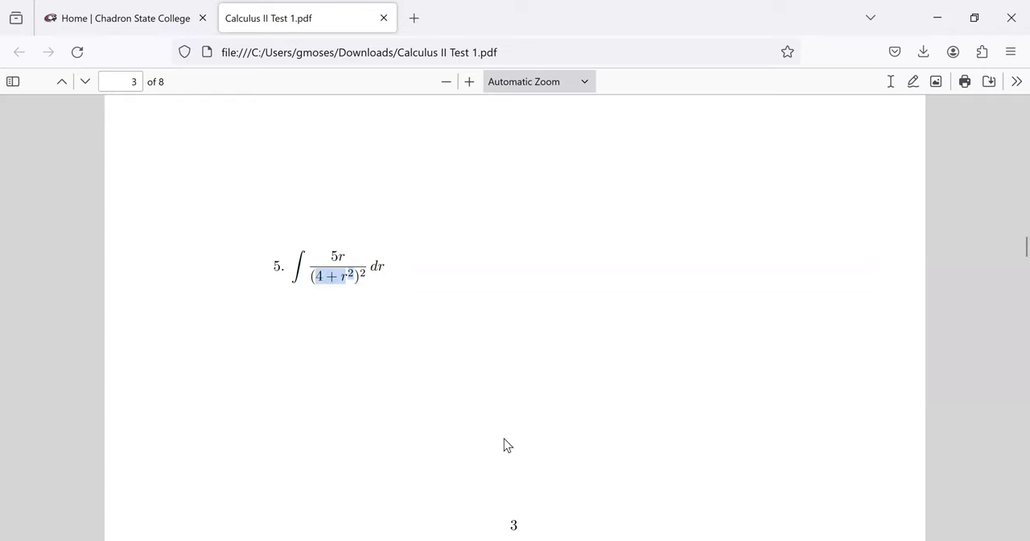
pyautogui.moveTo(572, 482)
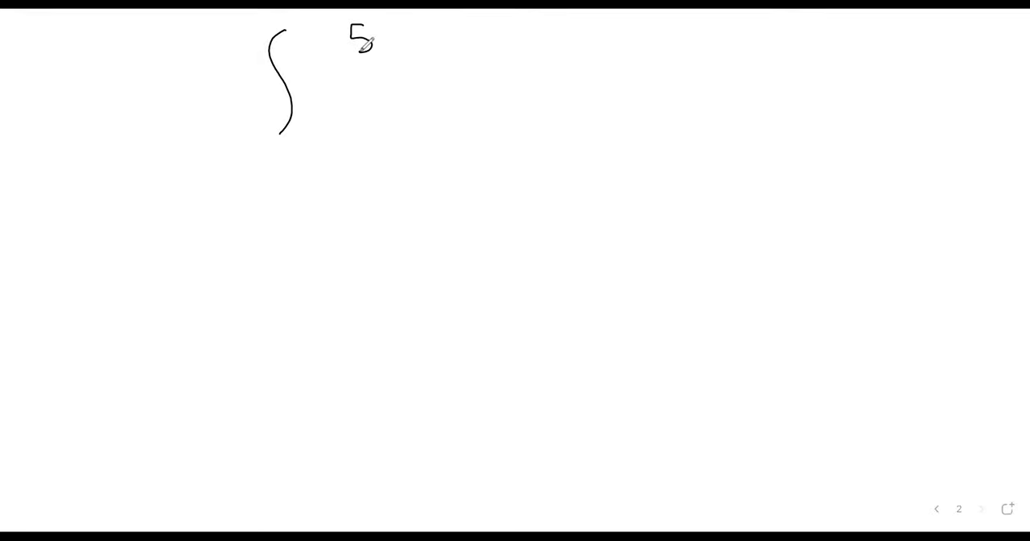
# - Draw the integral sign and numerator 5r of problem 5 on whiteboard page 2
pyautogui.moveTo(298, 66); pyautogui.dragTo(493, 64)
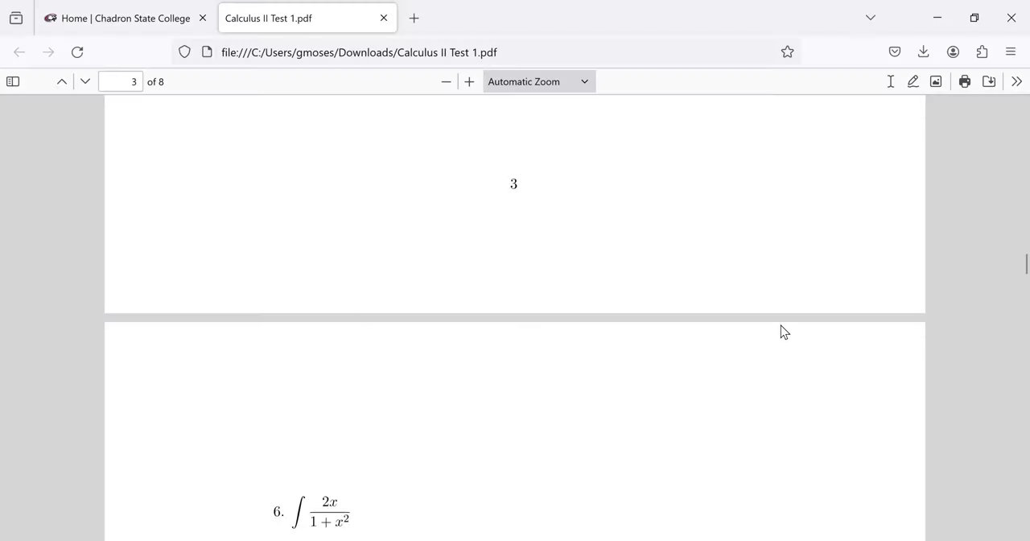
# - Scroll the test PDF from page 3 down to problem 6 on page 4
pyautogui.scroll(-3)
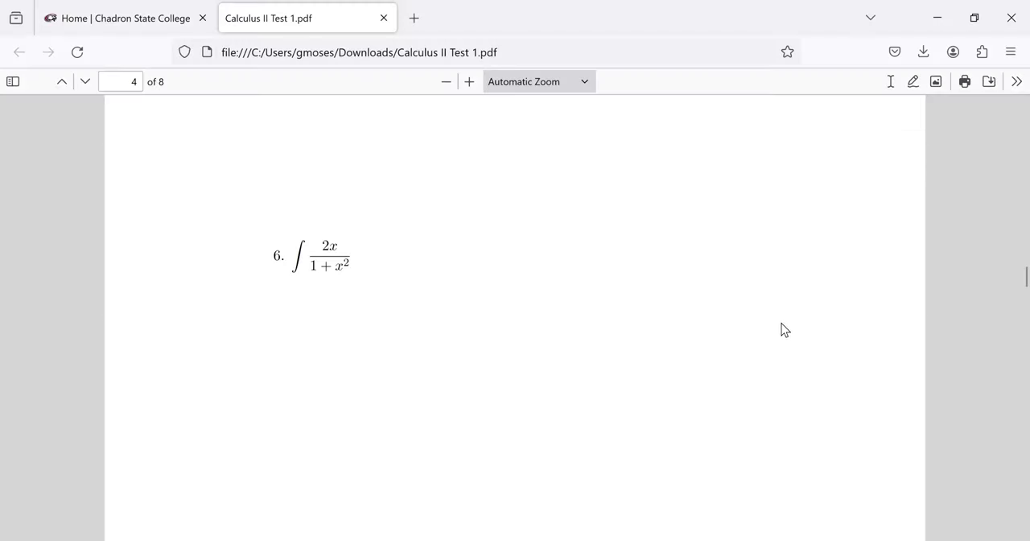
pyautogui.scroll(-3)
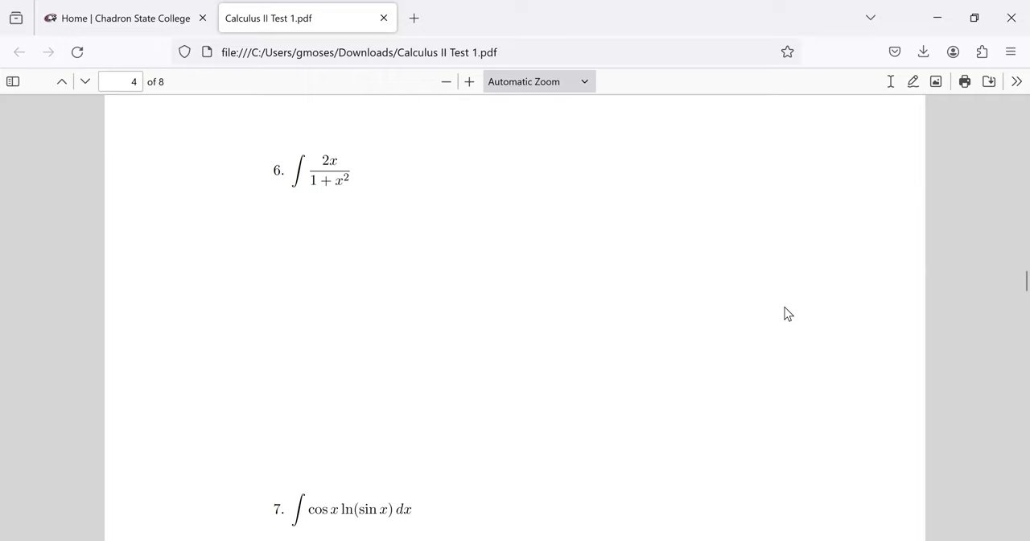
pyautogui.moveTo(734, 311)
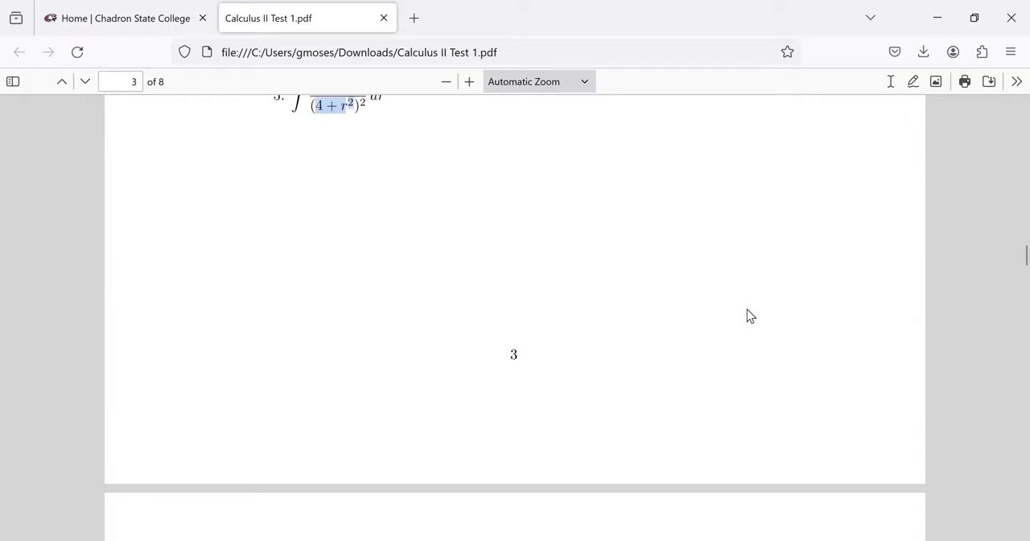
pyautogui.scroll(-3)
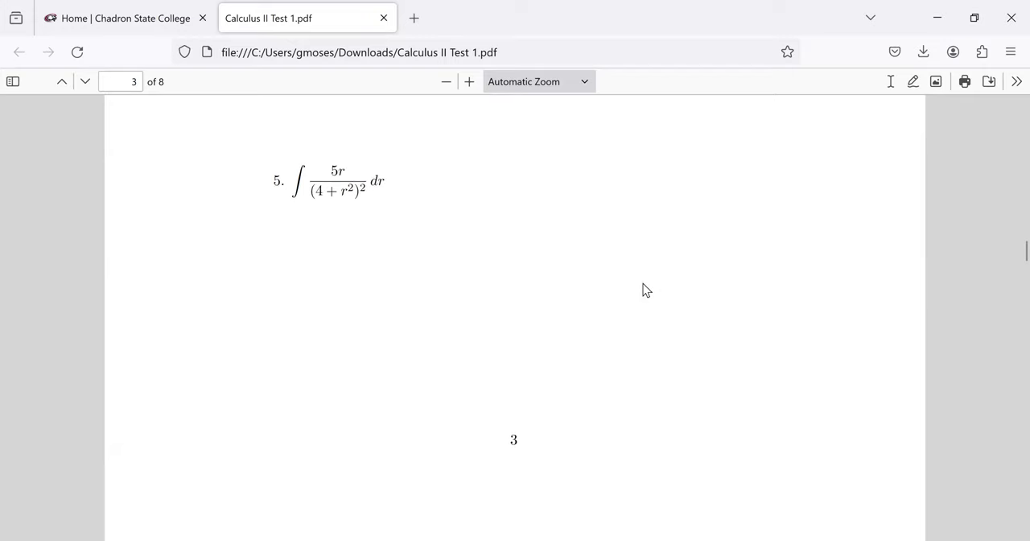
pyautogui.scroll(-3)
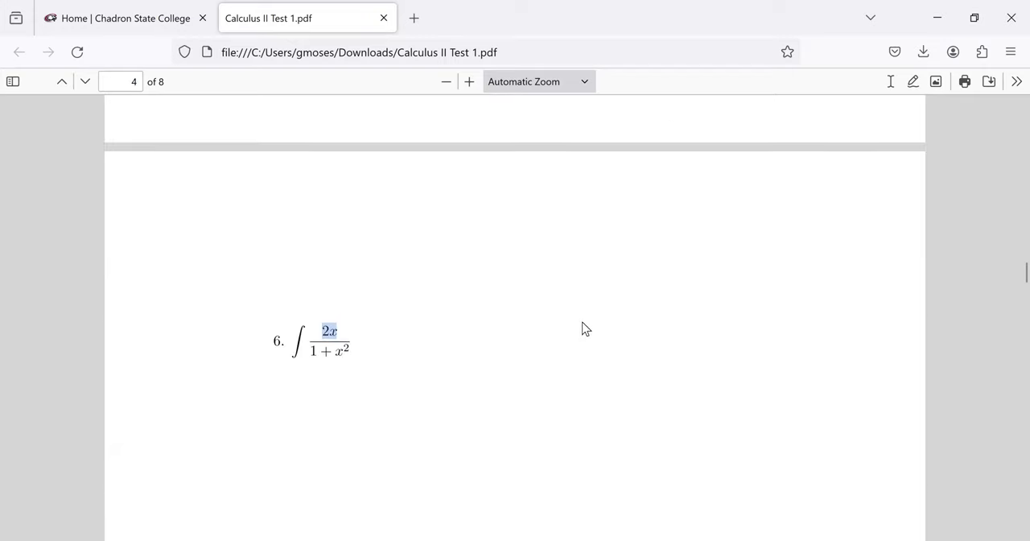
pyautogui.scroll(-3)
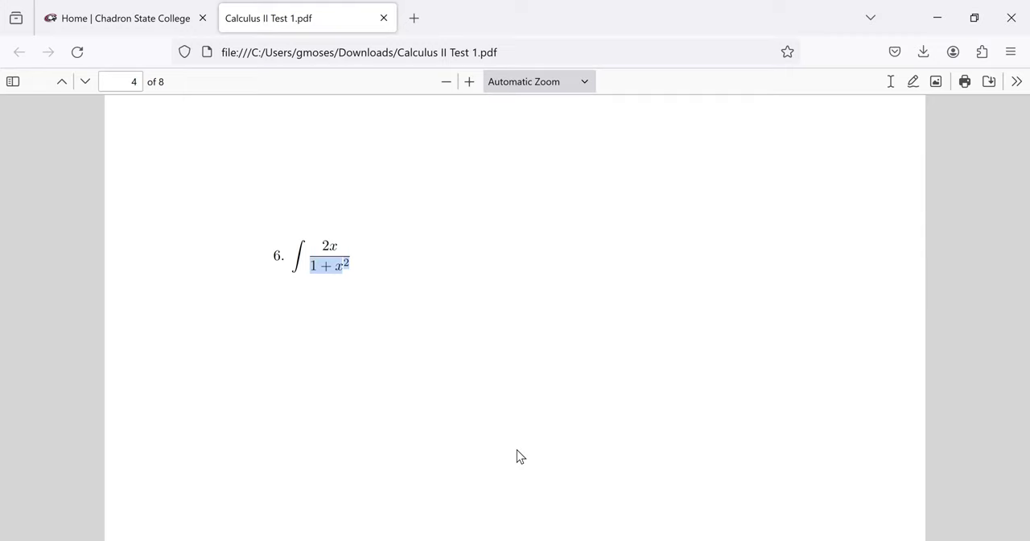
pyautogui.moveTo(911, 523)
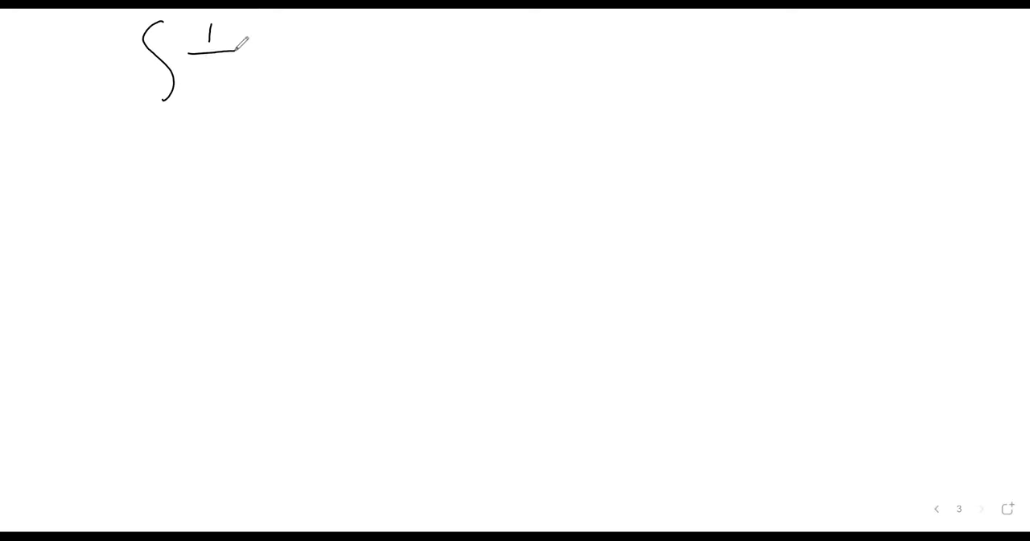
# - Handwrite ∫1/u du and rewrite it below as ∫u⁻¹ du
pyautogui.moveTo(193, 68); pyautogui.dragTo(233, 76)
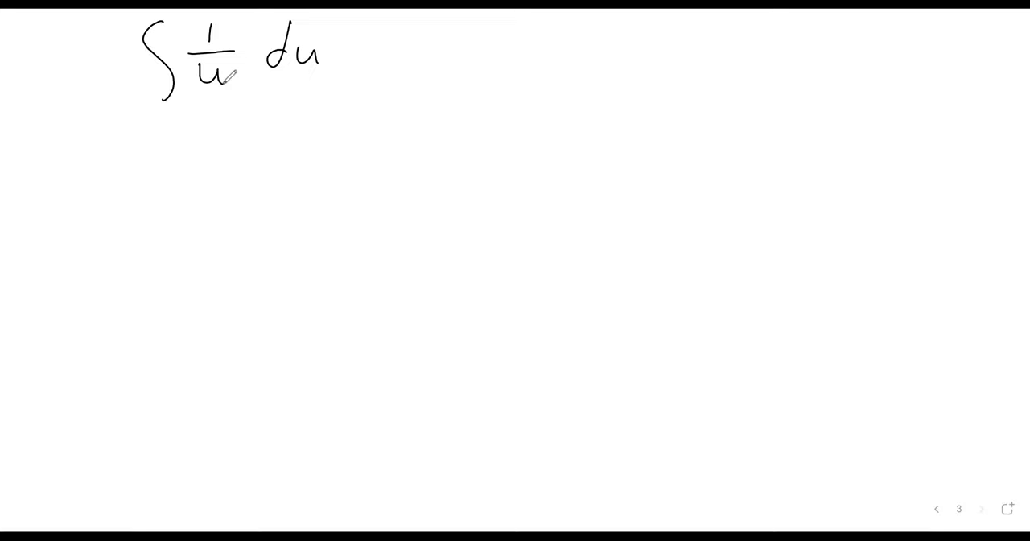
pyautogui.moveTo(265, 129); pyautogui.dragTo(326, 193)
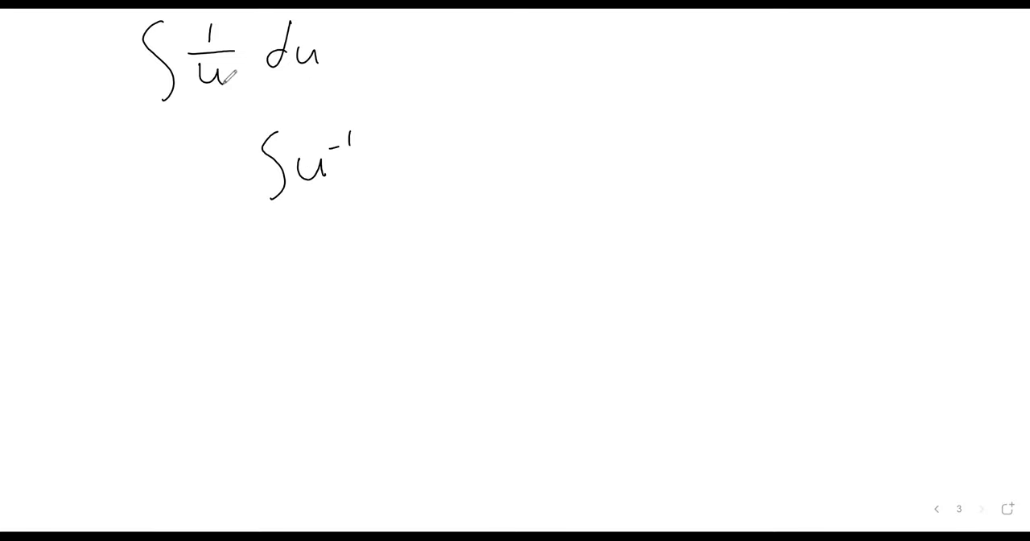
pyautogui.write('d')
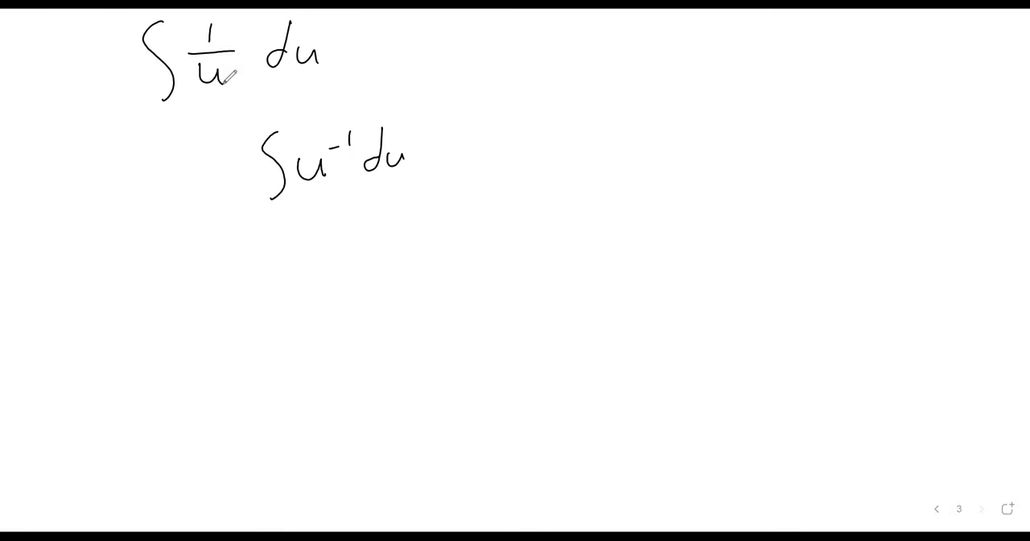
pyautogui.moveTo(916, 211)
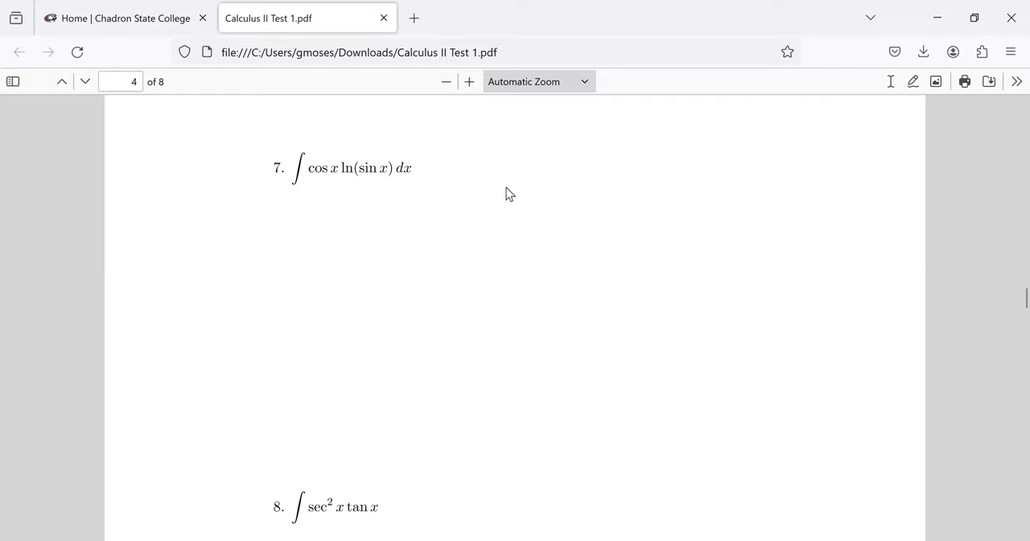
pyautogui.moveTo(513, 143)
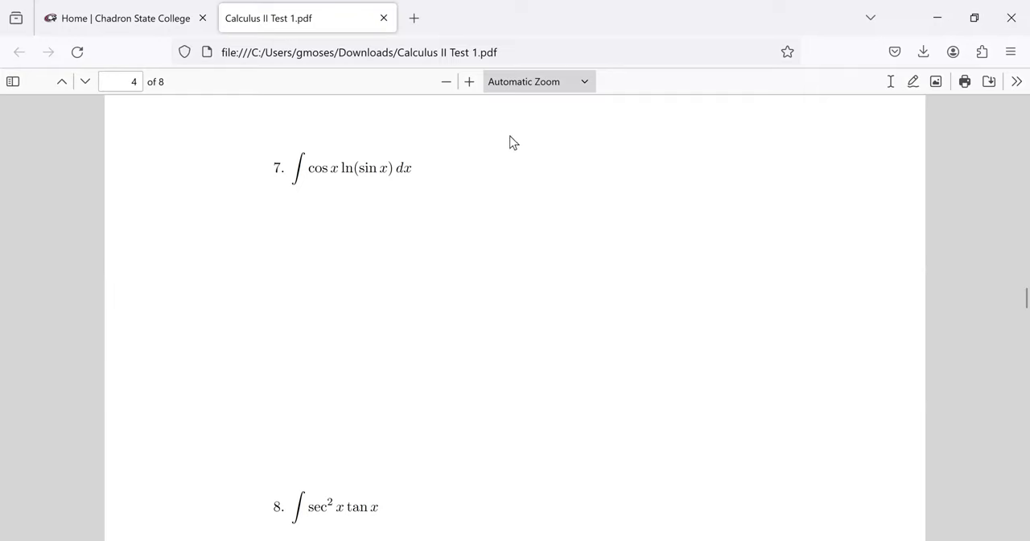
pyautogui.moveTo(467, 111)
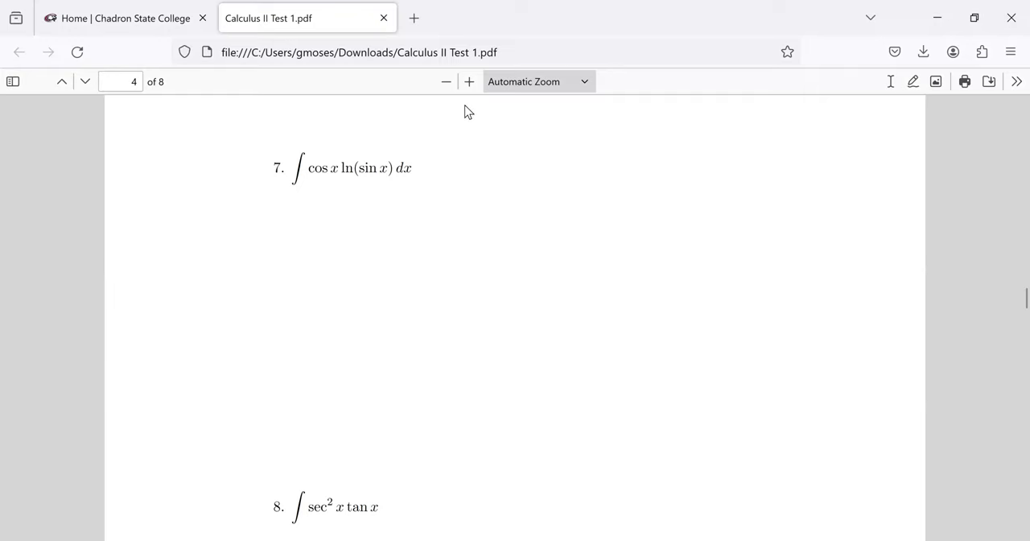
pyautogui.moveTo(343, 170)
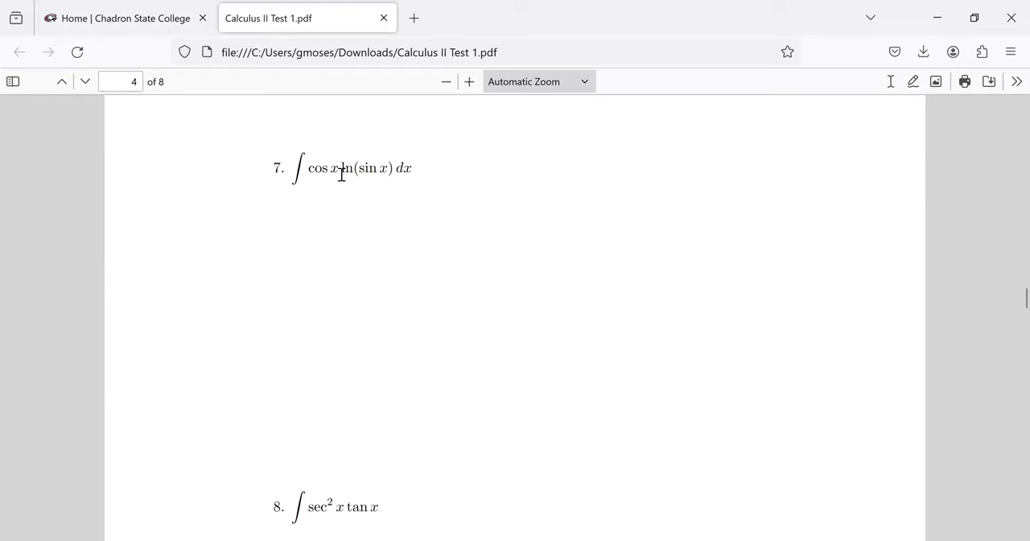
pyautogui.moveTo(308, 168); pyautogui.dragTo(338, 168)
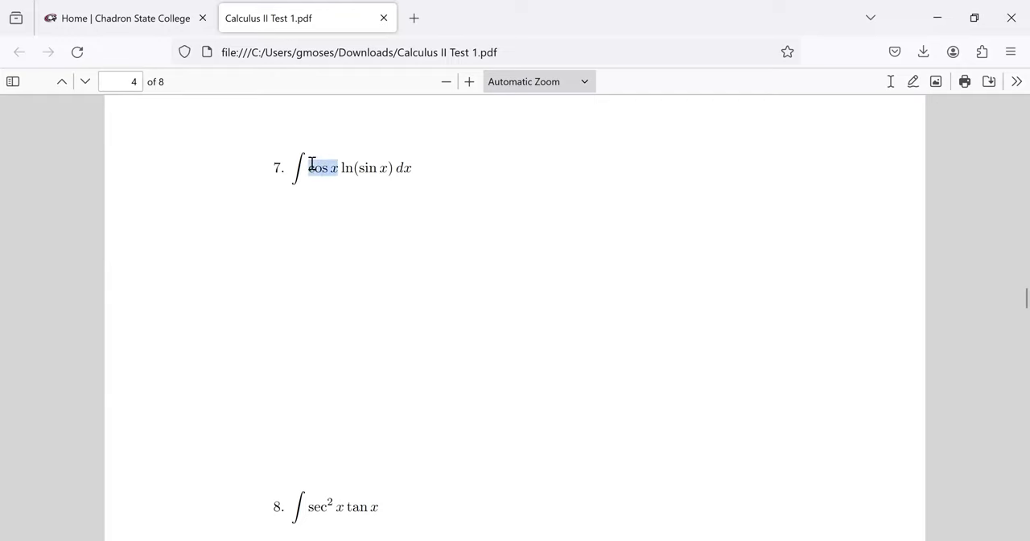
pyautogui.click(352, 169)
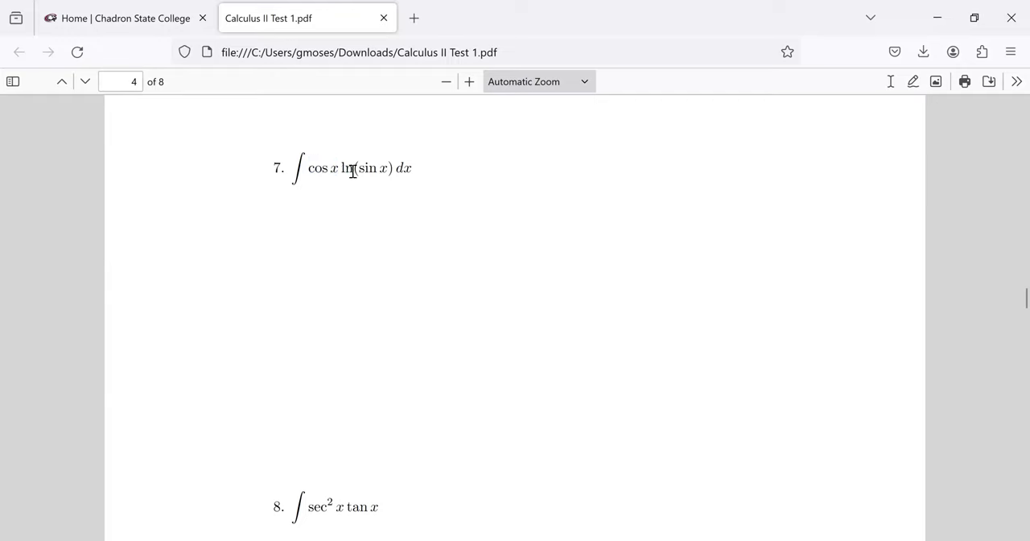
pyautogui.moveTo(340, 168); pyautogui.dragTo(391, 168)
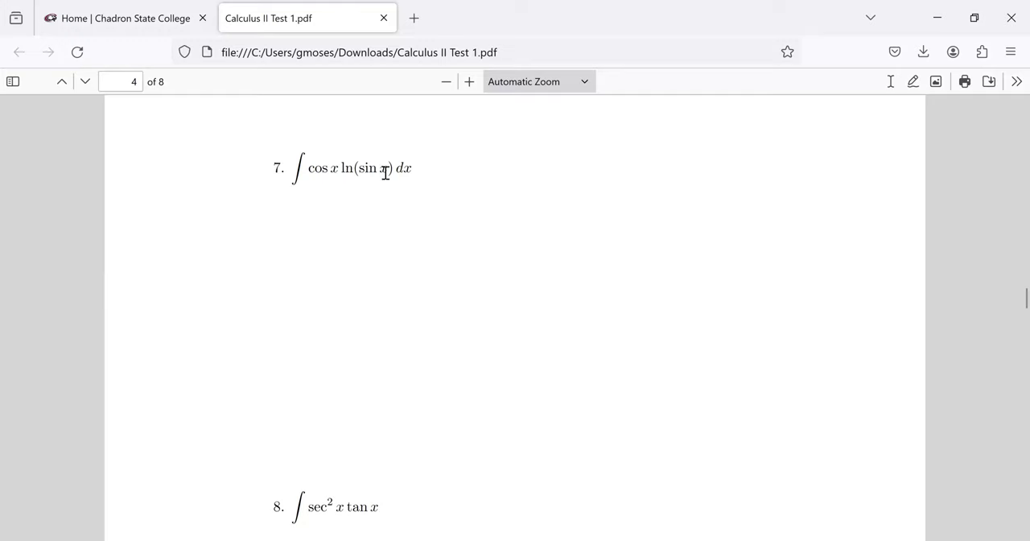
pyautogui.moveTo(381, 186)
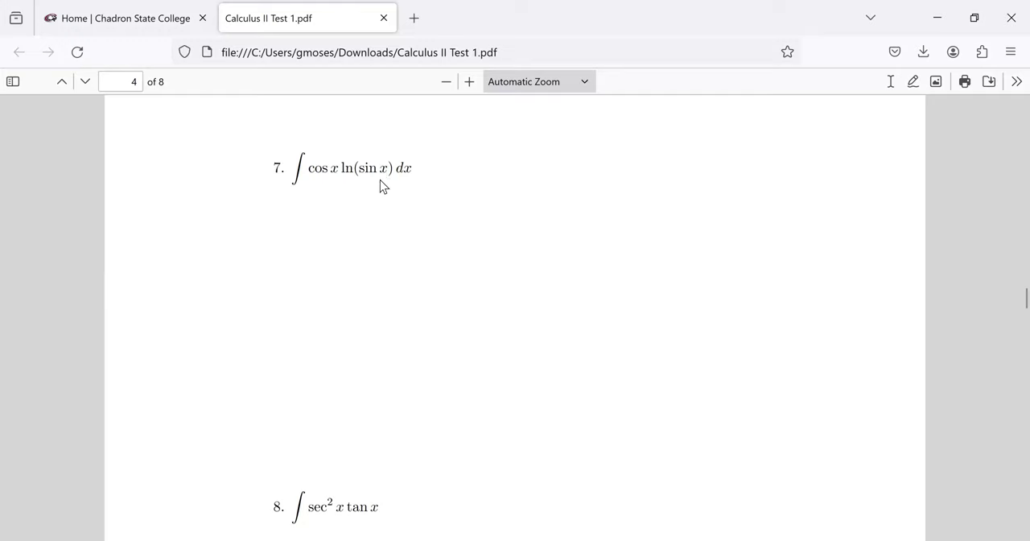
pyautogui.doubleClick(347, 169)
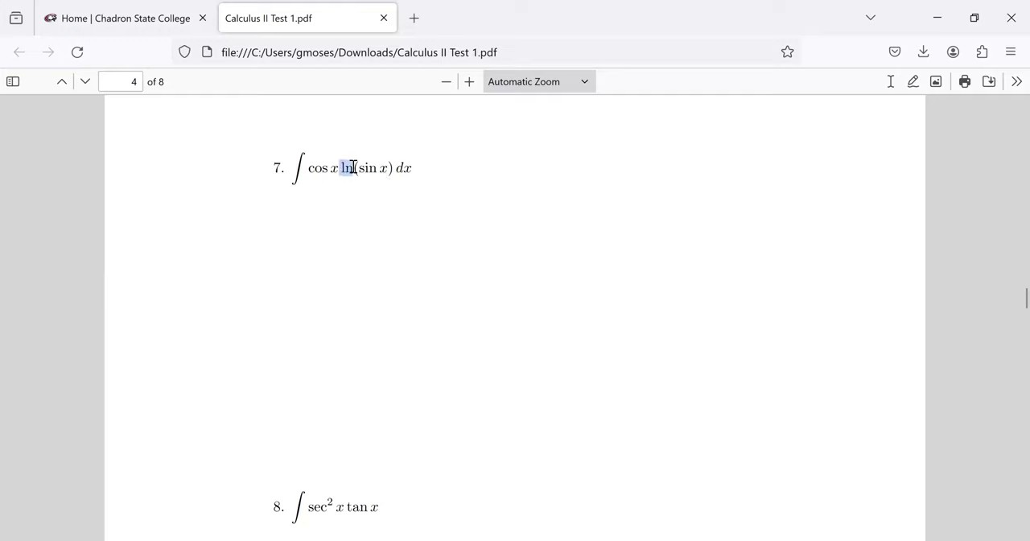
pyautogui.moveTo(342, 167); pyautogui.dragTo(394, 167)
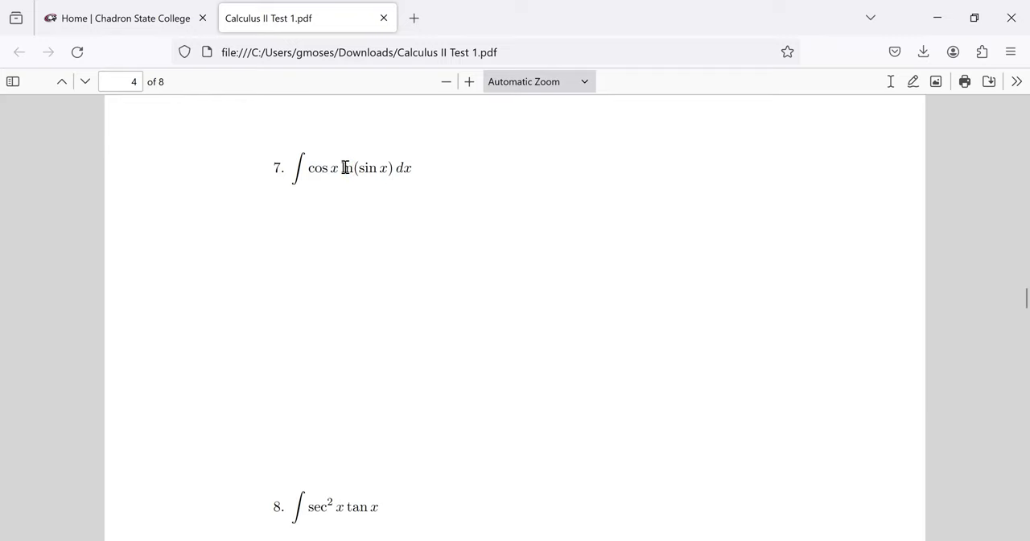
pyautogui.moveTo(340, 167); pyautogui.dragTo(396, 167)
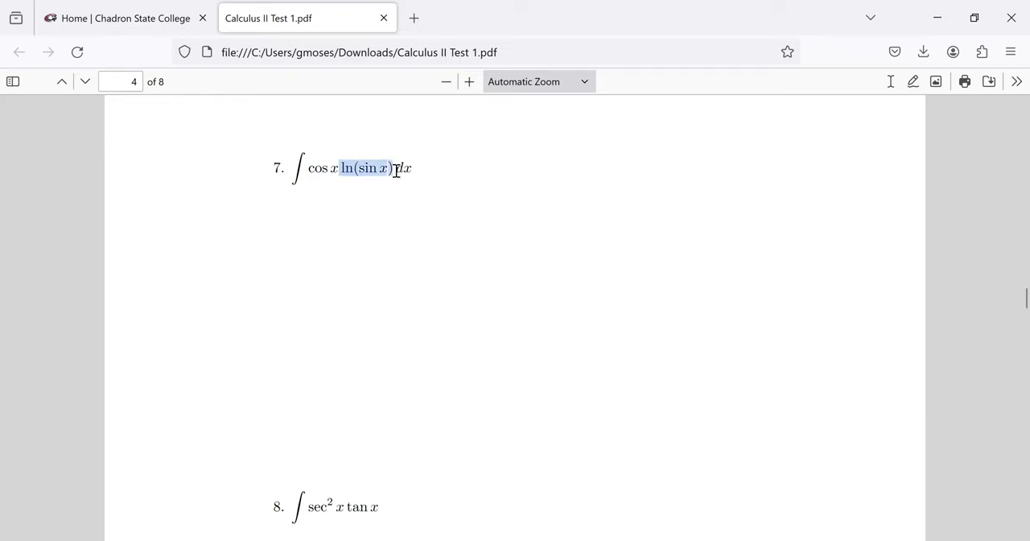
pyautogui.moveTo(367, 175)
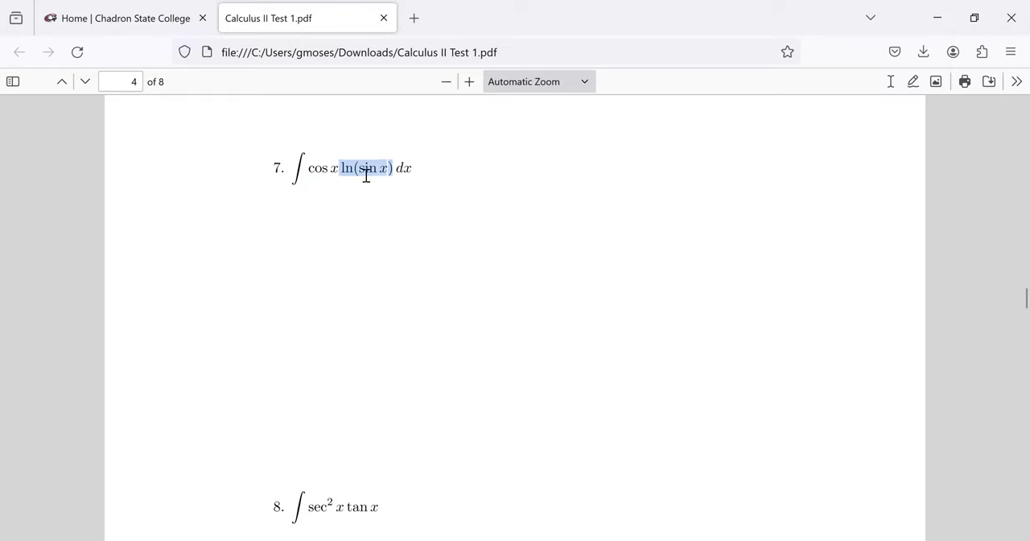
pyautogui.moveTo(349, 162)
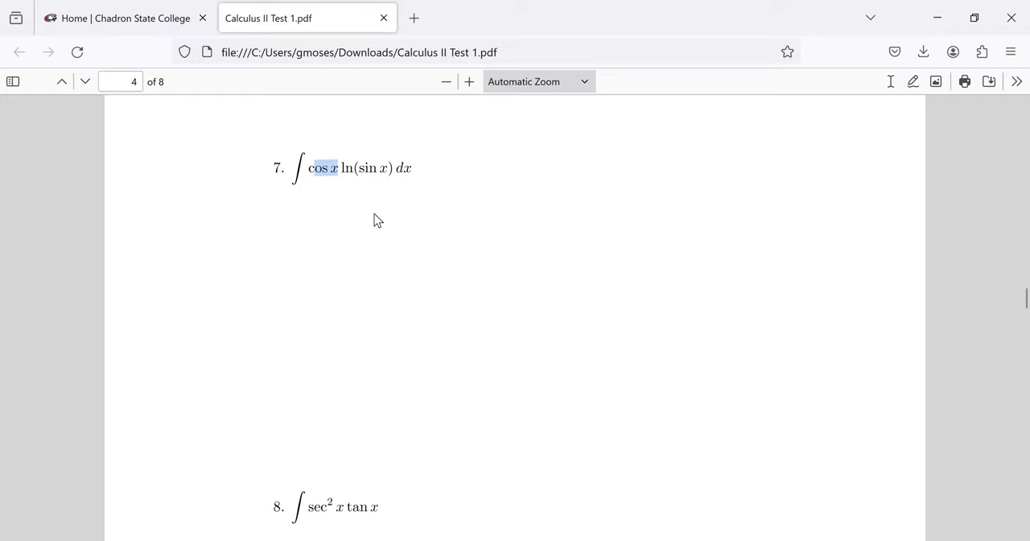
pyautogui.moveTo(431, 317)
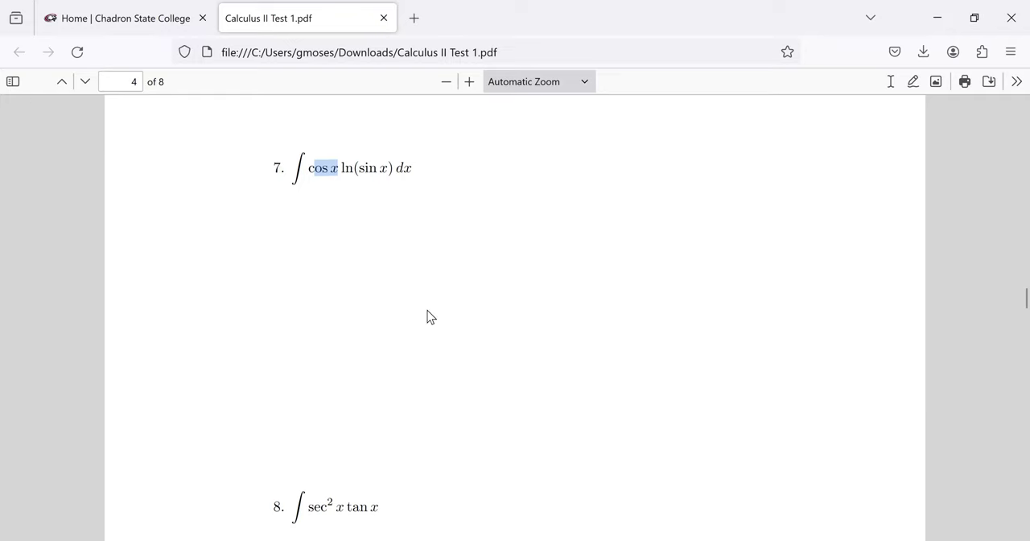
pyautogui.moveTo(351, 168)
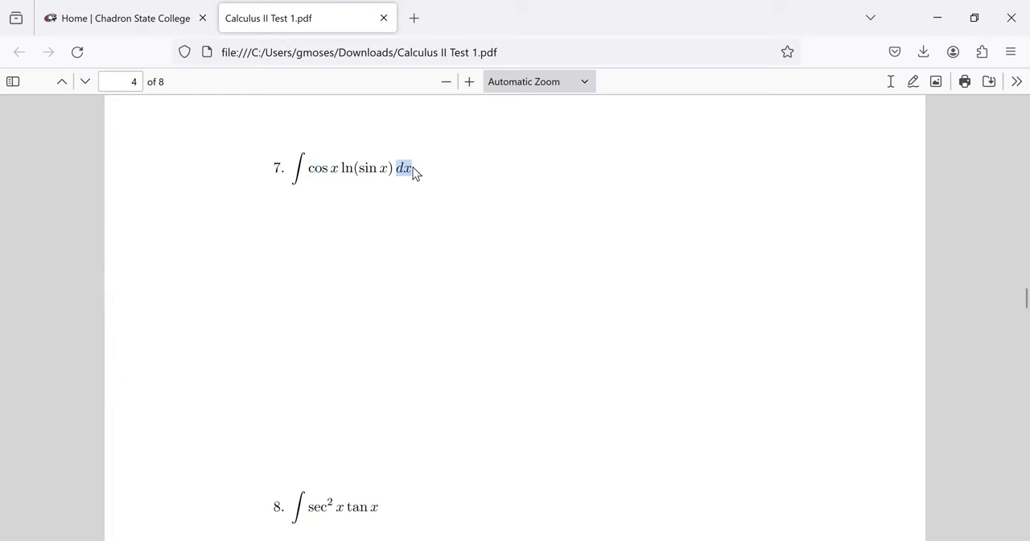
pyautogui.moveTo(424, 174)
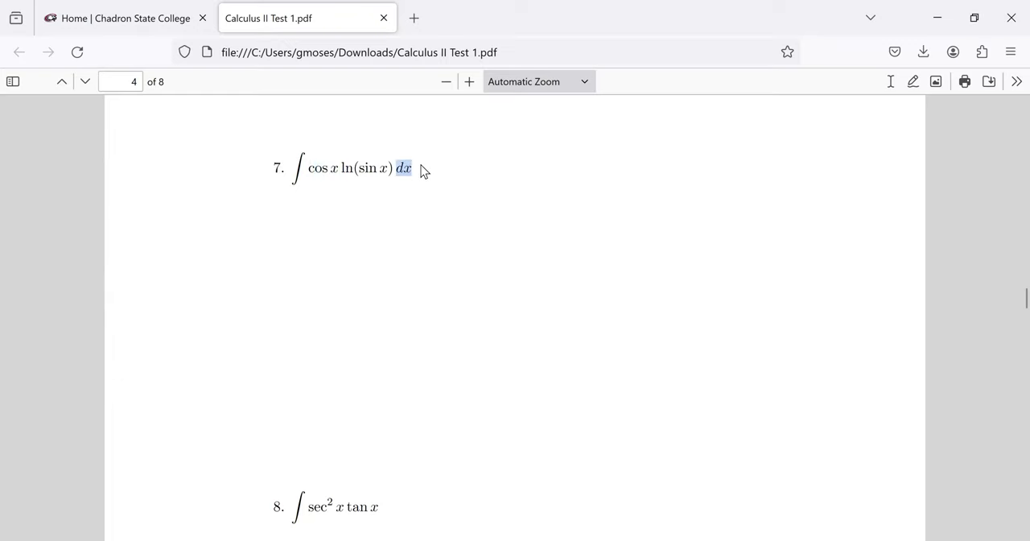
pyautogui.moveTo(407, 182)
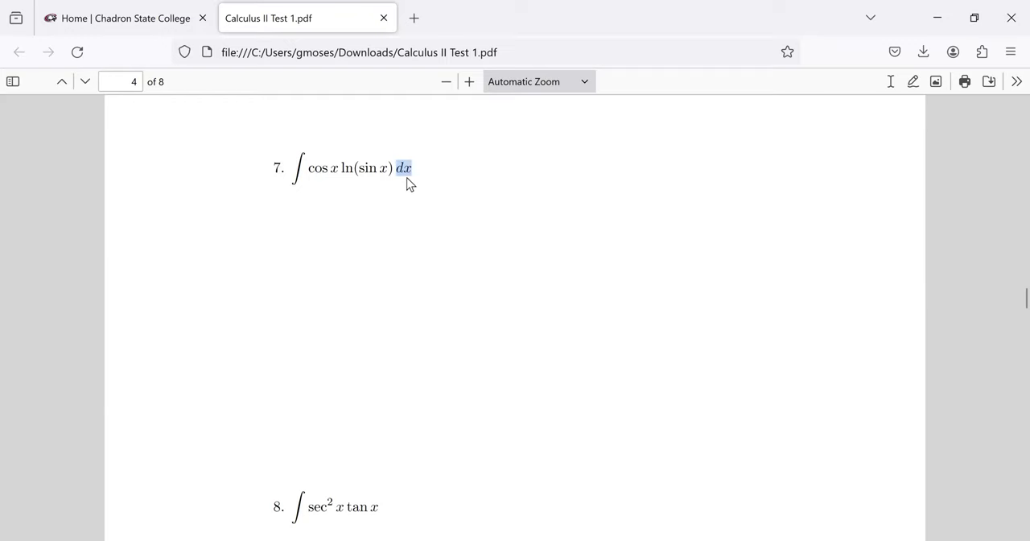
pyautogui.moveTo(471, 243)
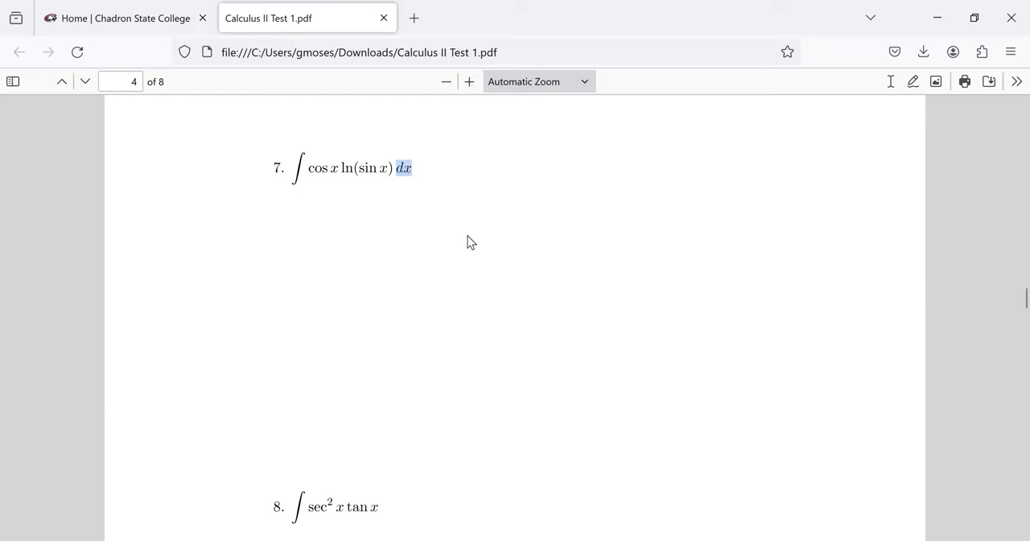
pyautogui.moveTo(478, 236)
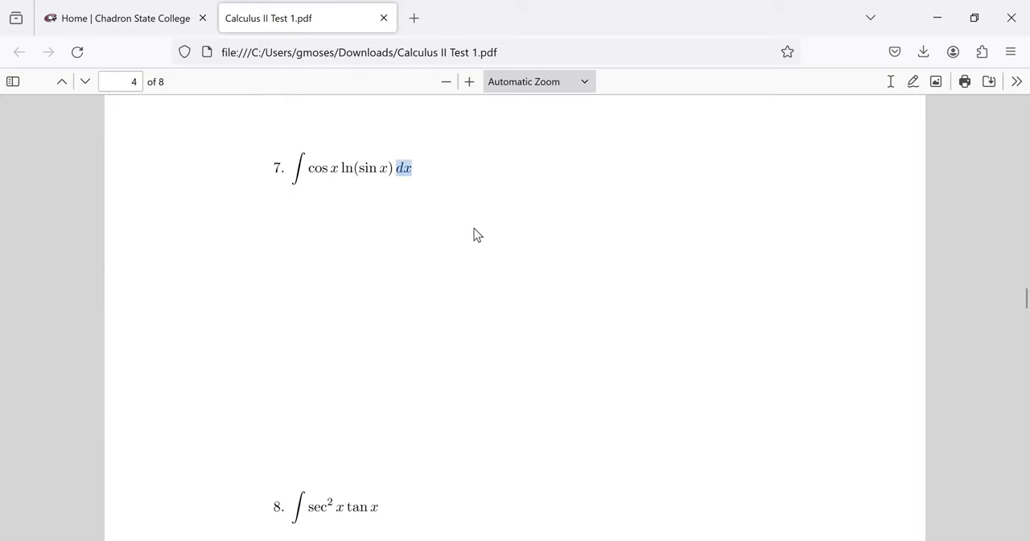
pyautogui.moveTo(393, 158)
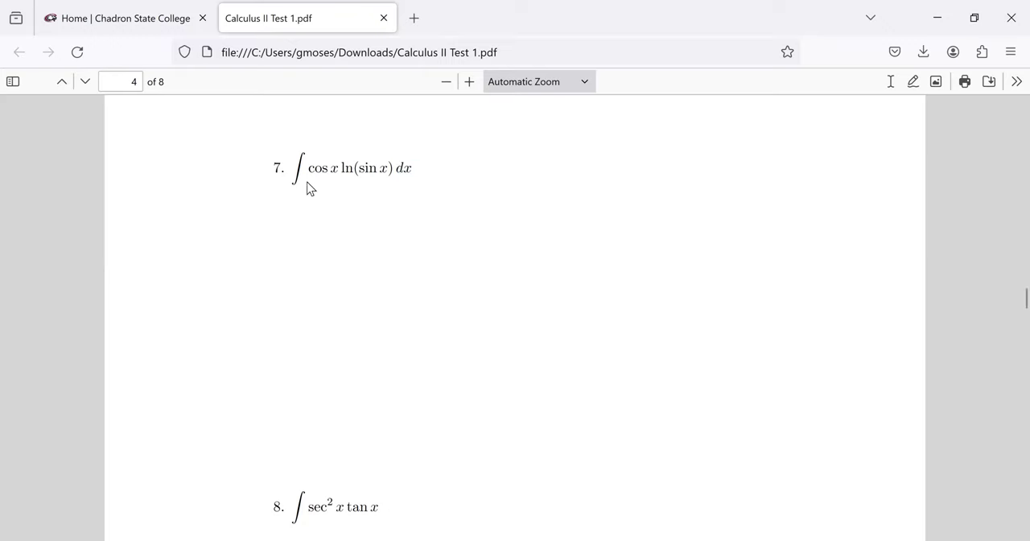
pyautogui.moveTo(319, 172)
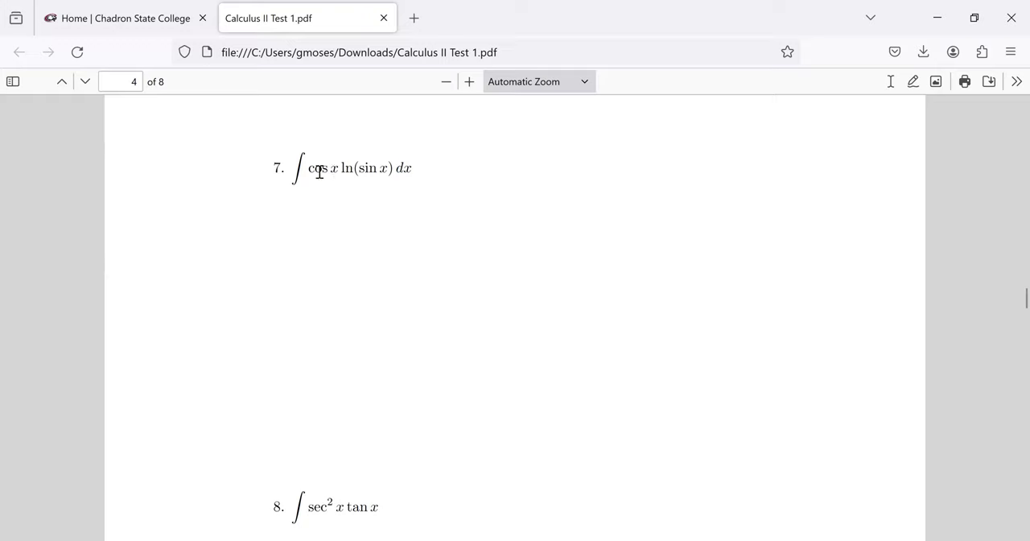
pyautogui.doubleClick(346, 168)
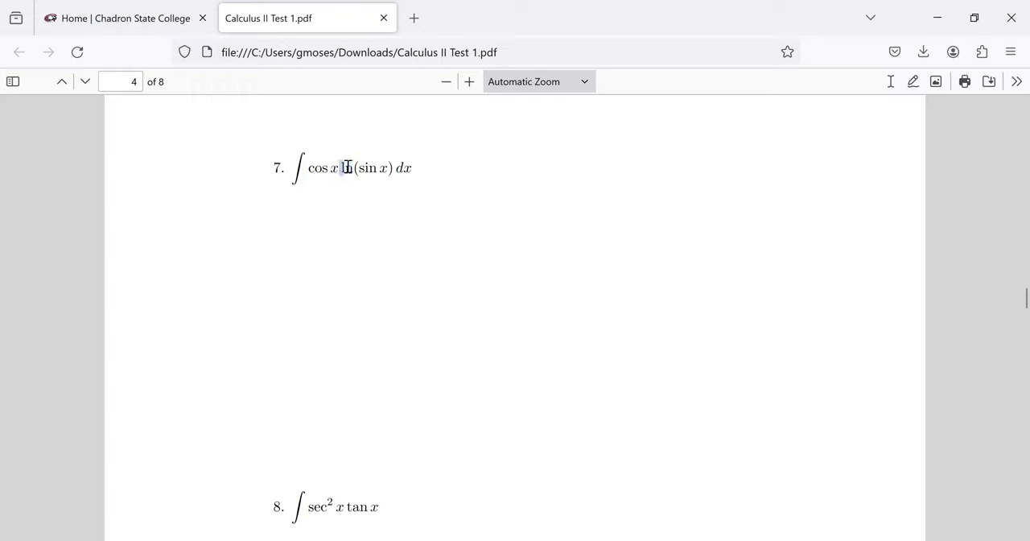
pyautogui.doubleClick(347, 167)
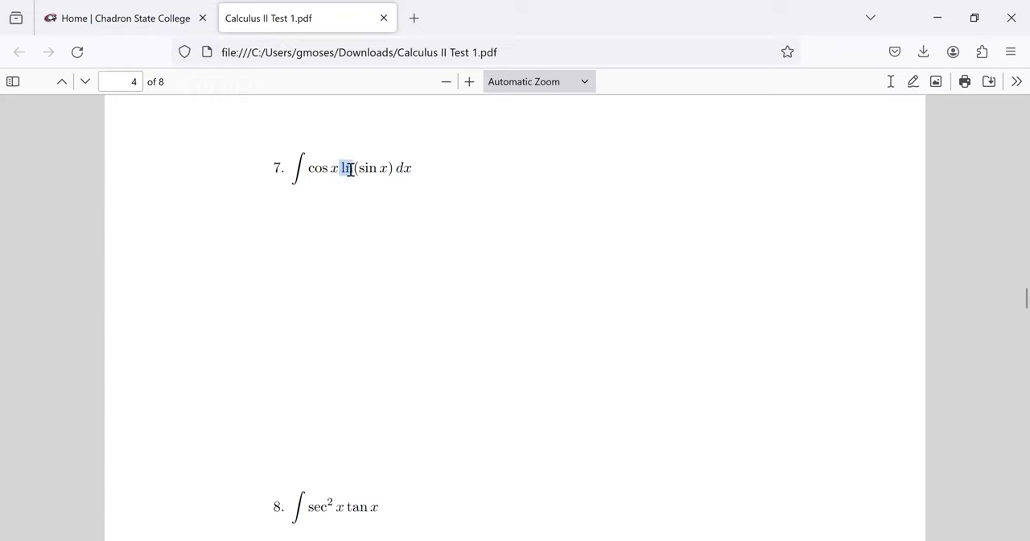
pyautogui.moveTo(353, 177)
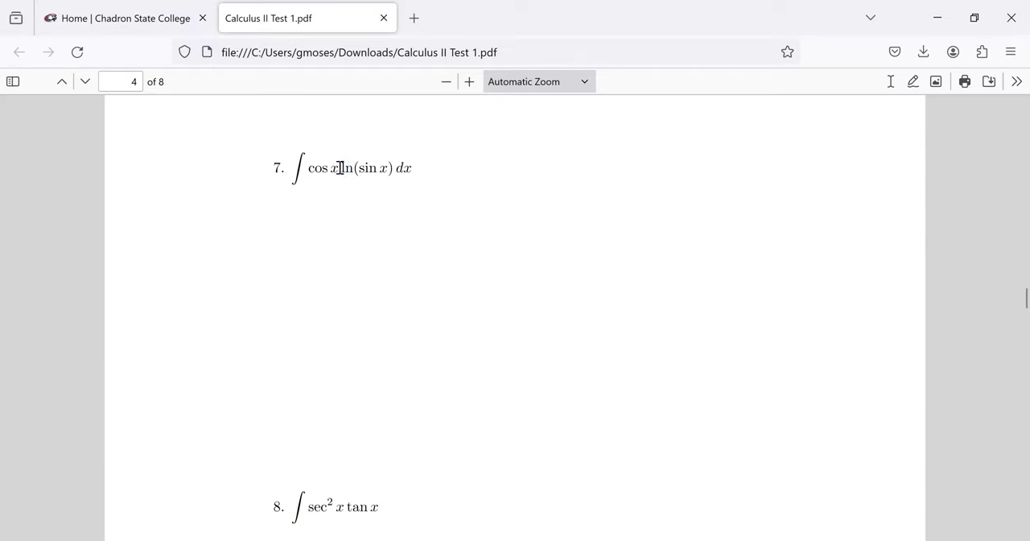
pyautogui.doubleClick(345, 168)
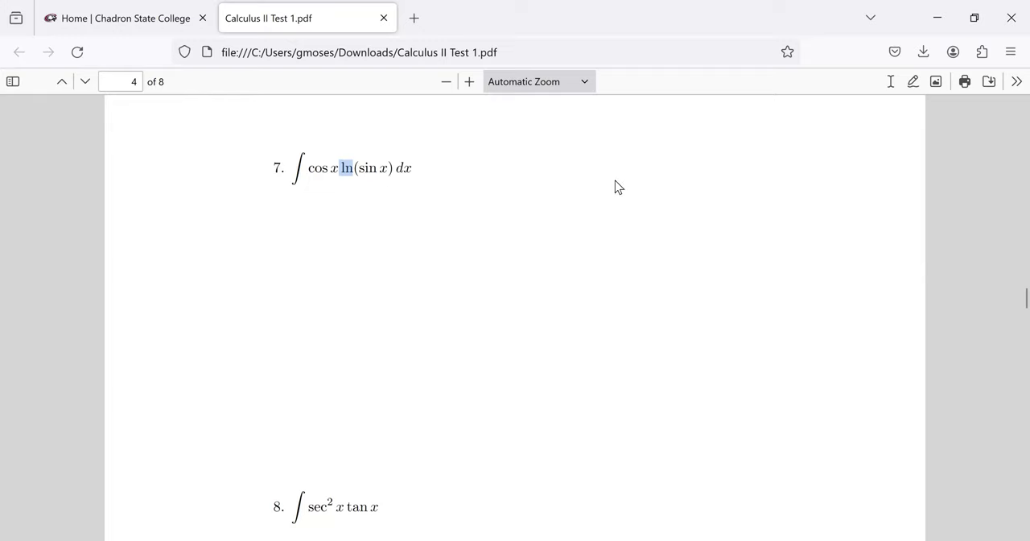
pyautogui.moveTo(657, 196)
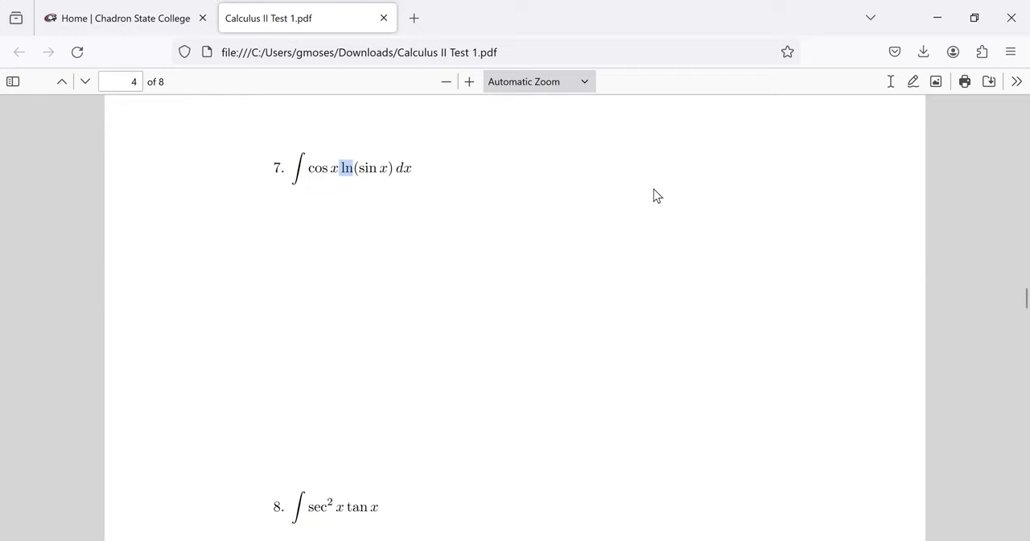
# - Scroll to problem 8, highlight sec²x and tan x, then clear the selection
pyautogui.scroll(-3)
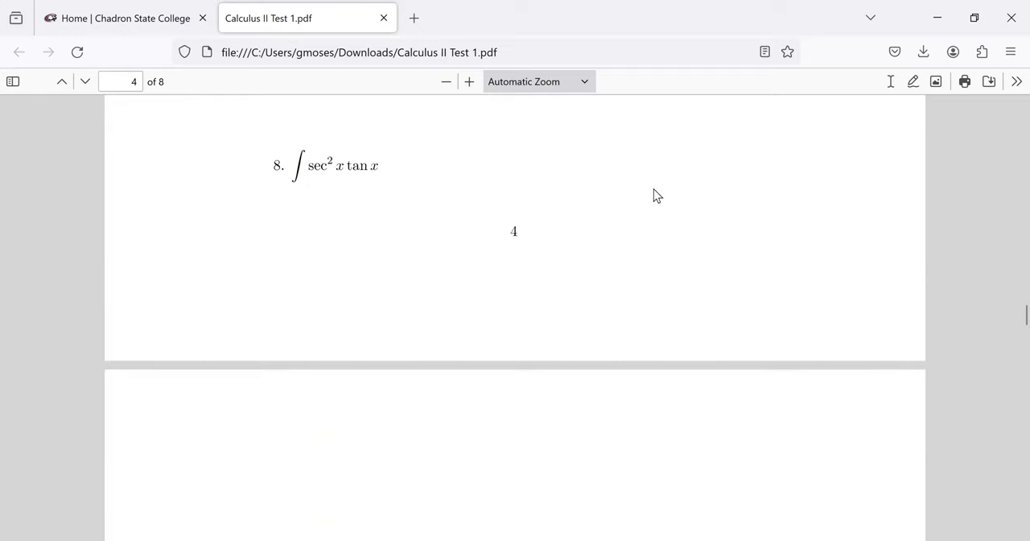
pyautogui.moveTo(355, 161)
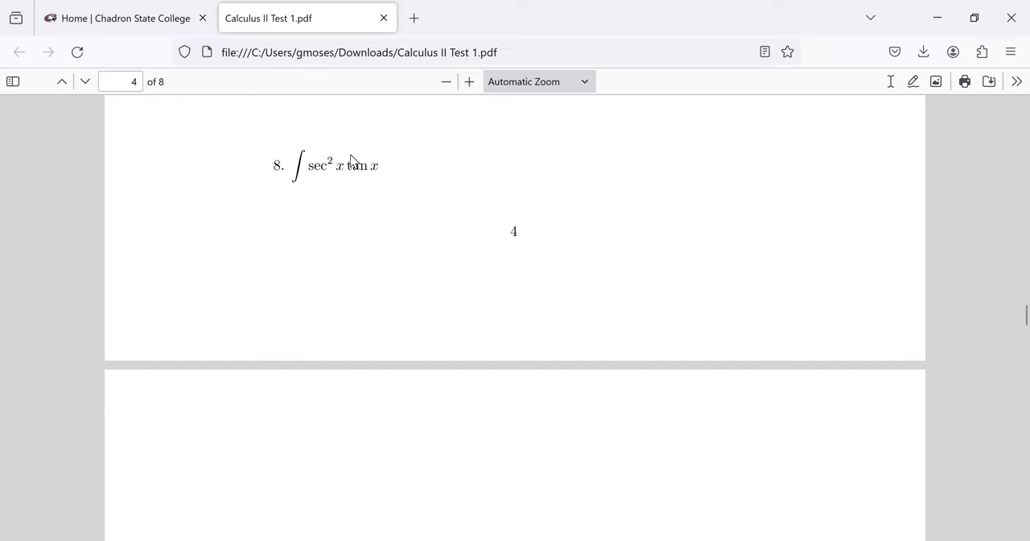
pyautogui.moveTo(350, 165)
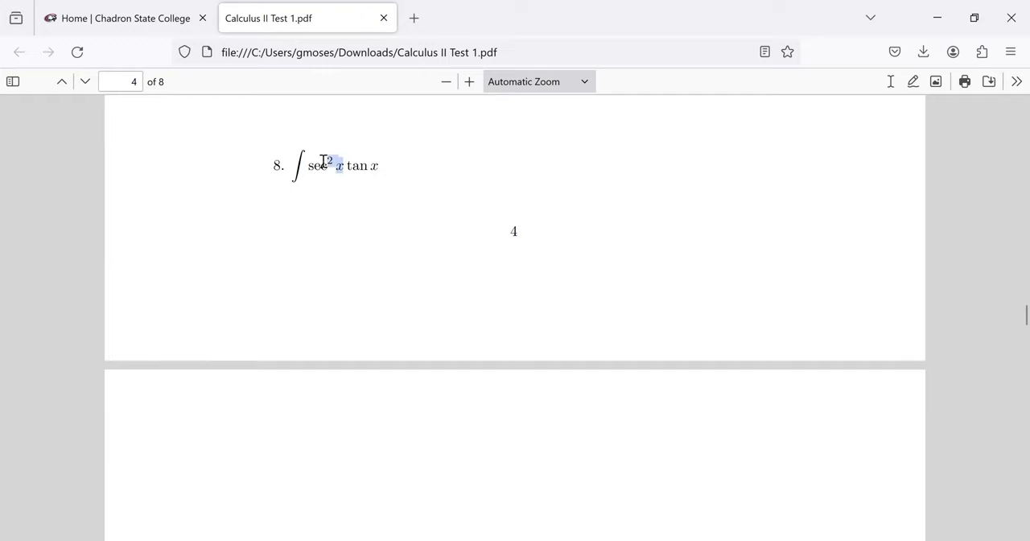
pyautogui.moveTo(309, 165); pyautogui.dragTo(348, 166)
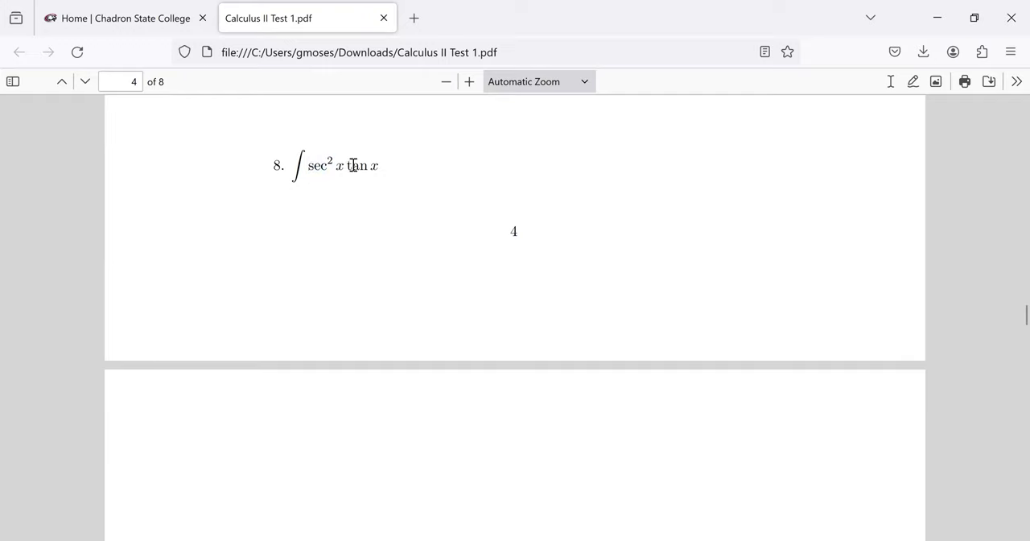
pyautogui.moveTo(344, 165); pyautogui.dragTo(380, 165)
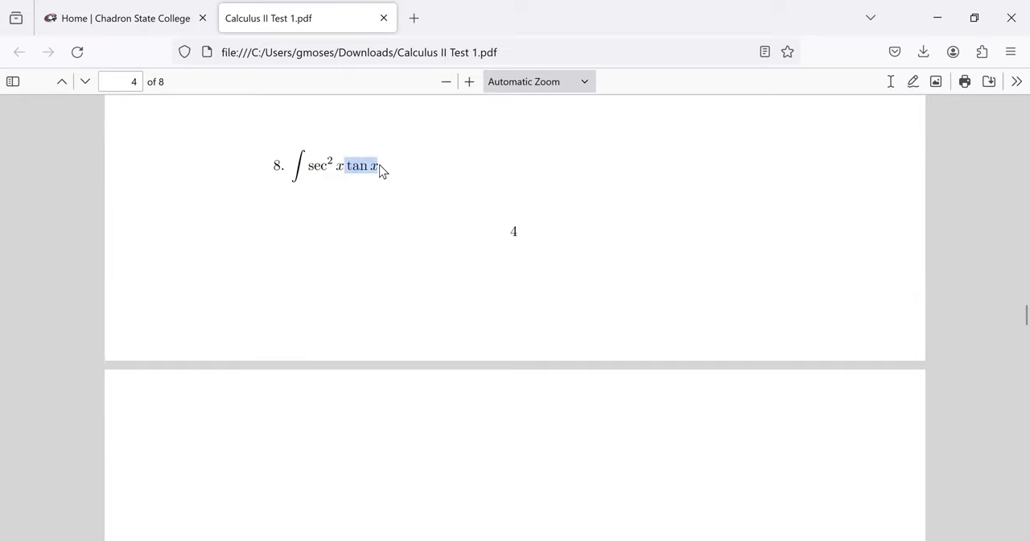
pyautogui.moveTo(376, 159)
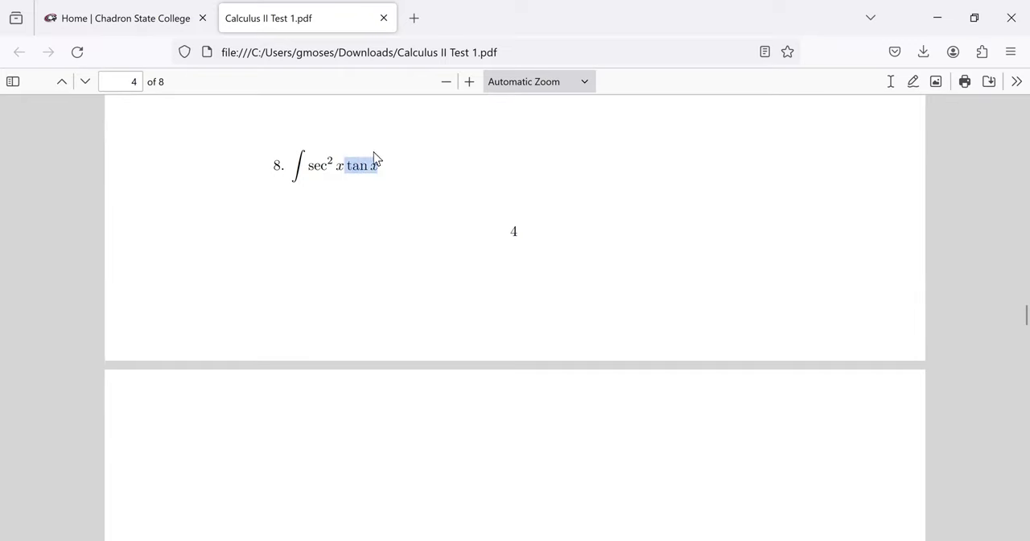
pyautogui.click(756, 227)
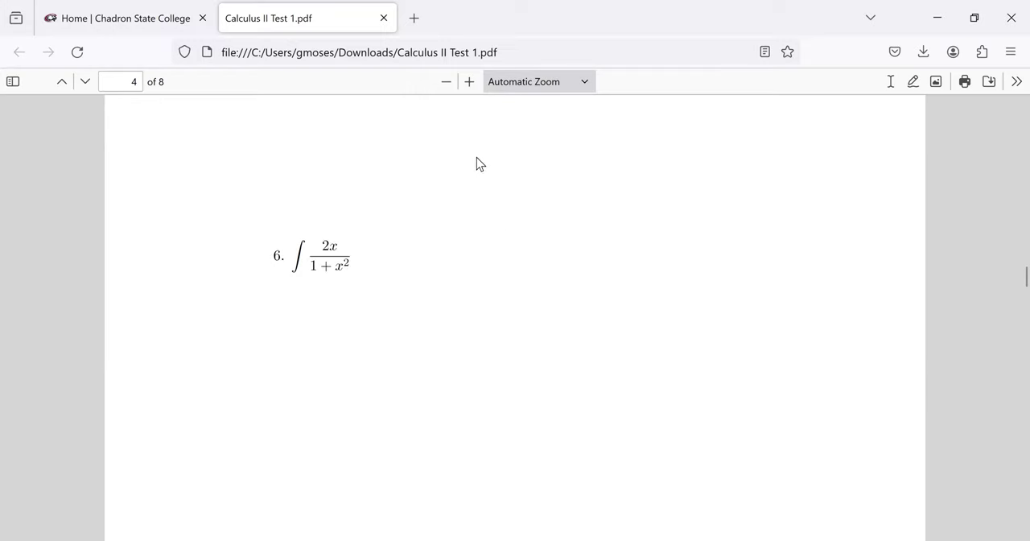
pyautogui.scroll(-3)
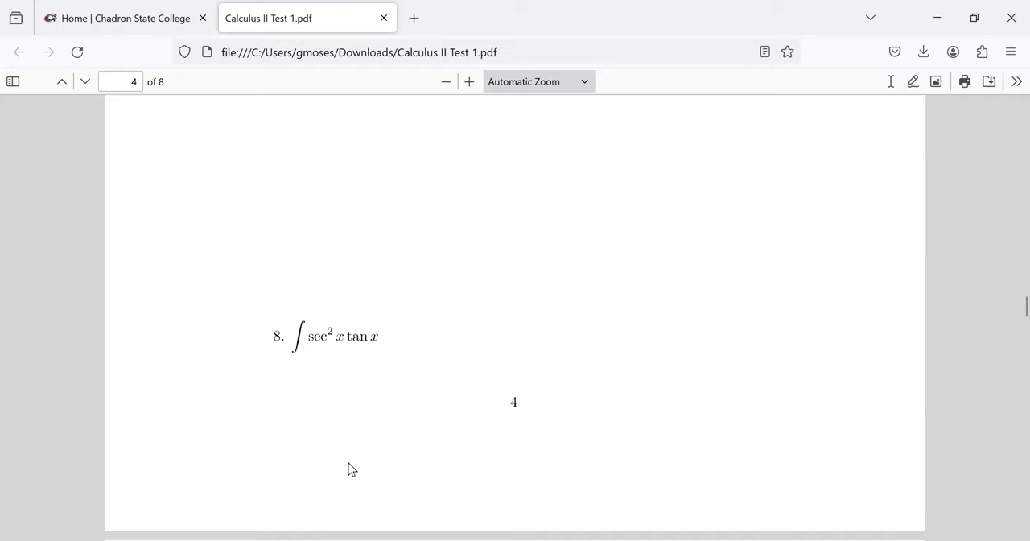
pyautogui.moveTo(348, 336)
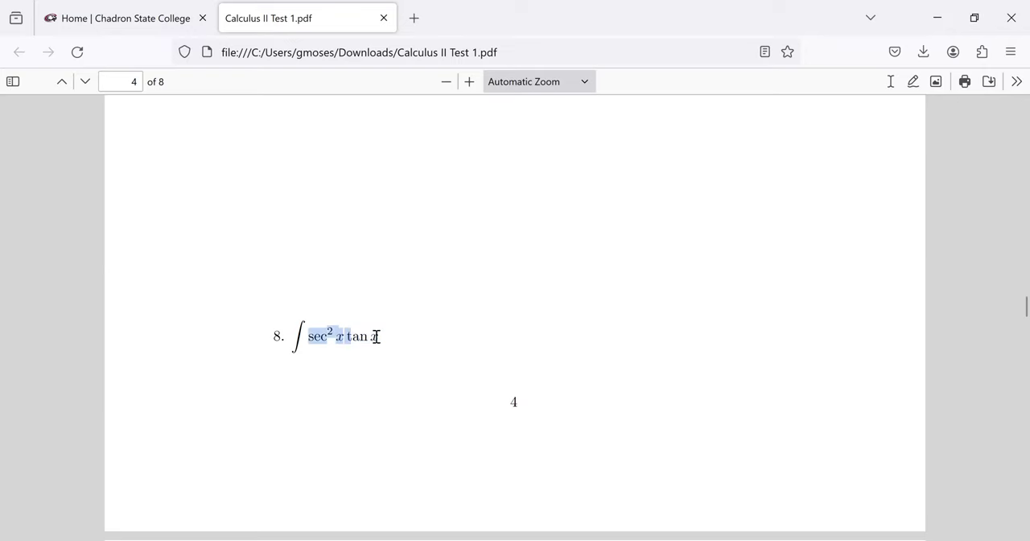
pyautogui.click(445, 346)
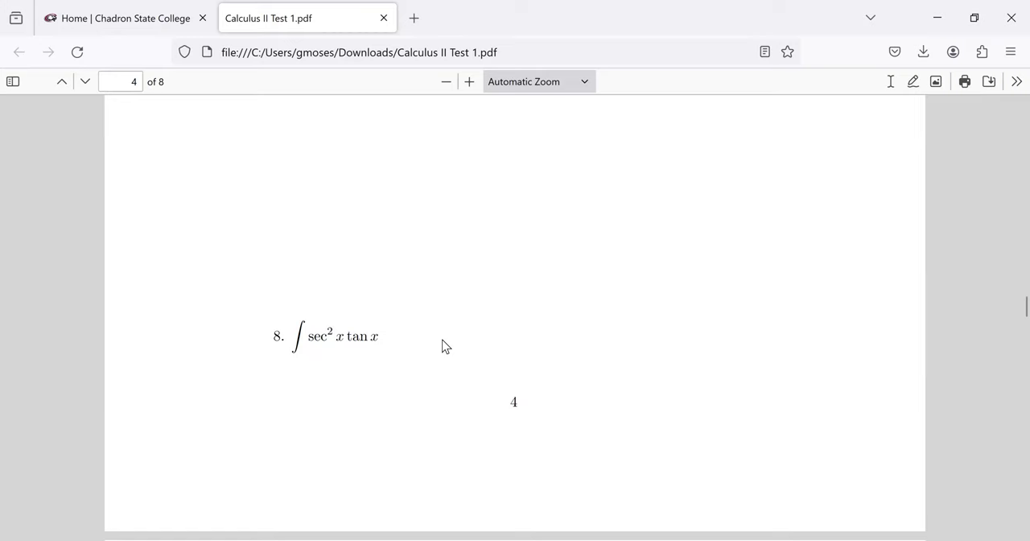
pyautogui.moveTo(391, 344)
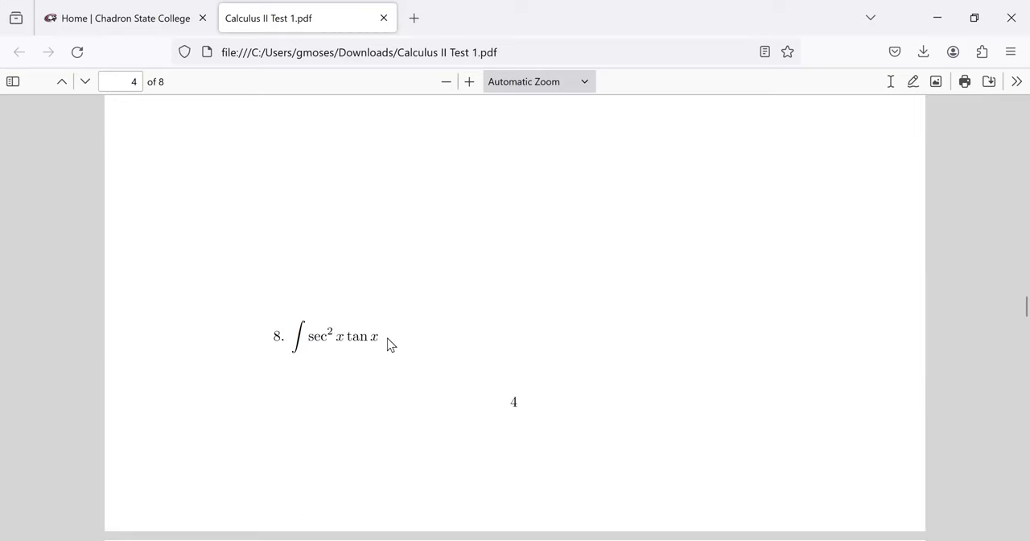
pyautogui.moveTo(393, 347)
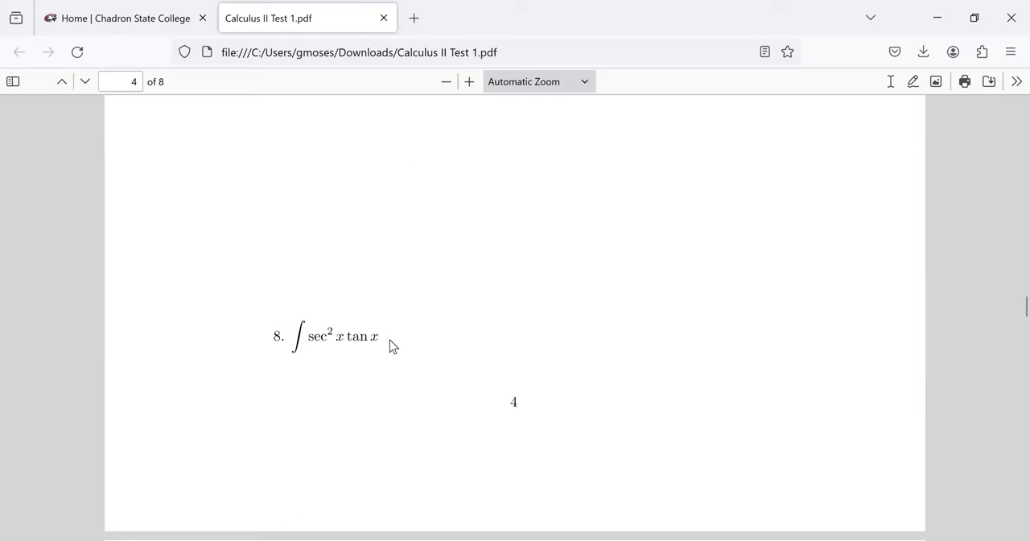
pyautogui.moveTo(395, 340)
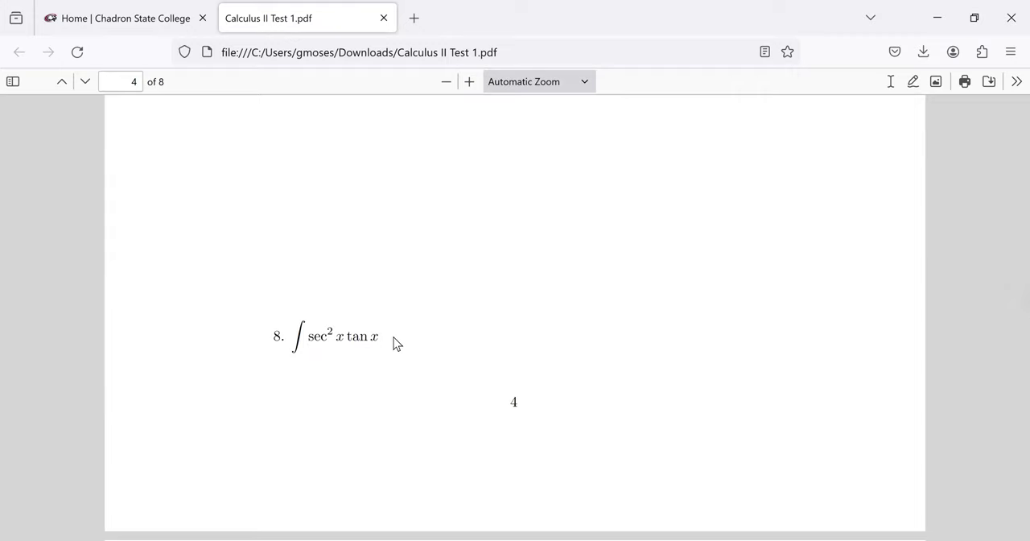
pyautogui.moveTo(538, 346)
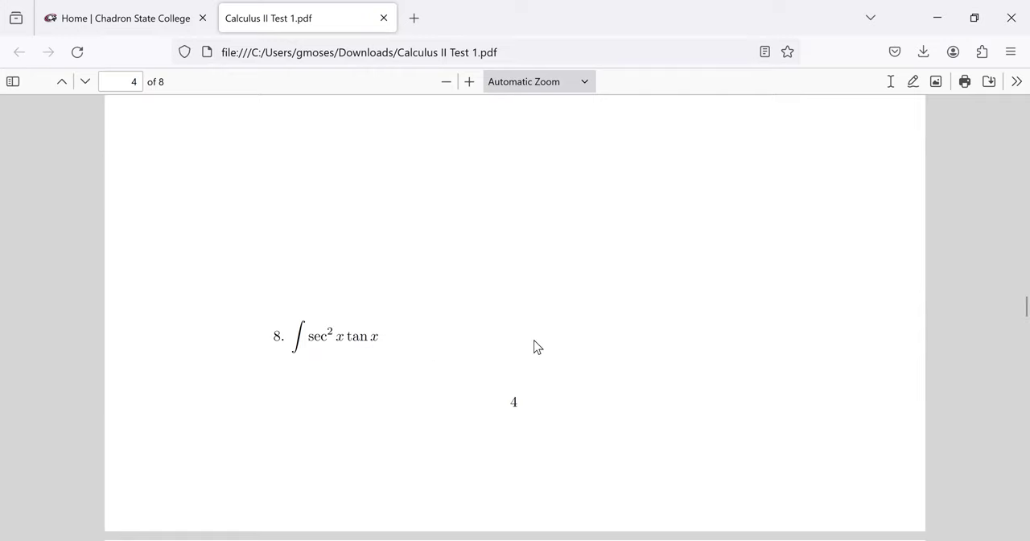
# - Scroll to page 5 and highlight problem 9's integrand 2re^(r²)
pyautogui.scroll(-3)
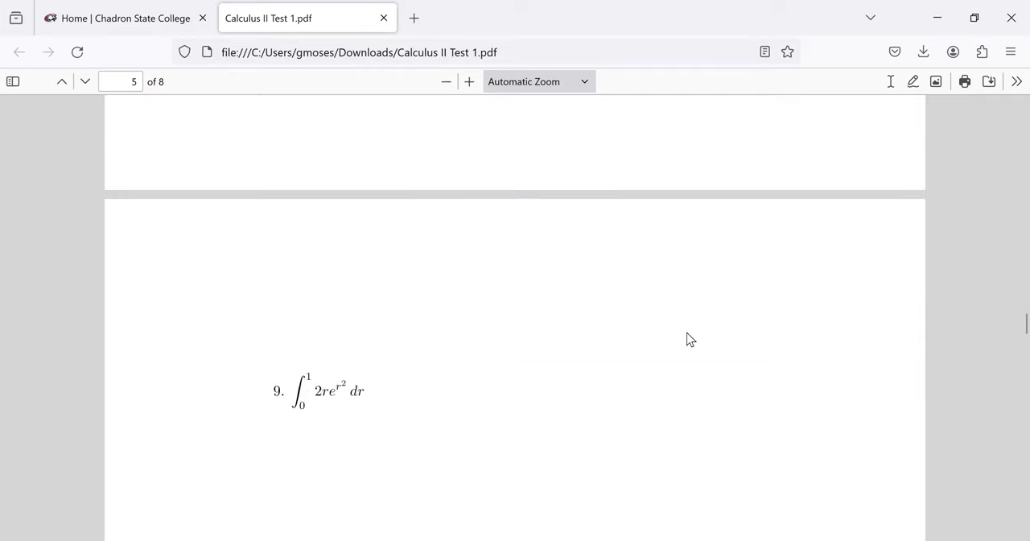
pyautogui.scroll(-3)
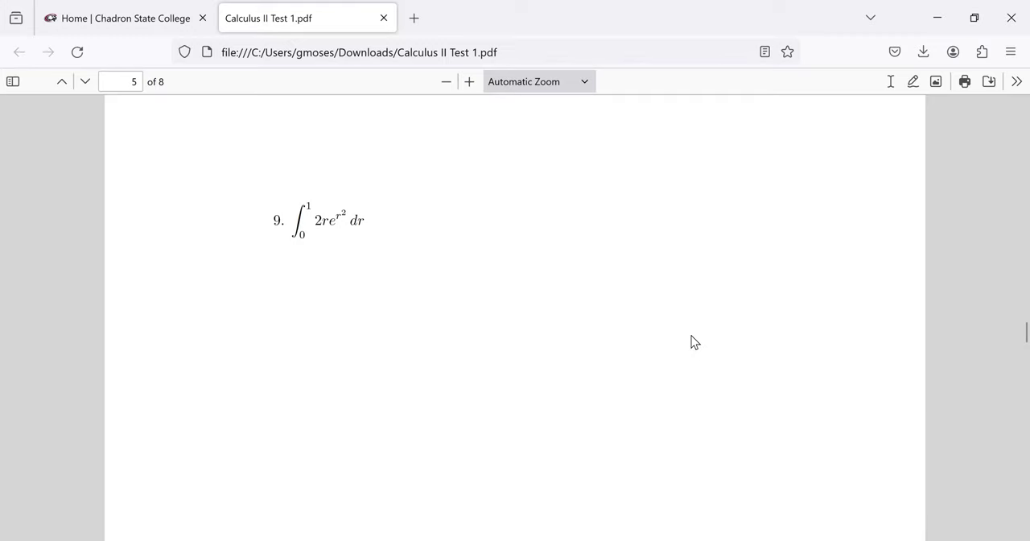
pyautogui.moveTo(710, 351)
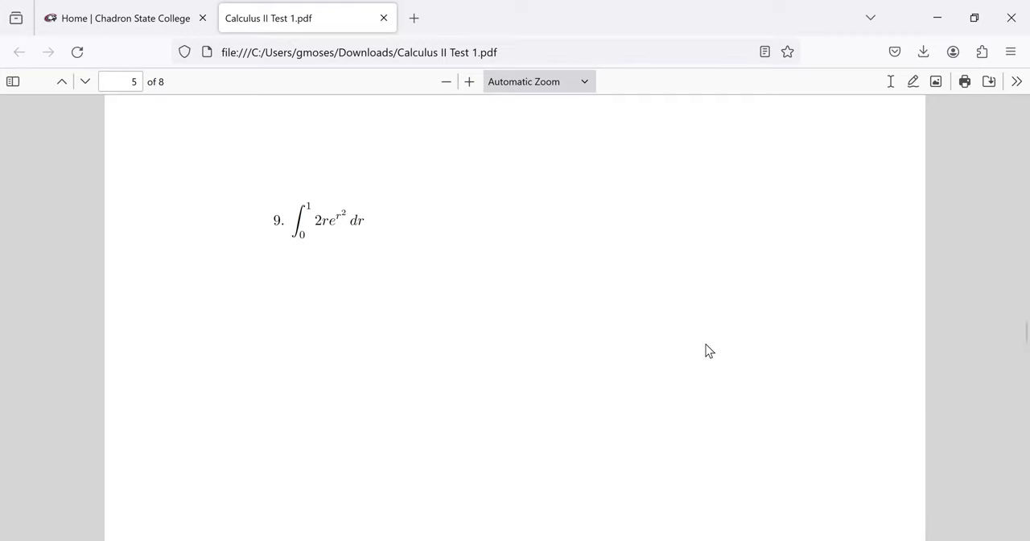
pyautogui.moveTo(705, 368)
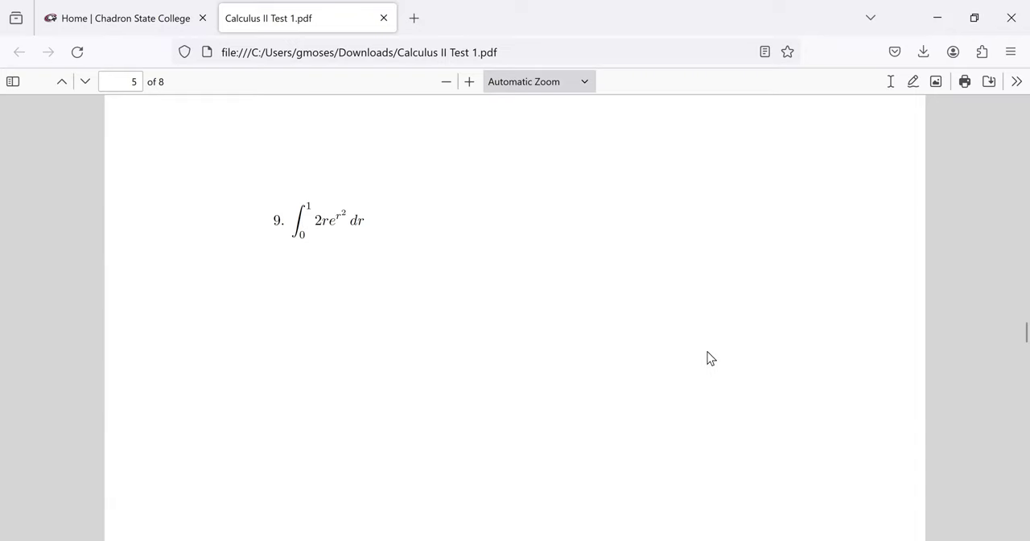
pyautogui.moveTo(714, 347)
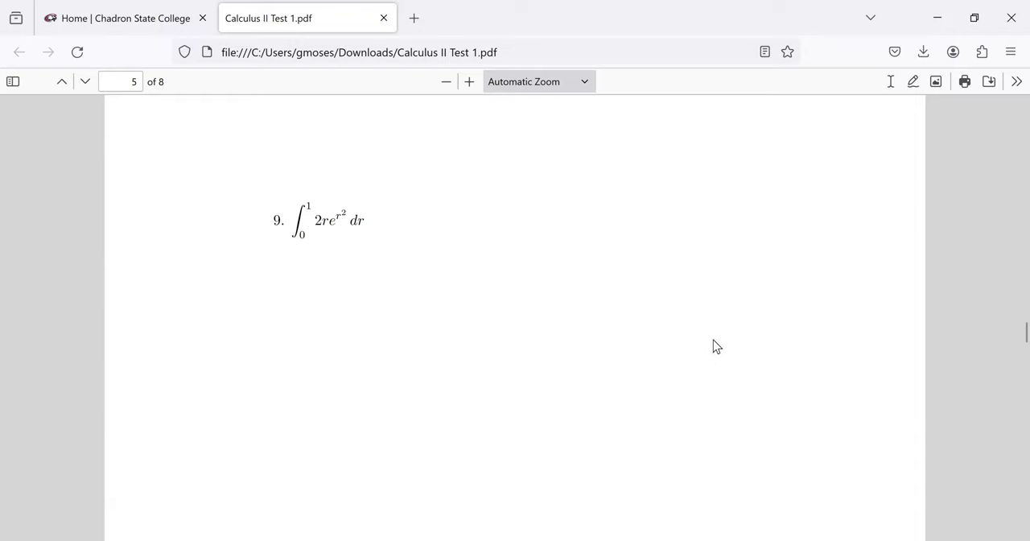
pyautogui.moveTo(721, 338)
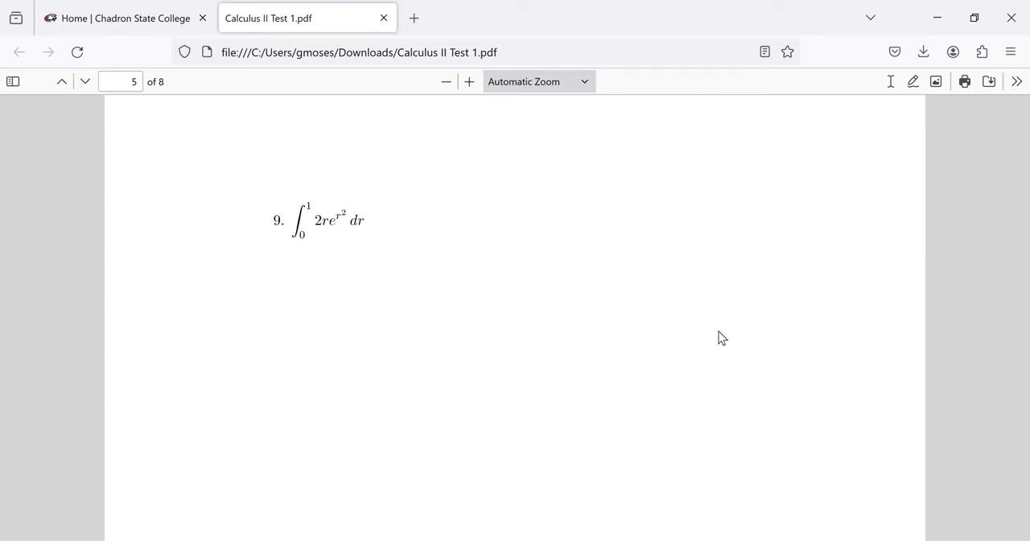
pyautogui.moveTo(648, 212)
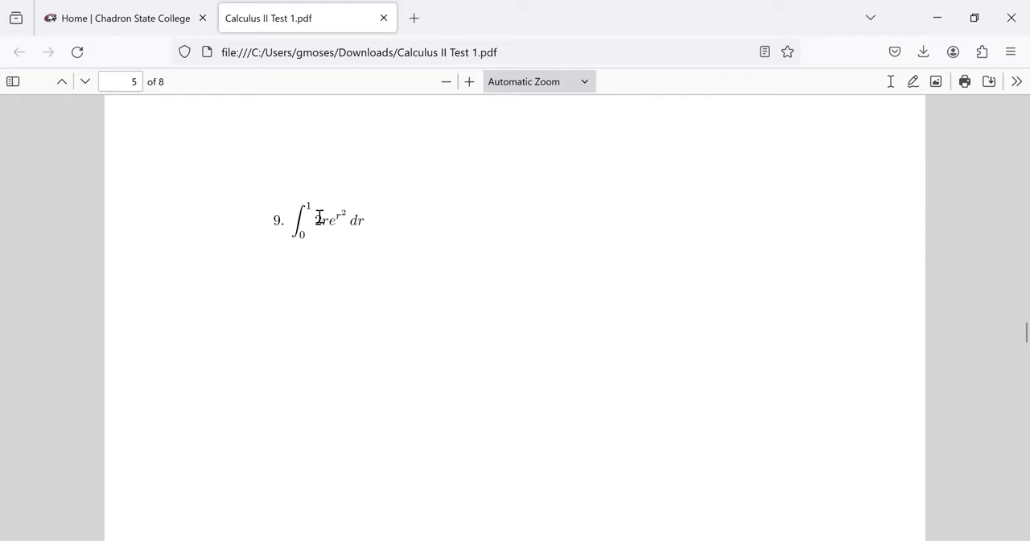
pyautogui.moveTo(316, 219); pyautogui.dragTo(348, 219)
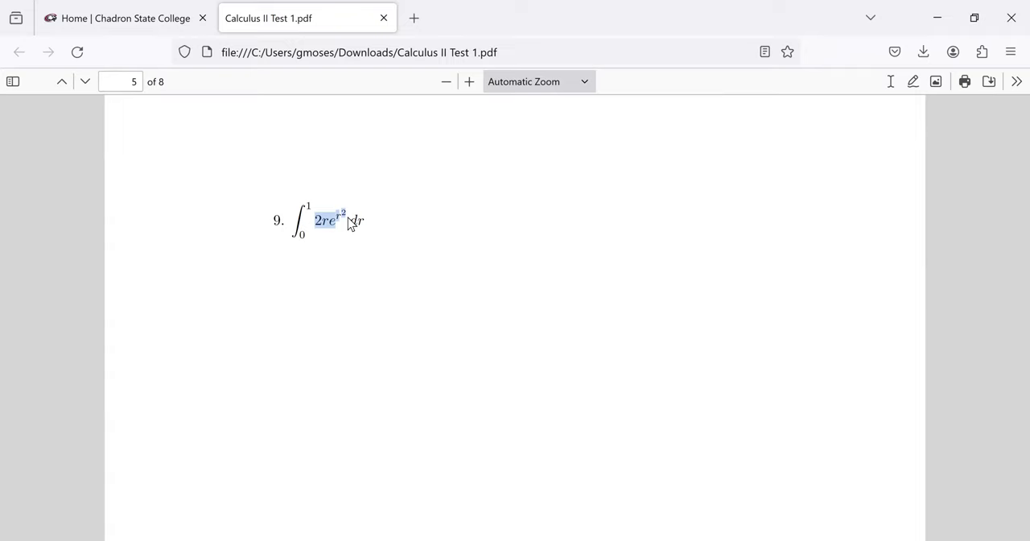
pyautogui.moveTo(454, 332)
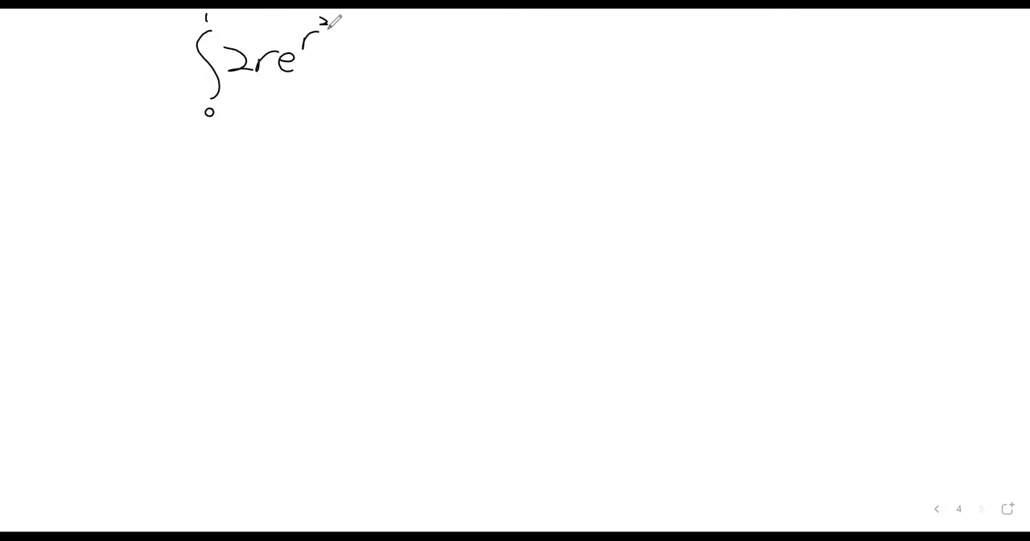
# - Finish dr on the copied integral and write the red indefinite integral below the divider
pyautogui.moveTo(334, 52); pyautogui.dragTo(378, 44)
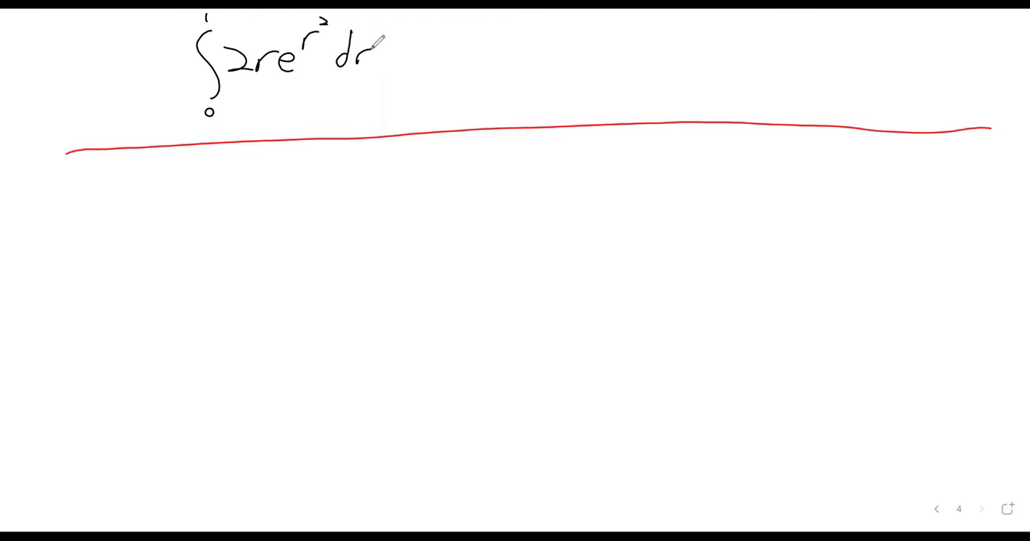
pyautogui.moveTo(237, 181); pyautogui.dragTo(234, 242)
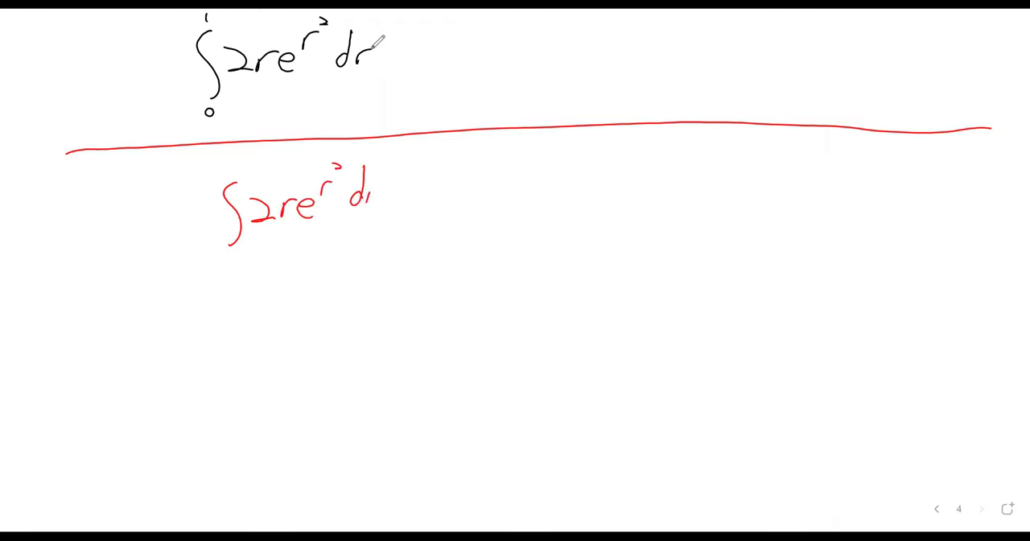
pyautogui.moveTo(366, 197); pyautogui.dragTo(385, 197)
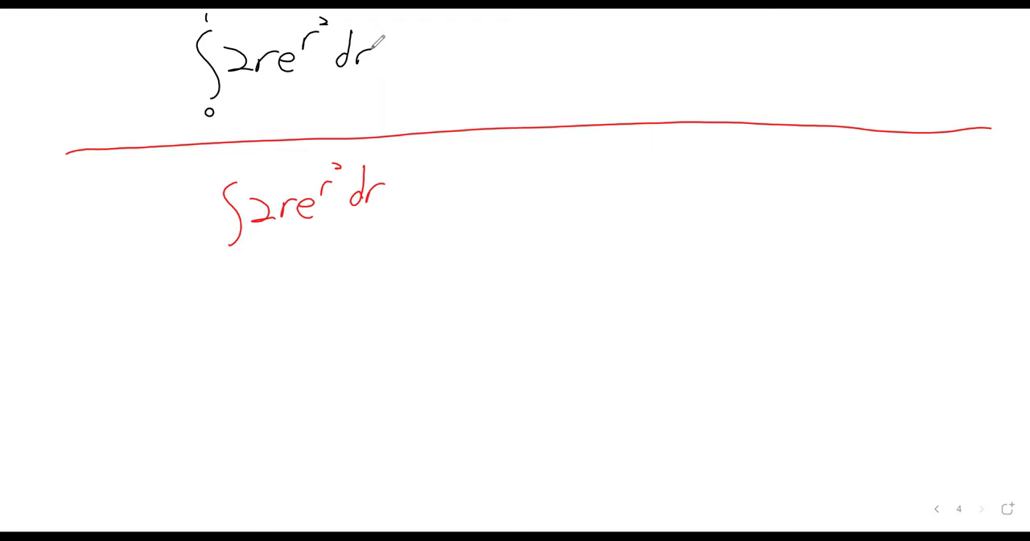
# - Add an equals sign, write u = r² and du = 2r dr, and bracket them
pyautogui.moveTo(394, 53); pyautogui.dragTo(414, 52)
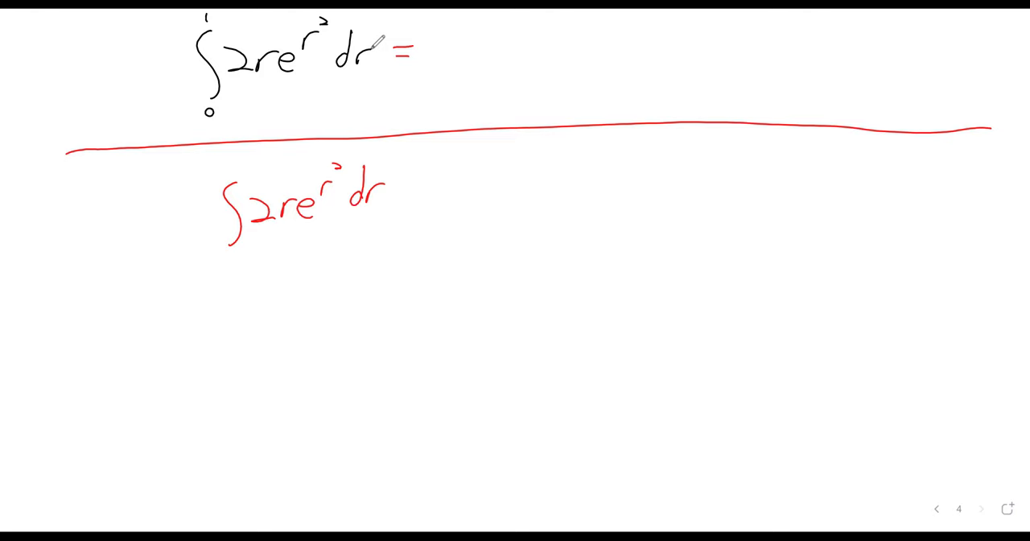
pyautogui.write('u=')
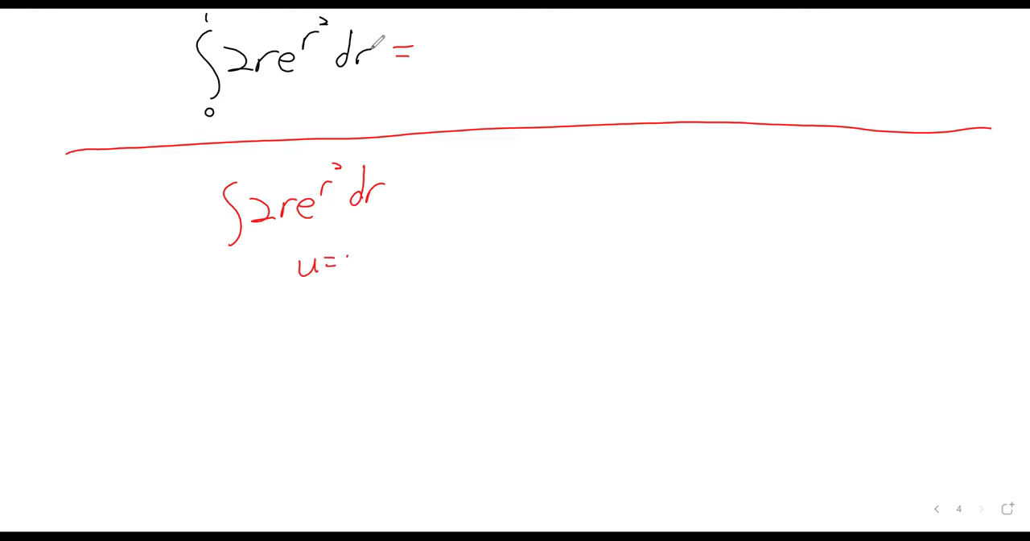
pyautogui.write('r²')
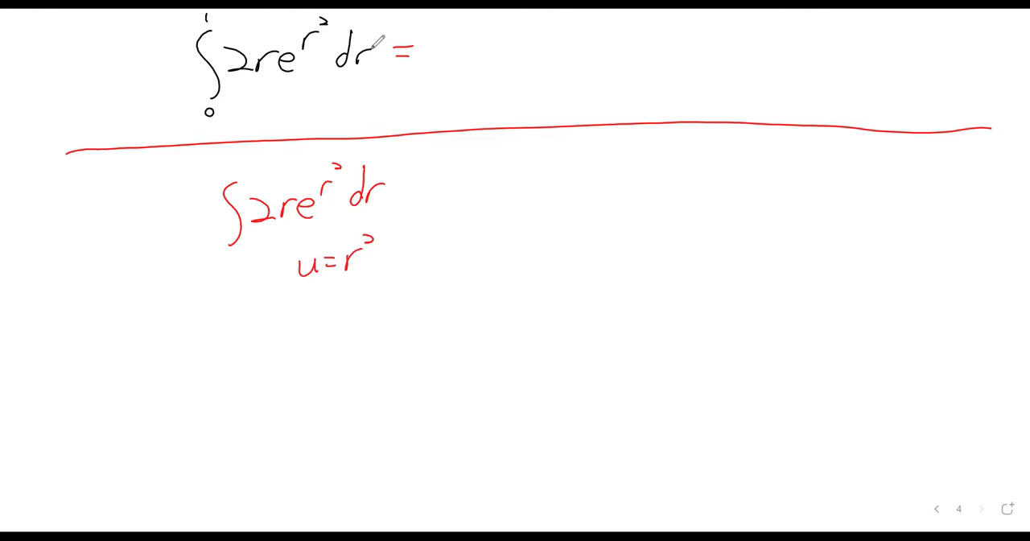
pyautogui.moveTo(286, 306); pyautogui.dragTo(322, 322)
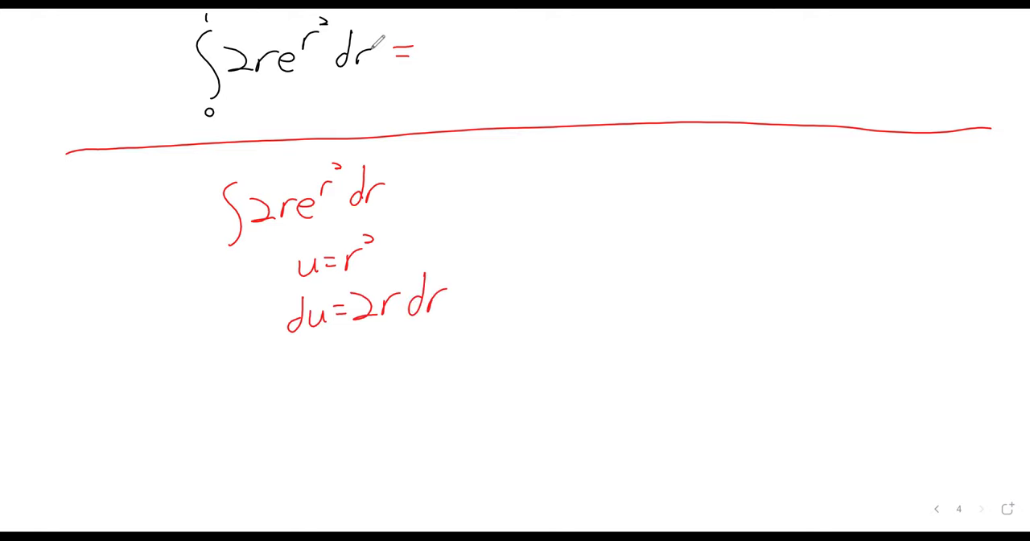
pyautogui.moveTo(571, 132); pyautogui.dragTo(559, 169)
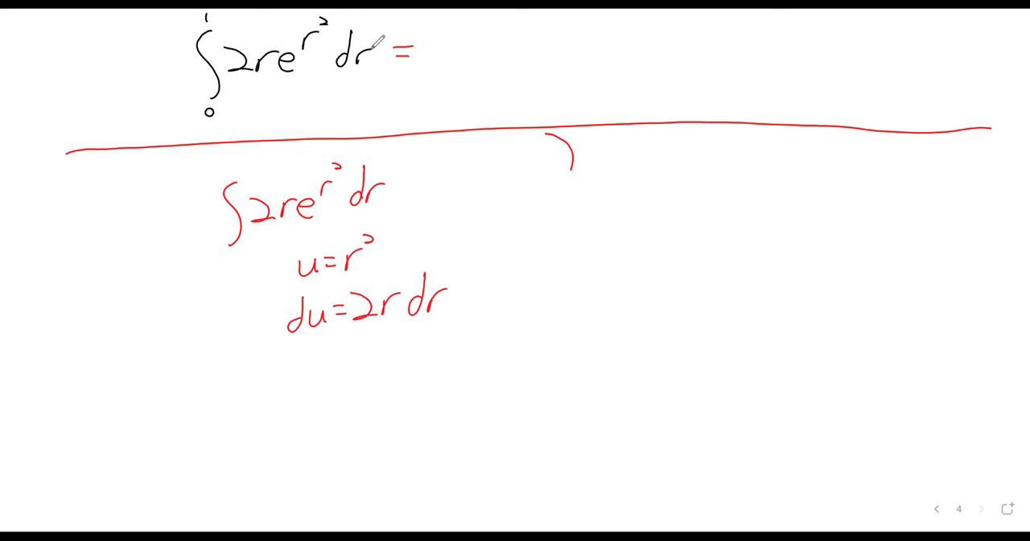
pyautogui.moveTo(563, 149); pyautogui.dragTo(567, 290)
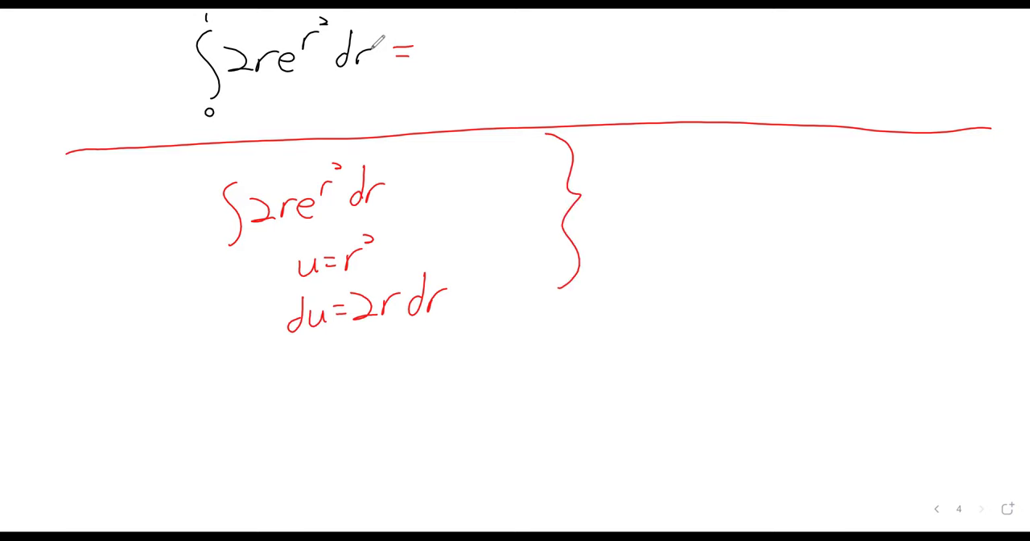
pyautogui.moveTo(310, 169); pyautogui.dragTo(338, 218)
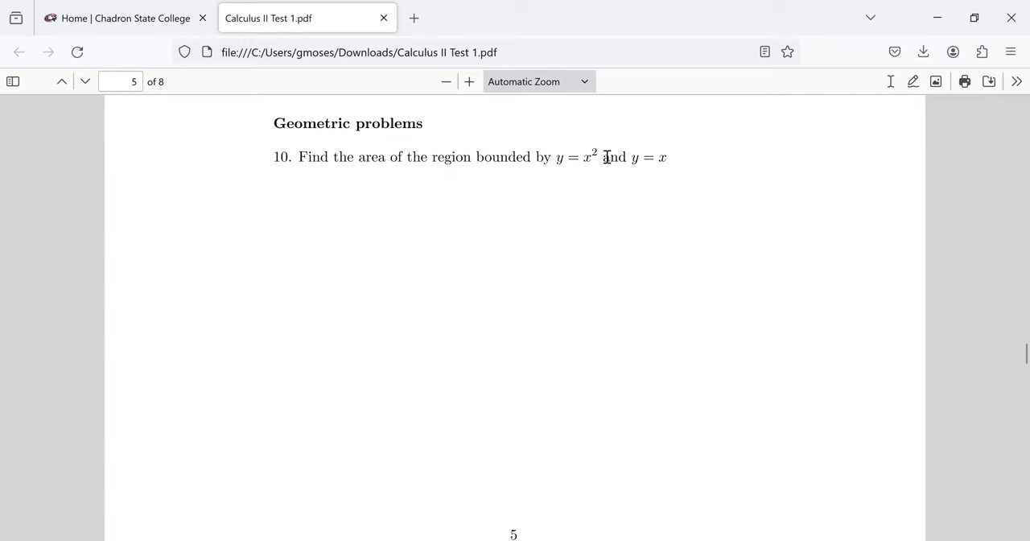
# - Highlight problem 10's bounding curves y = x² and y = x, emphasizing y = x
pyautogui.moveTo(555, 157); pyautogui.dragTo(597, 157)
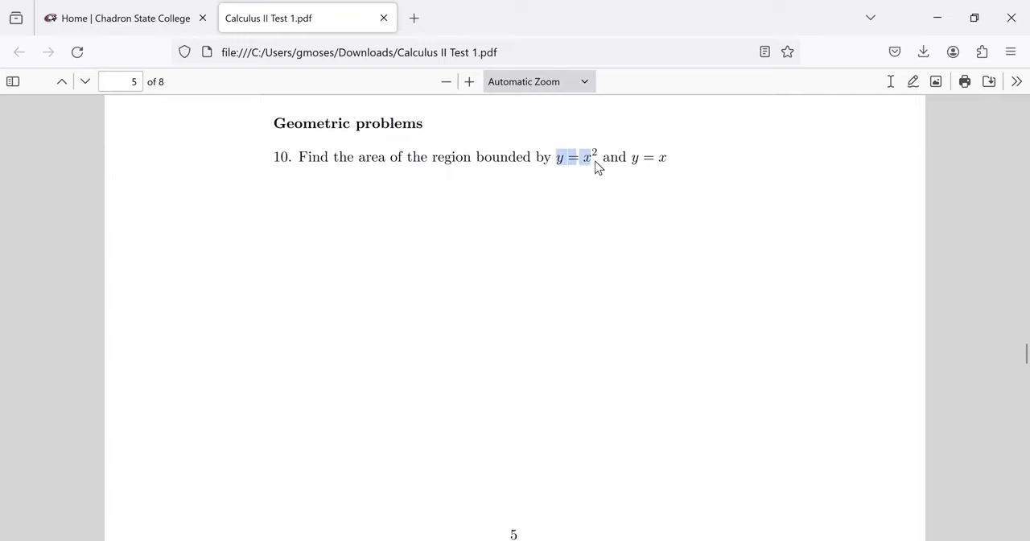
pyautogui.moveTo(596, 164); pyautogui.dragTo(666, 157)
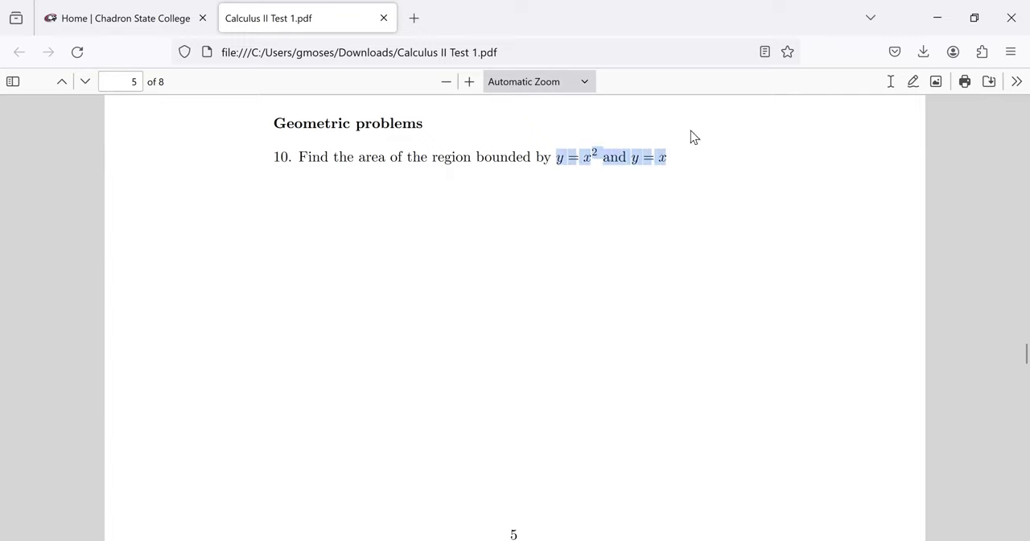
pyautogui.click(569, 156)
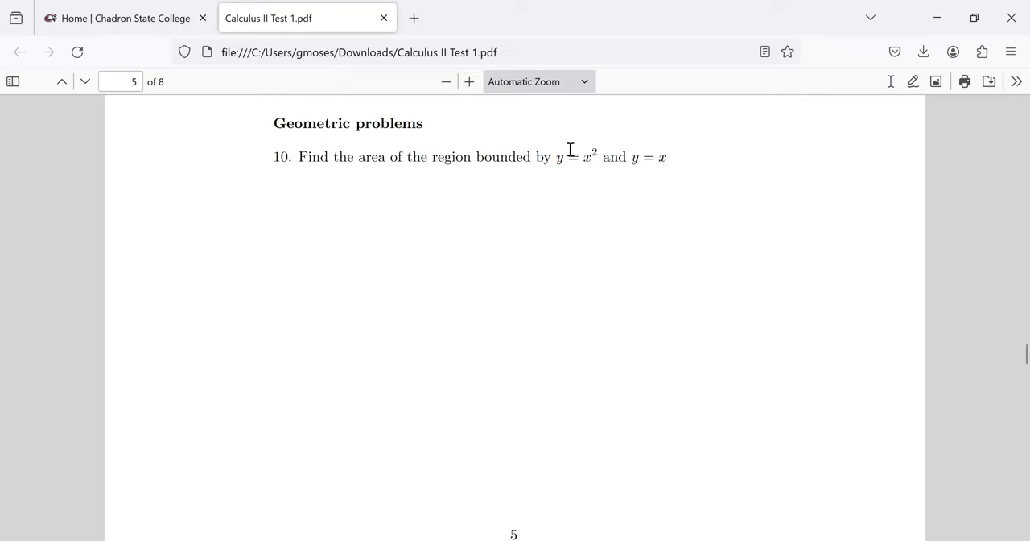
pyautogui.moveTo(556, 156); pyautogui.dragTo(667, 156)
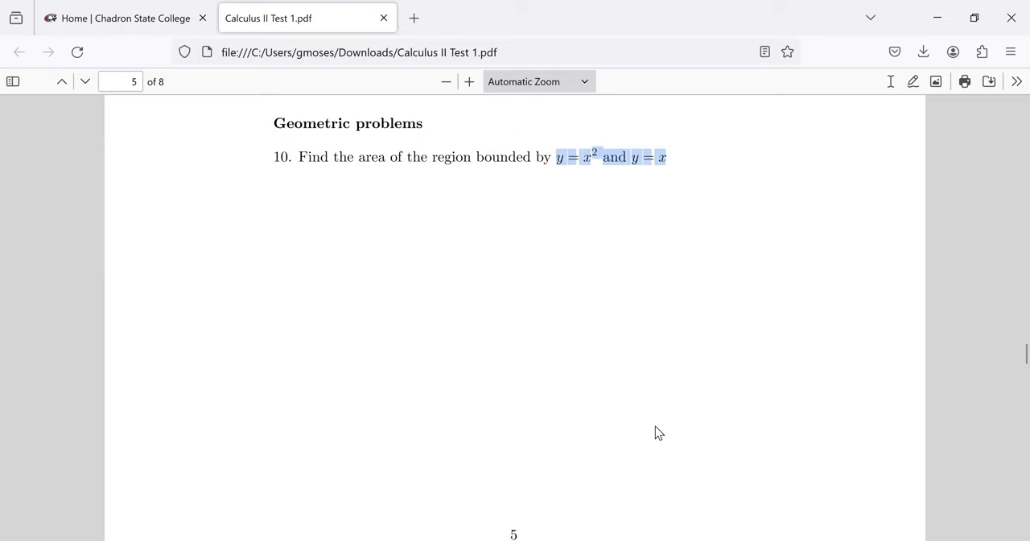
pyautogui.click(595, 165)
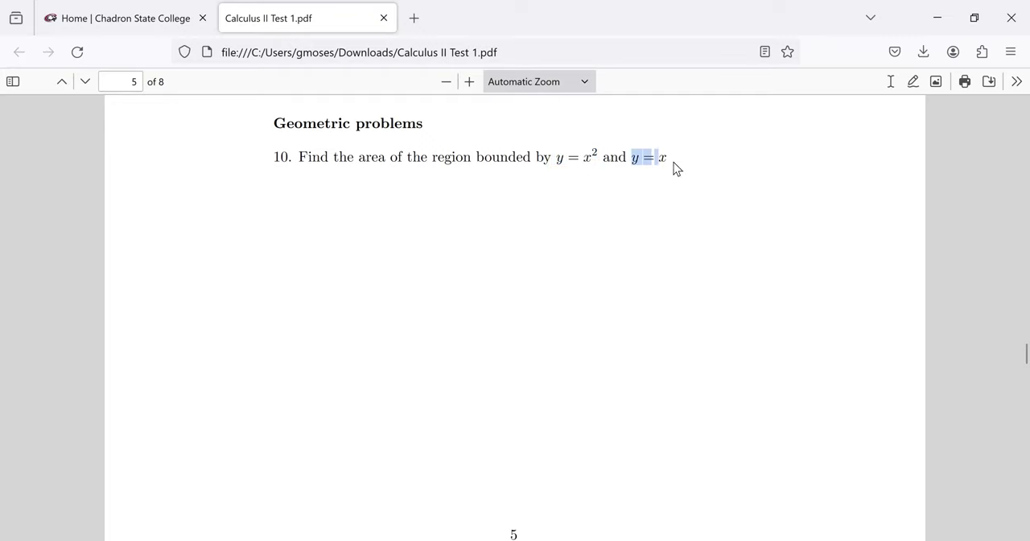
pyautogui.moveTo(673, 477)
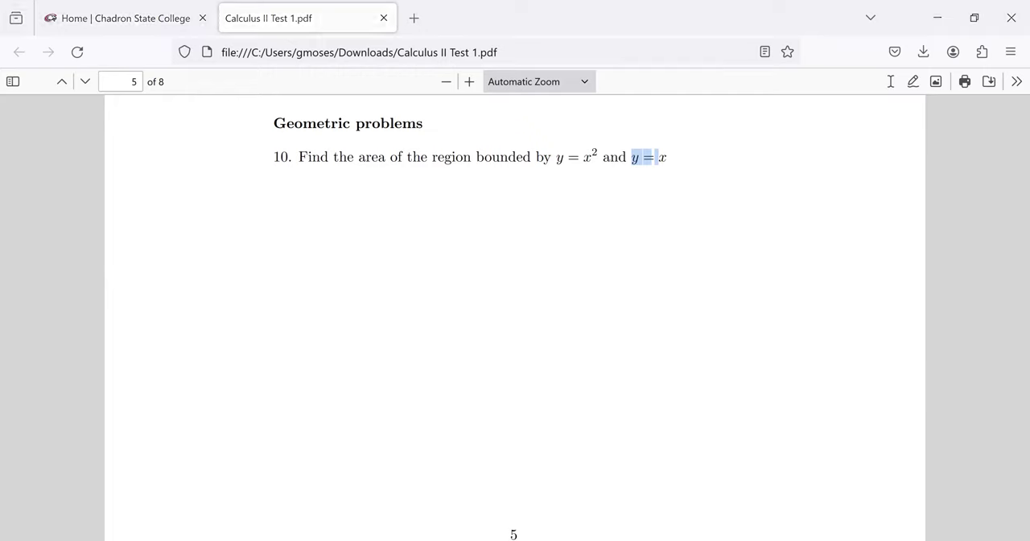
pyautogui.moveTo(355, 29)
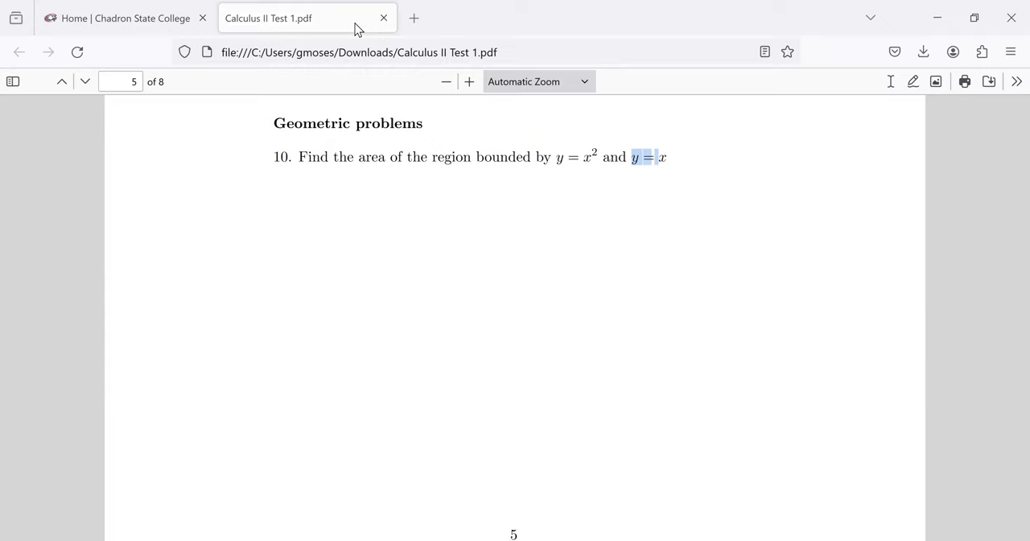
pyautogui.moveTo(443, 142)
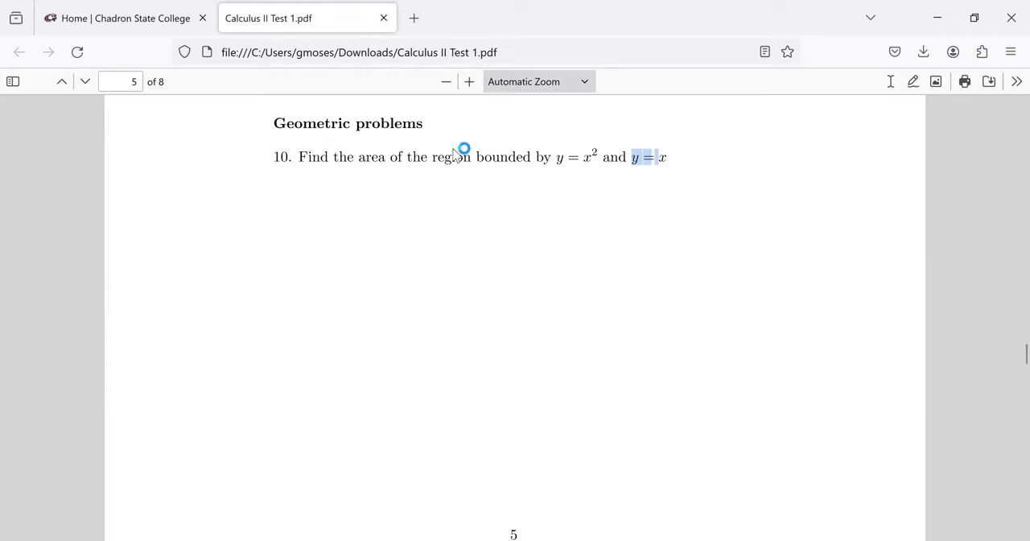
pyautogui.moveTo(597, 449)
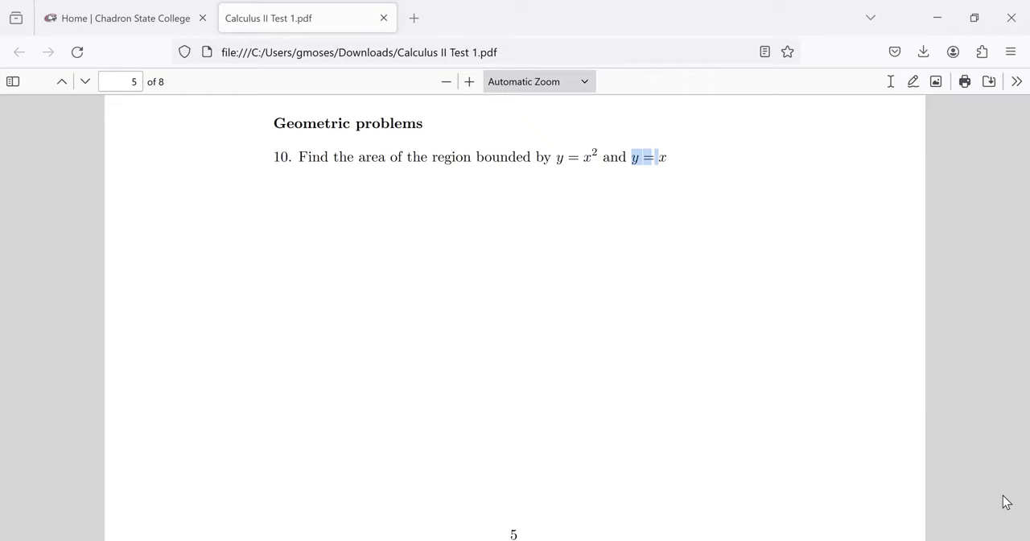
pyautogui.moveTo(449, 30)
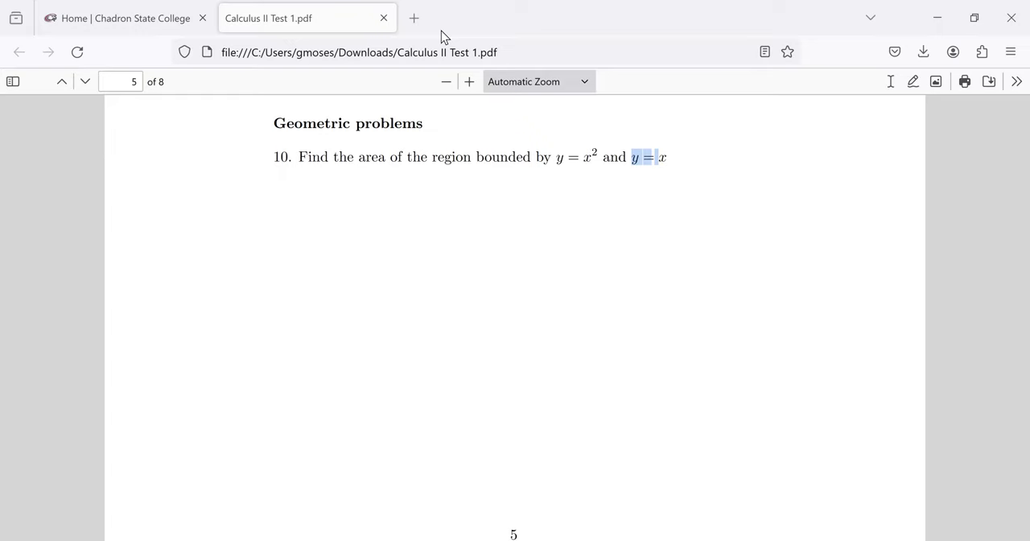
pyautogui.moveTo(196, 491)
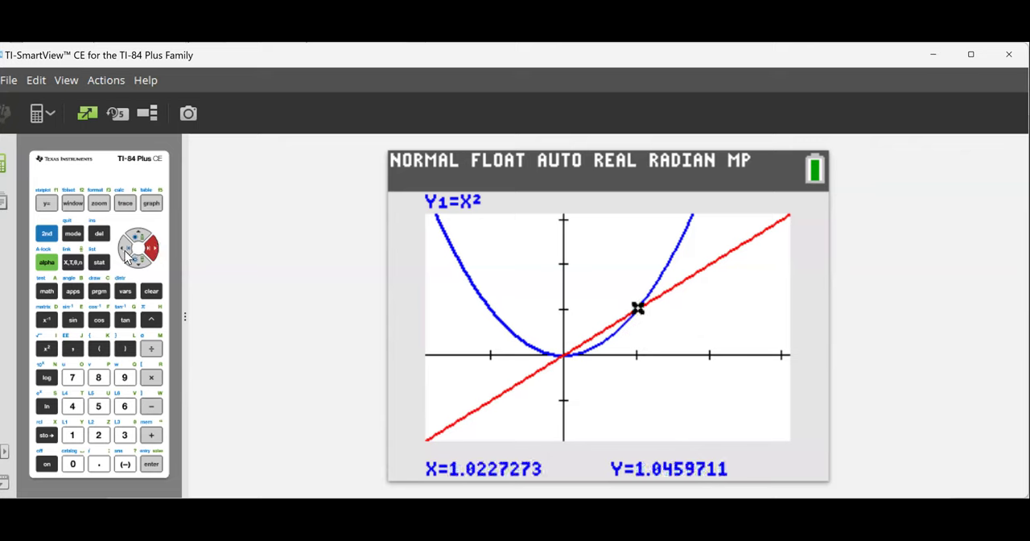
# - Move the trace point from the (1, 1) intersection to the origin
pyautogui.click(129, 248)
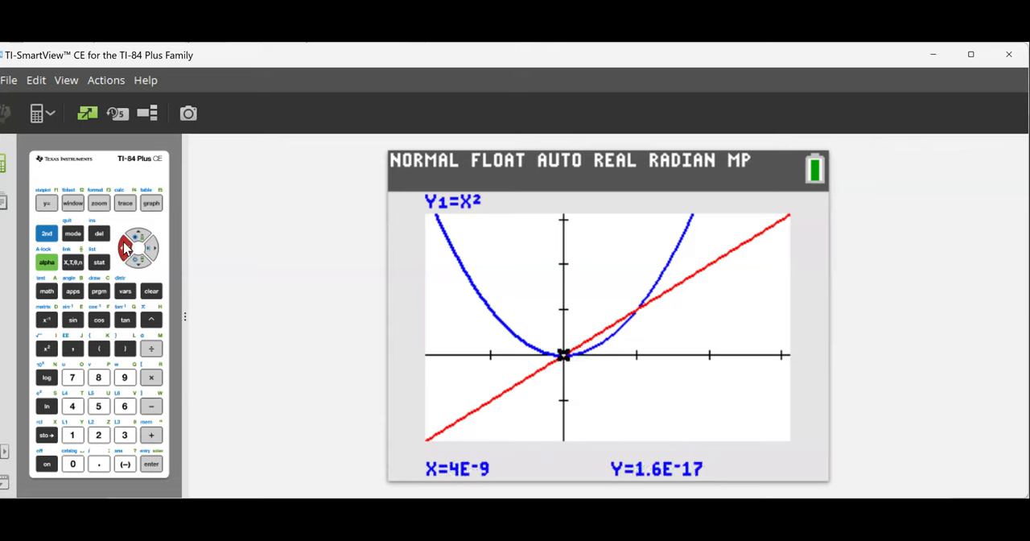
pyautogui.moveTo(197, 270)
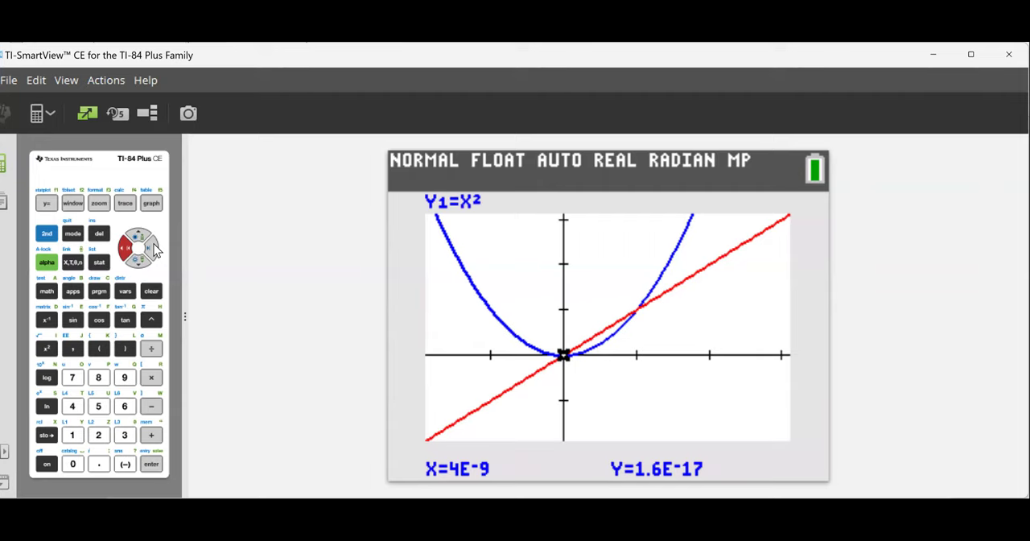
pyautogui.press('Right')
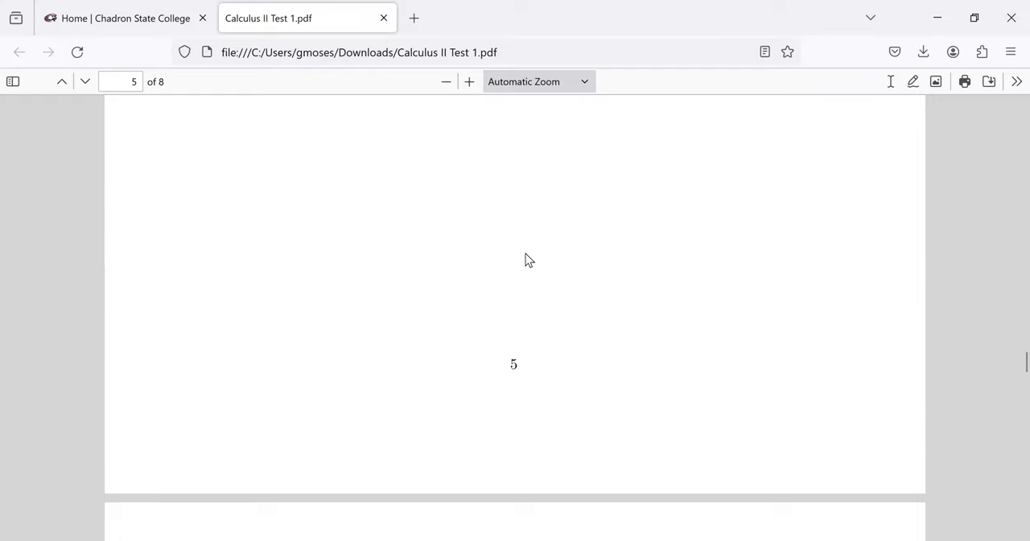
# - Scroll down to problem 12 on page 6 and highlight its number
pyautogui.scroll(-3)
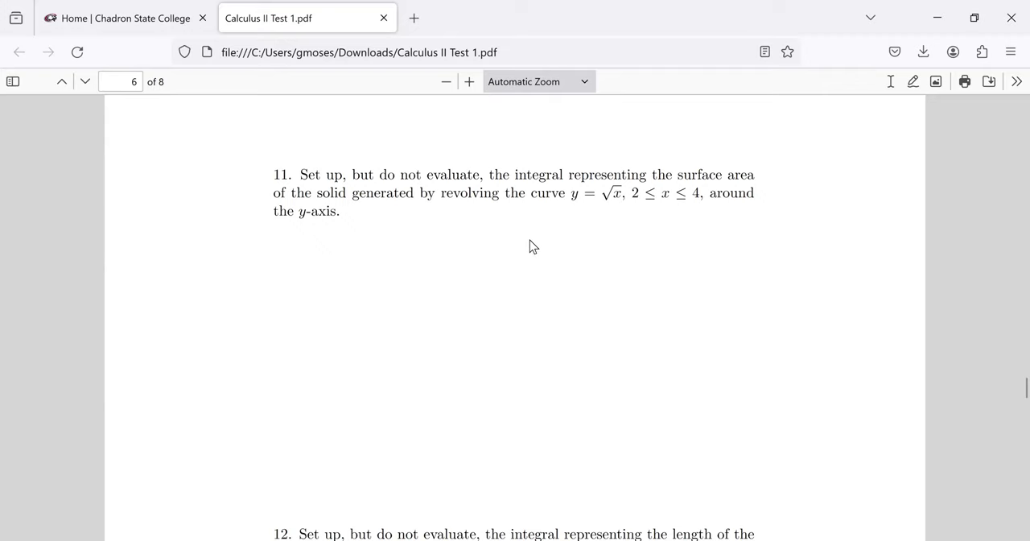
pyautogui.scroll(-3)
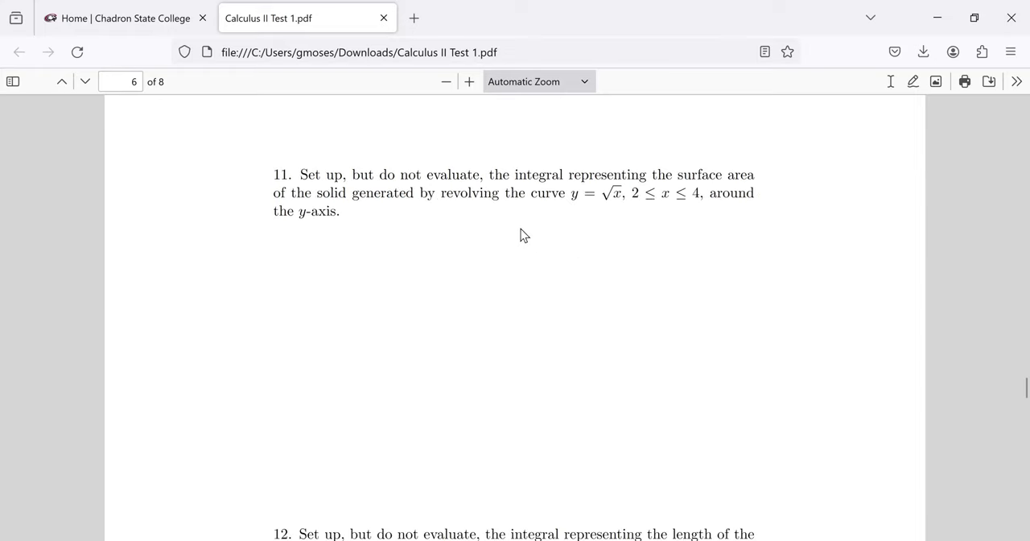
pyautogui.scroll(-3)
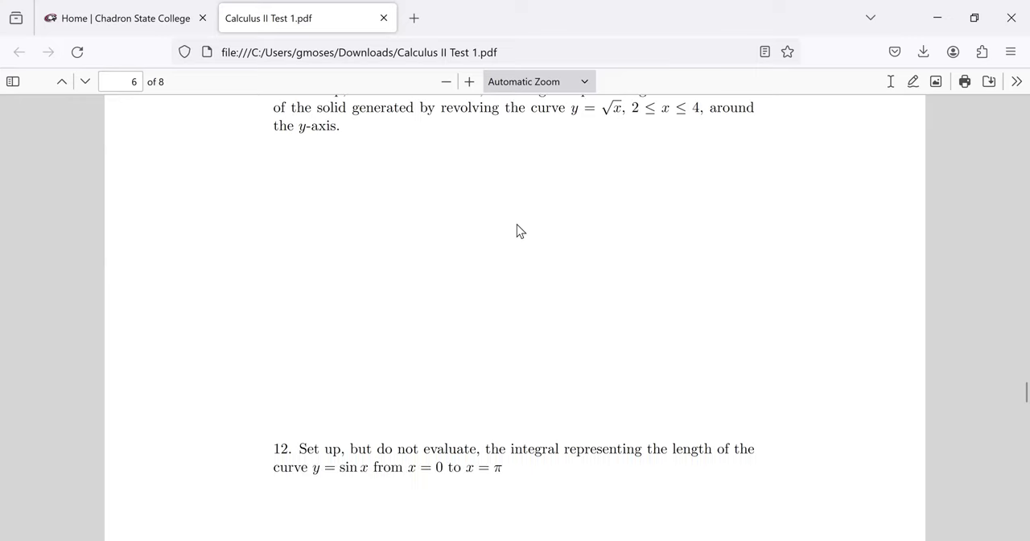
pyautogui.scroll(-3)
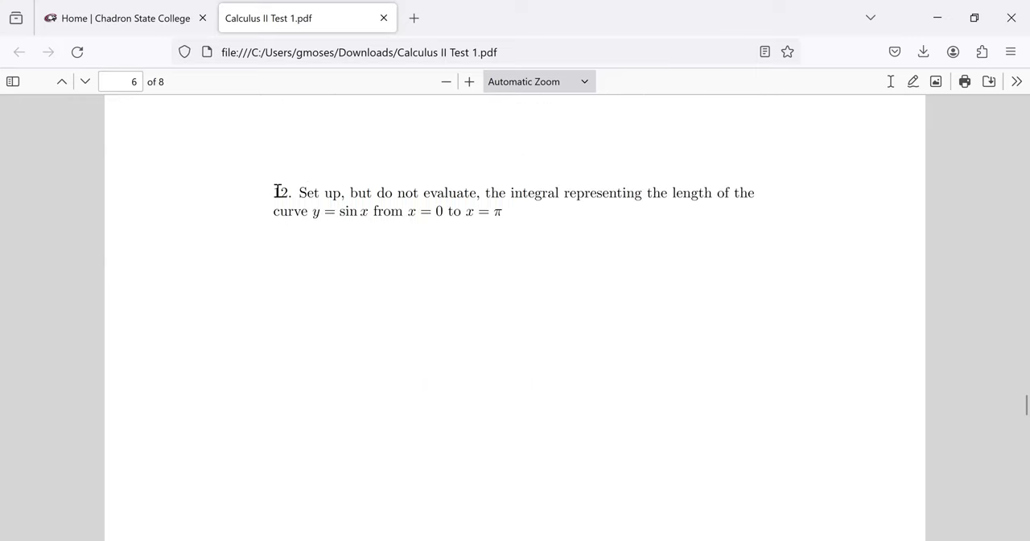
pyautogui.doubleClick(280, 193)
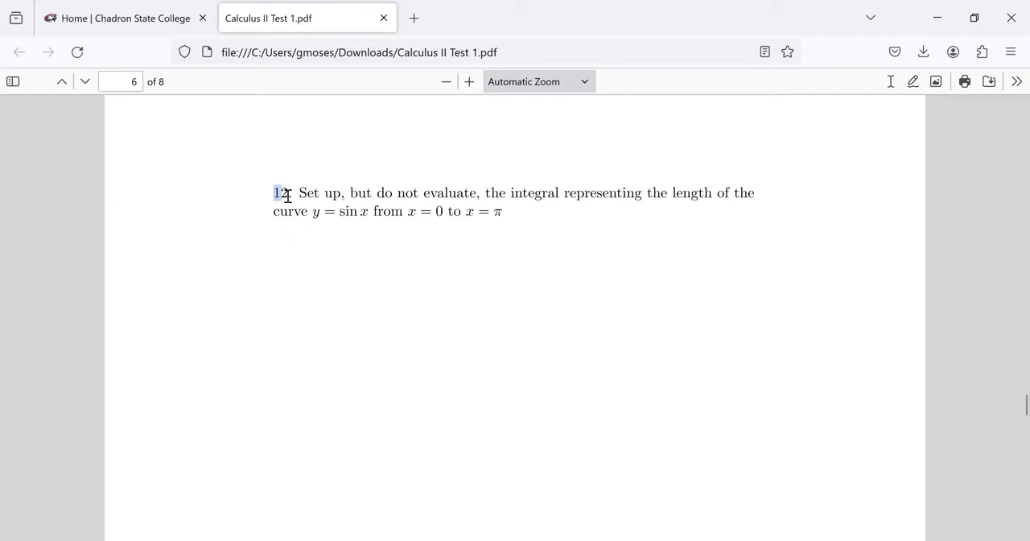
pyautogui.scroll(-3)
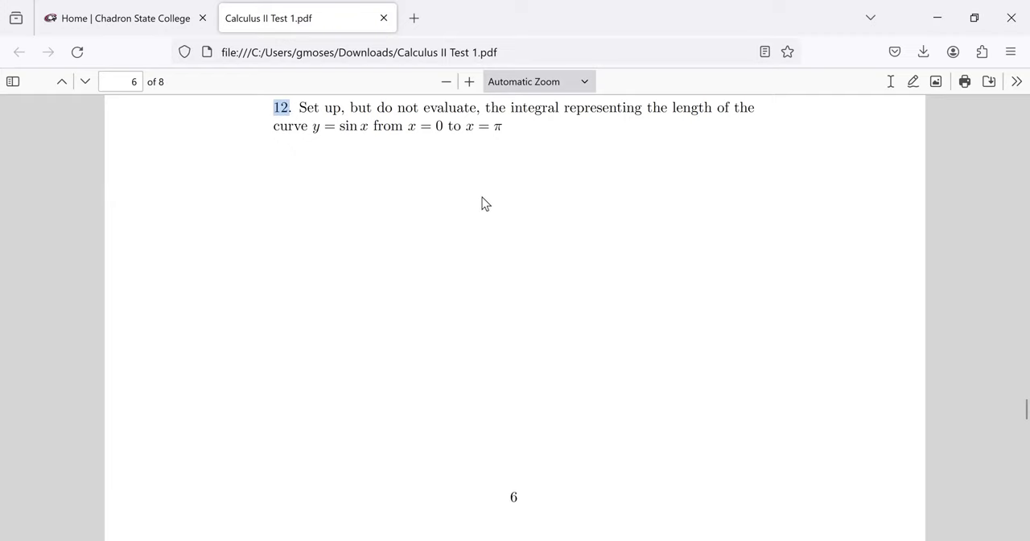
pyautogui.moveTo(451, 167)
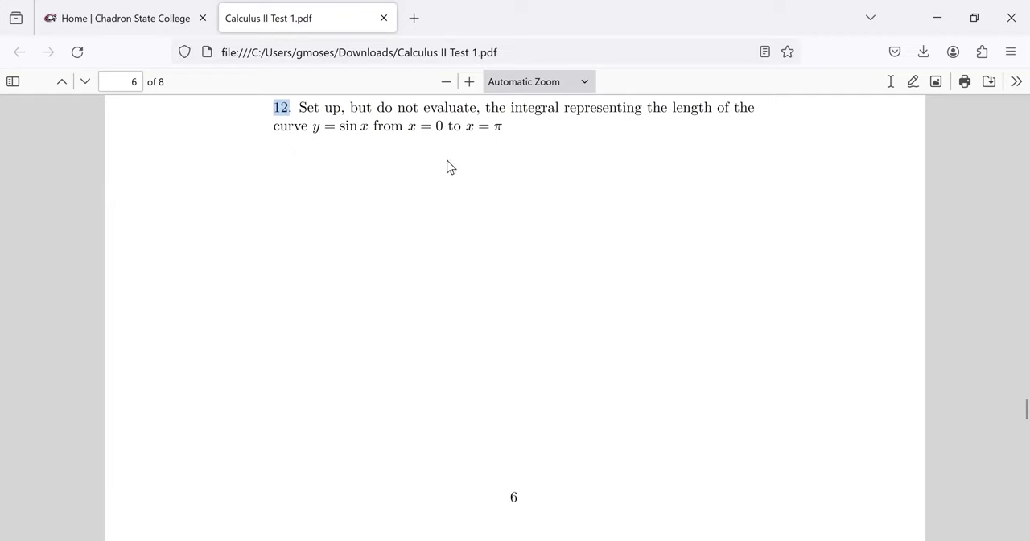
pyautogui.moveTo(408, 150)
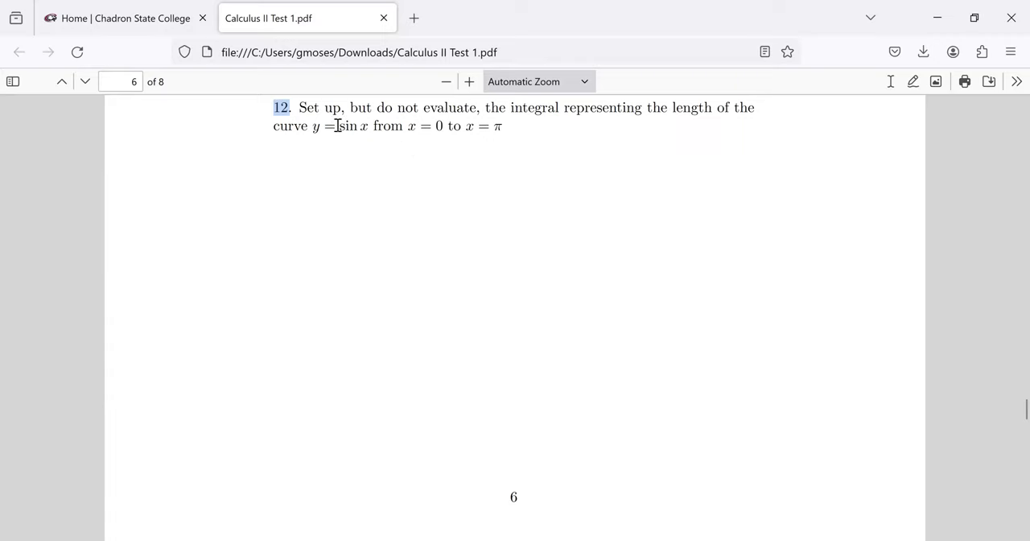
pyautogui.moveTo(354, 125)
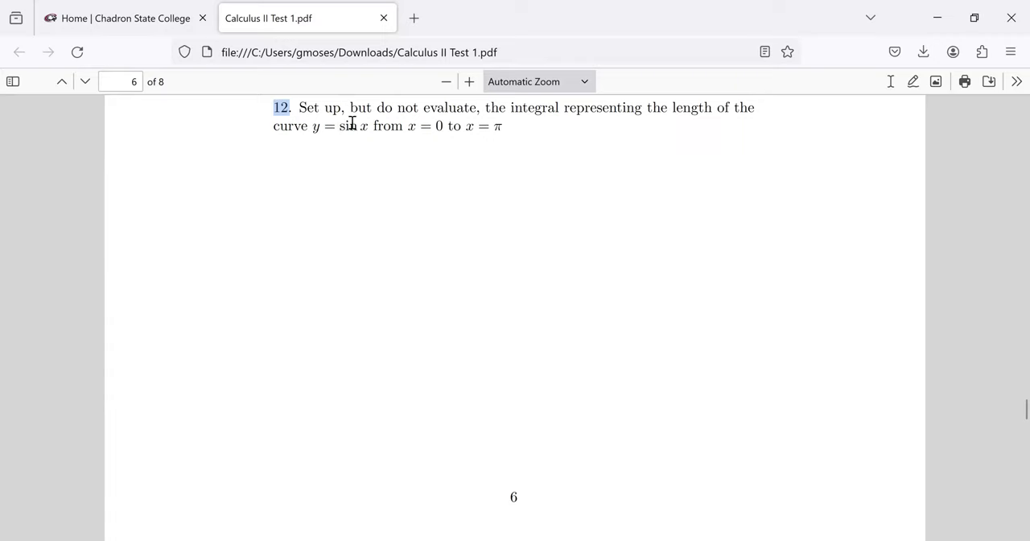
pyautogui.moveTo(473, 370)
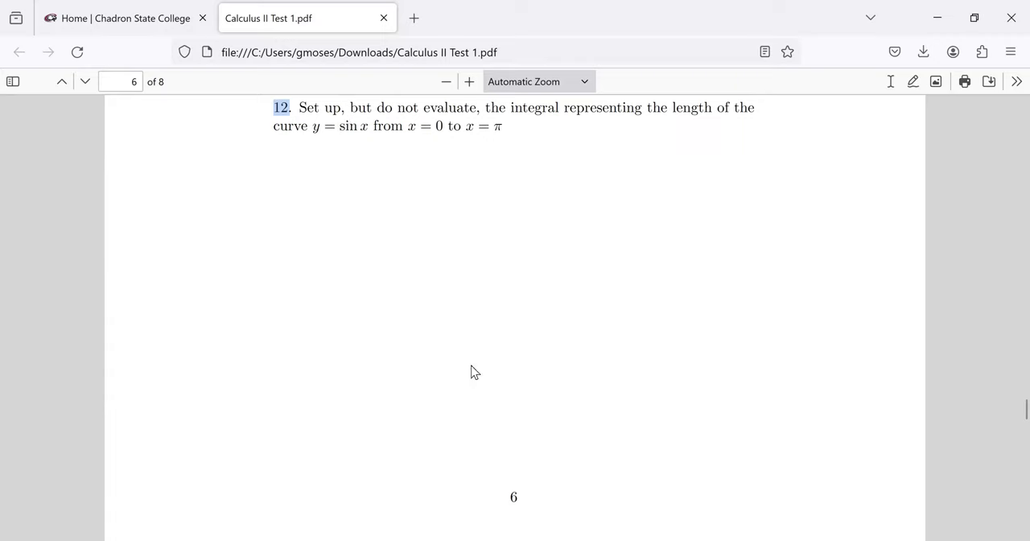
pyautogui.moveTo(457, 350)
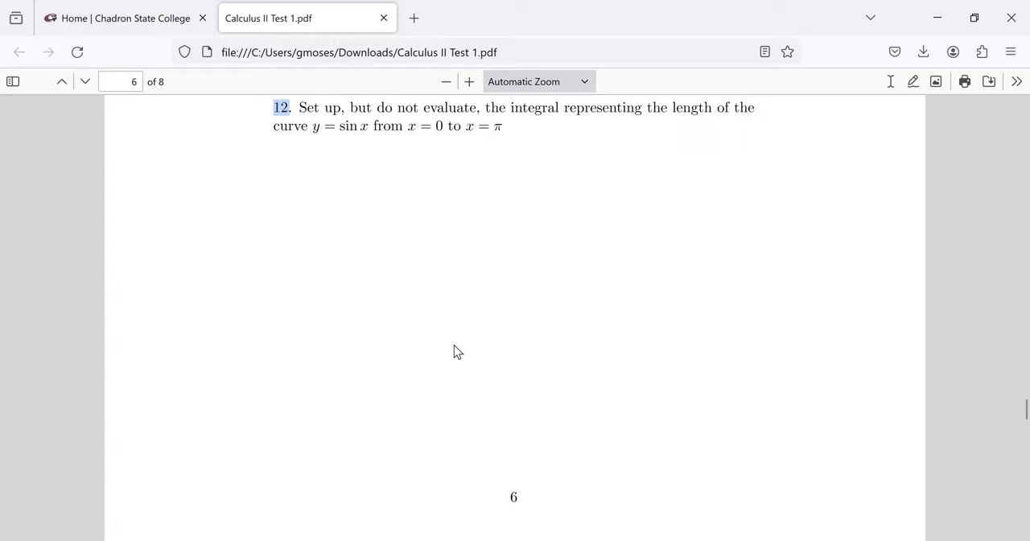
pyautogui.moveTo(416, 141)
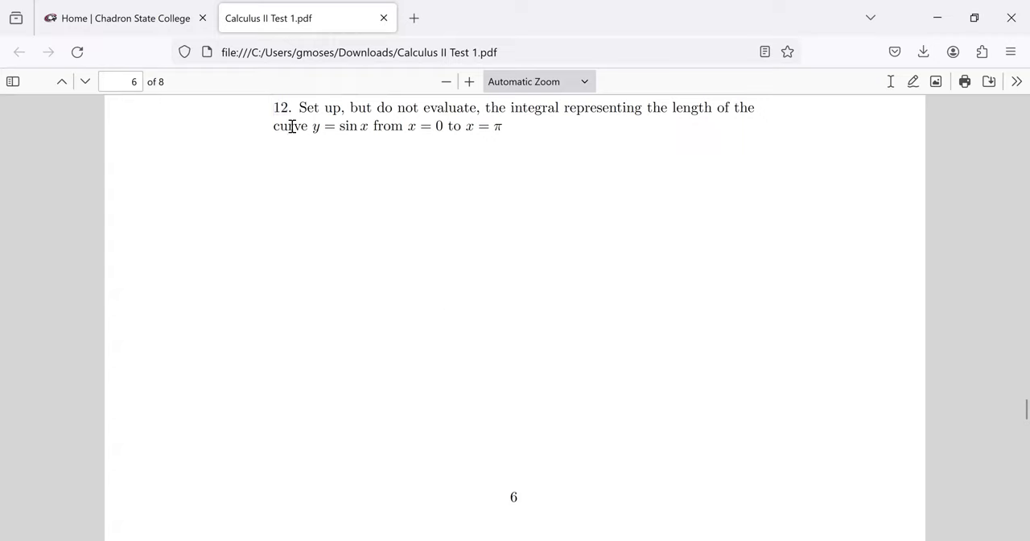
# - Highlight y = sin x from 0 to π and 'but do not evaluate', then scroll past
pyautogui.moveTo(274, 125); pyautogui.dragTo(441, 126)
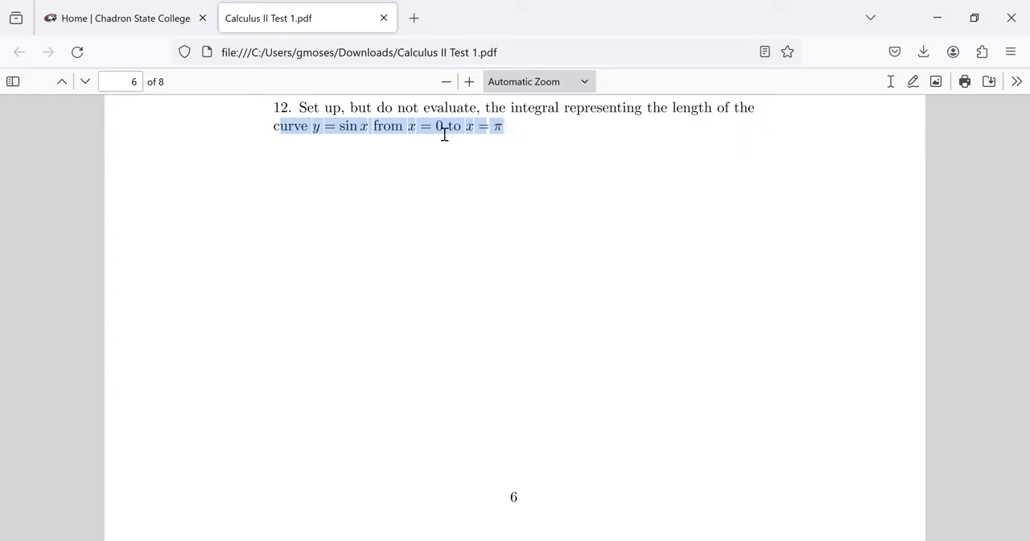
pyautogui.click(416, 126)
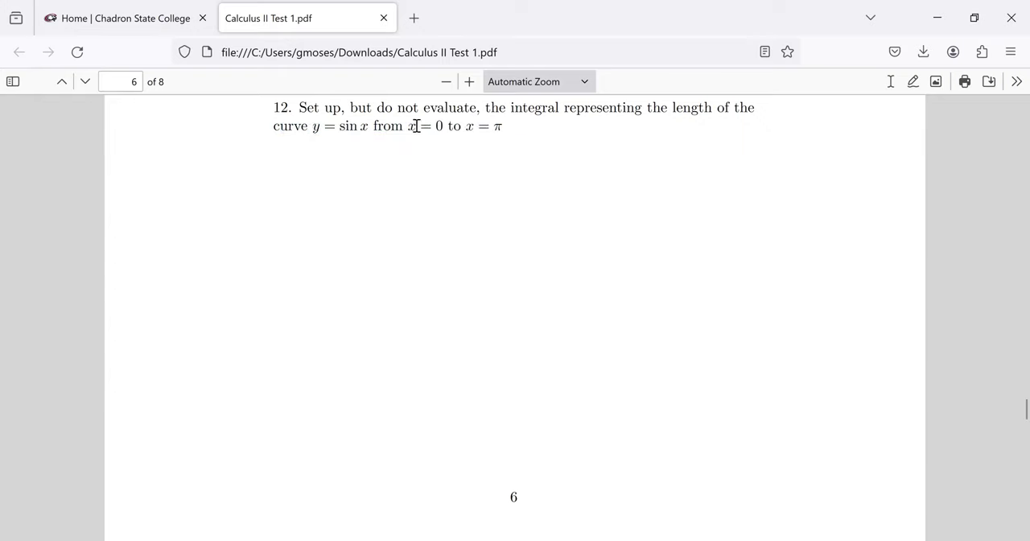
pyautogui.moveTo(312, 126); pyautogui.dragTo(505, 125)
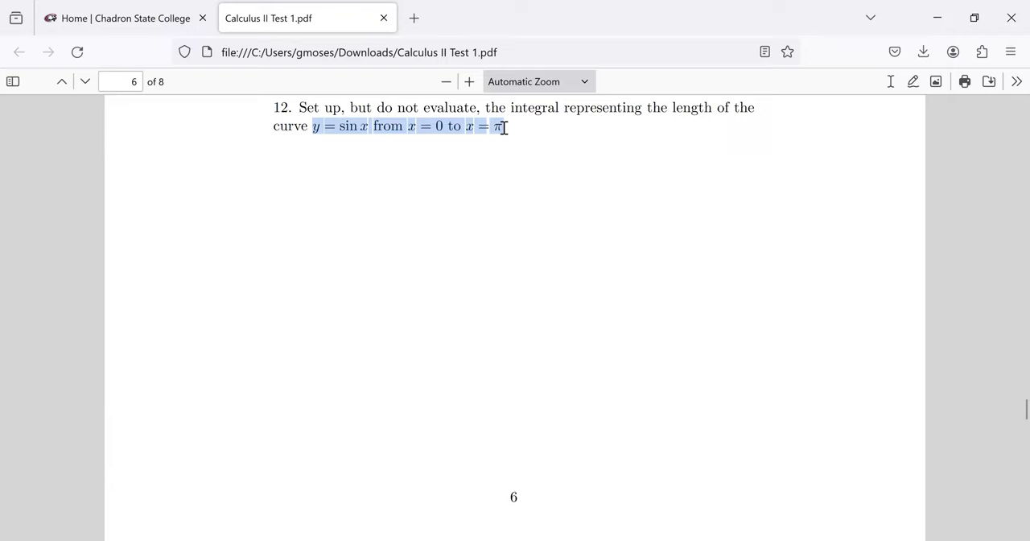
pyautogui.moveTo(359, 132)
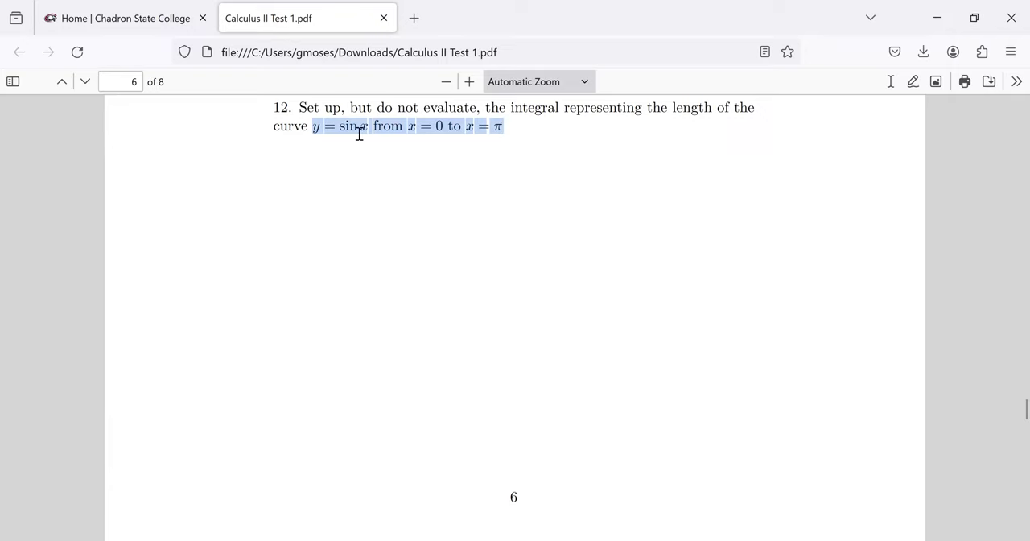
pyautogui.moveTo(426, 112)
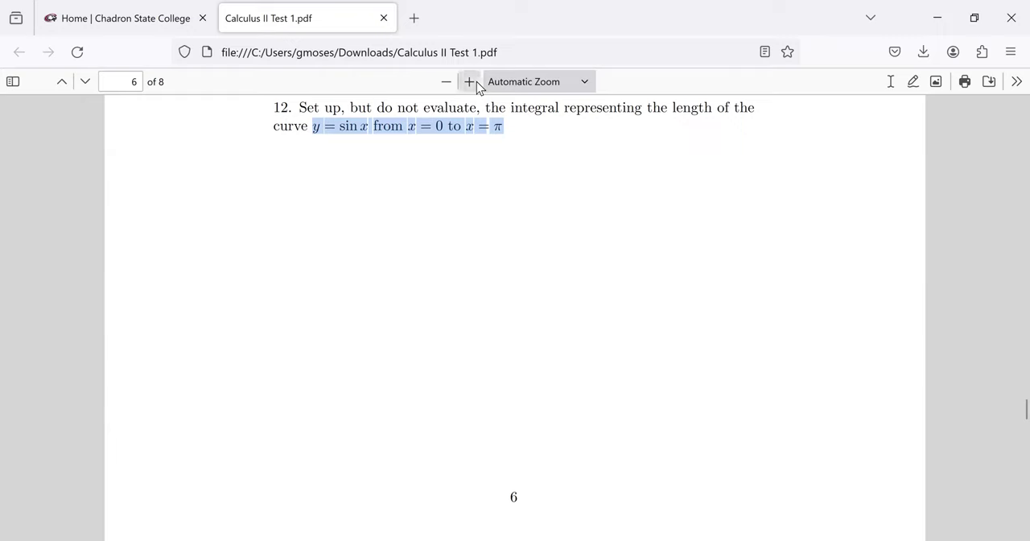
pyautogui.moveTo(384, 112)
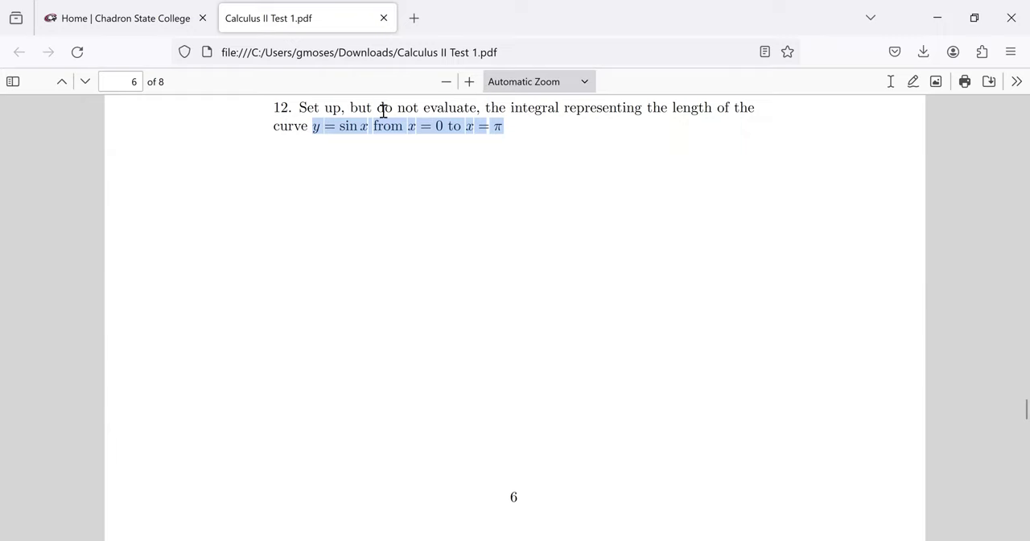
pyautogui.moveTo(178, 202)
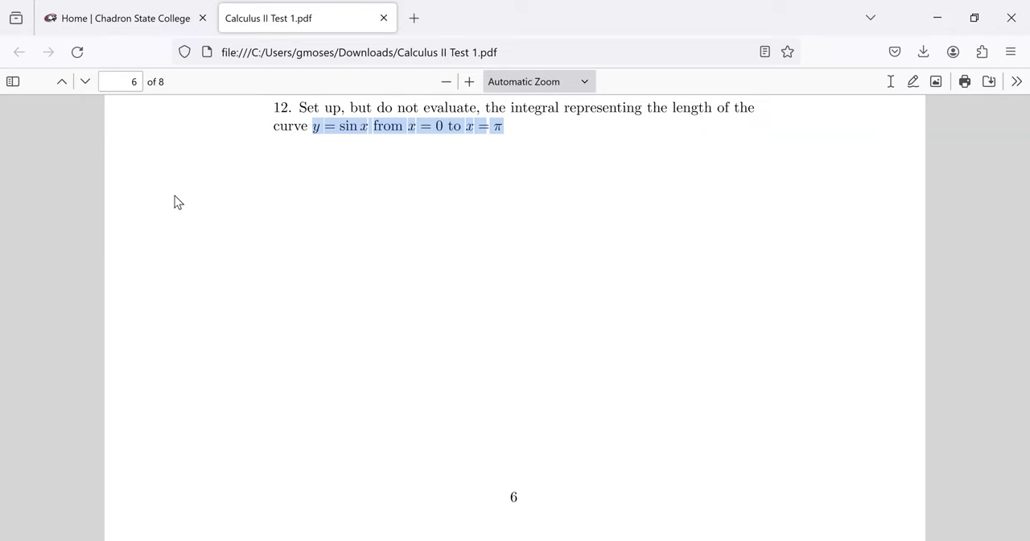
pyautogui.moveTo(111, 335)
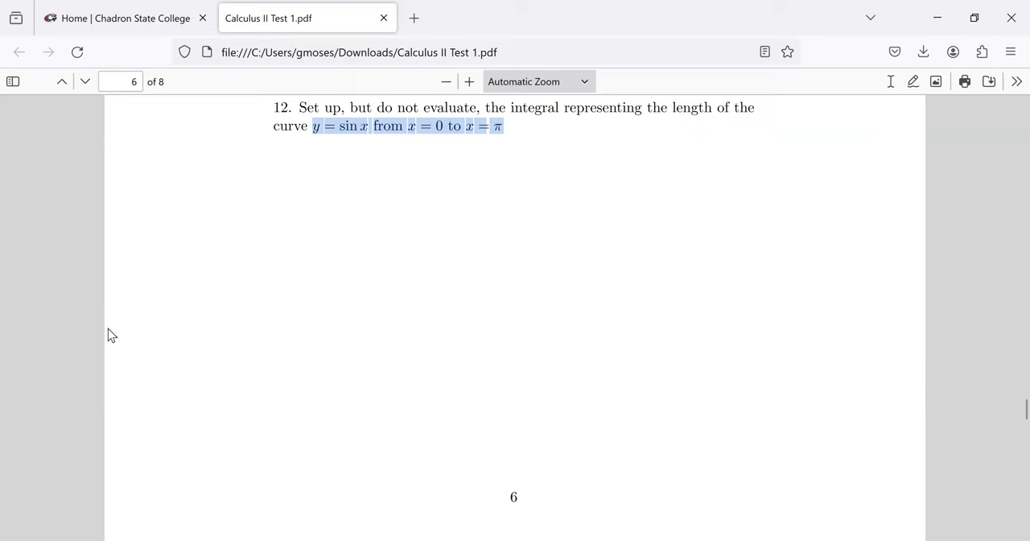
pyautogui.click(414, 111)
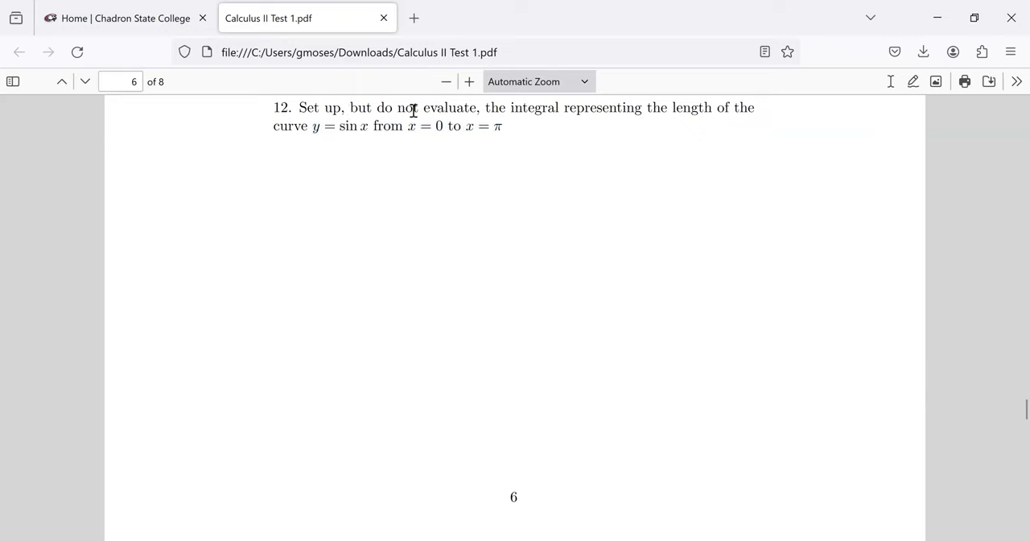
pyautogui.moveTo(349, 107); pyautogui.dragTo(475, 107)
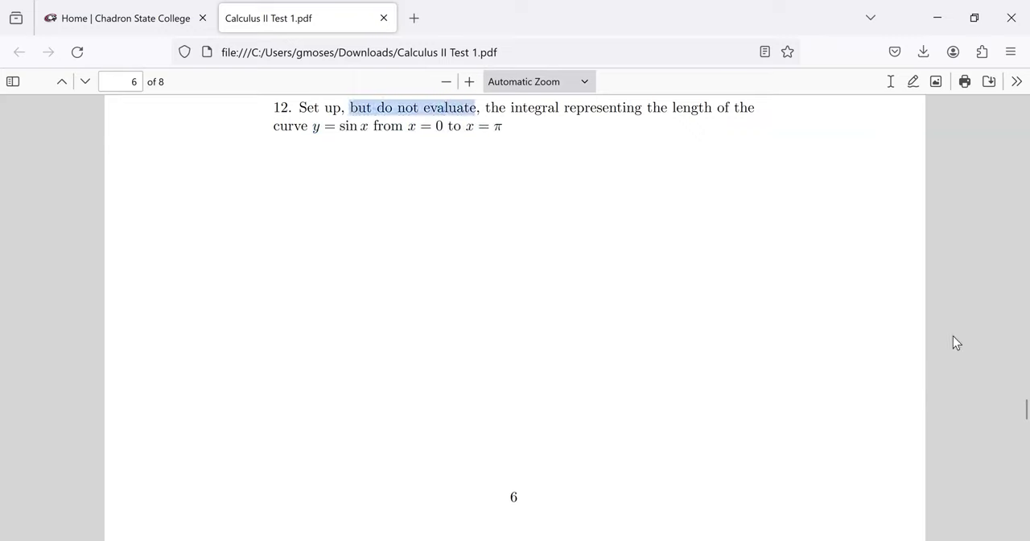
pyautogui.scroll(-3)
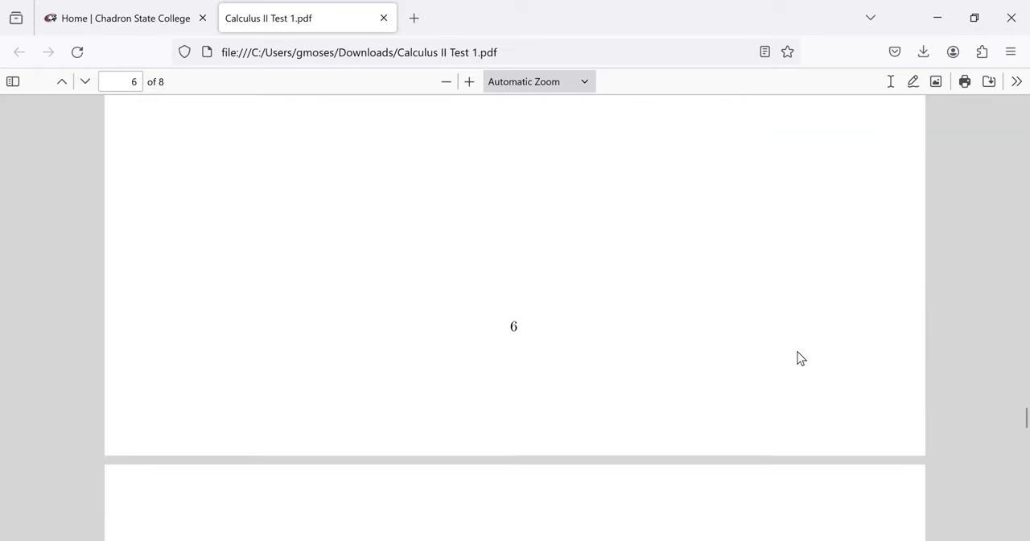
# - Scroll down to page 7 to show problem 13
pyautogui.scroll(-3)
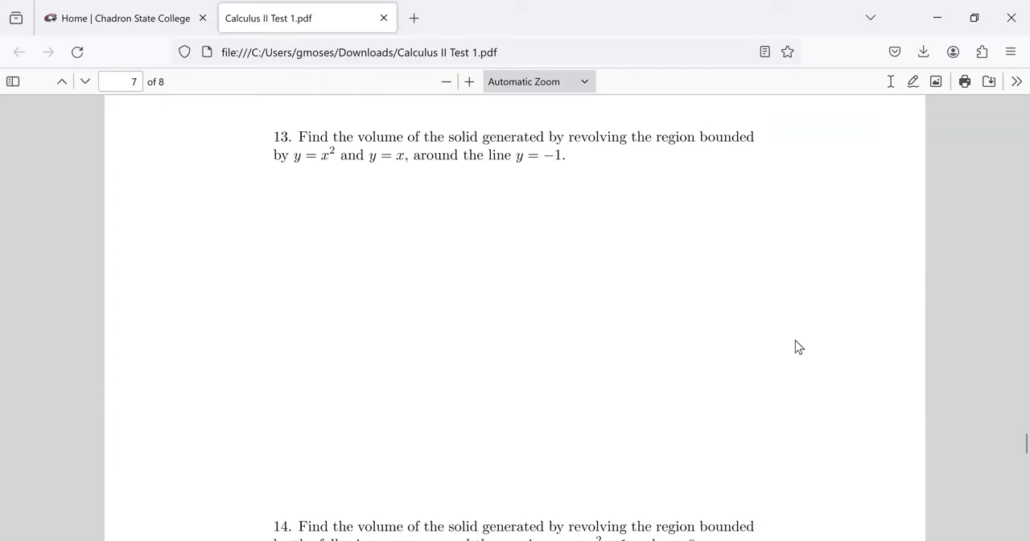
pyautogui.moveTo(549, 191)
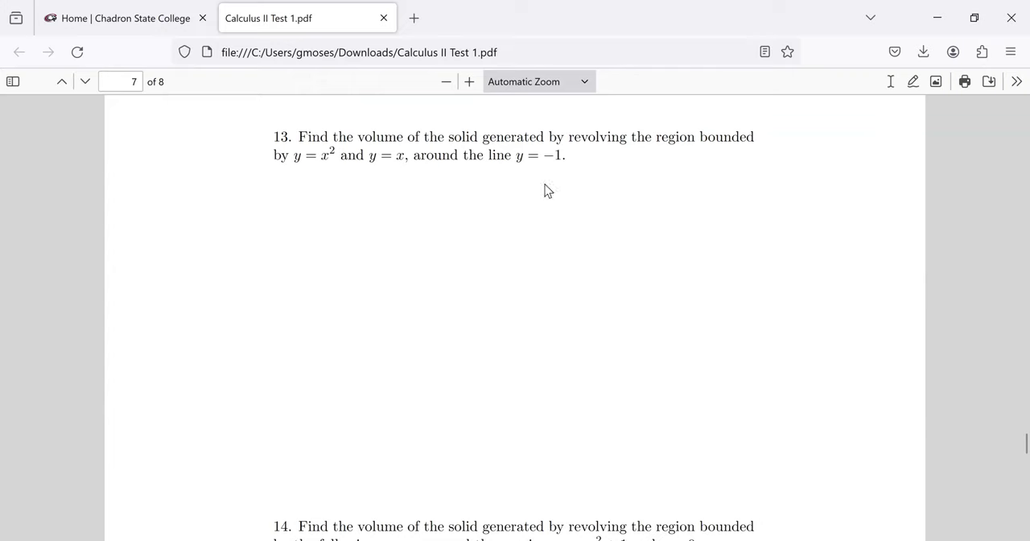
pyautogui.moveTo(451, 225)
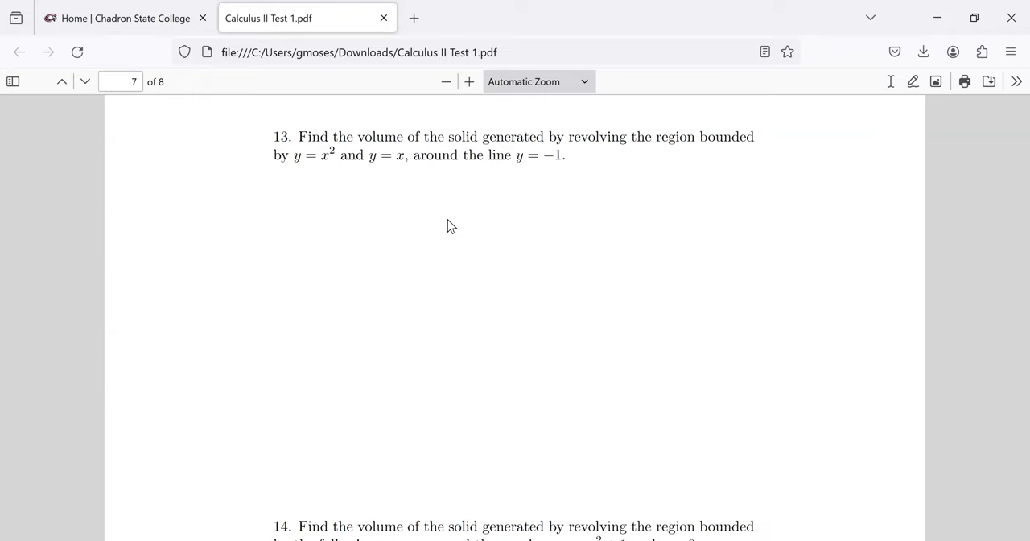
pyautogui.moveTo(651, 468)
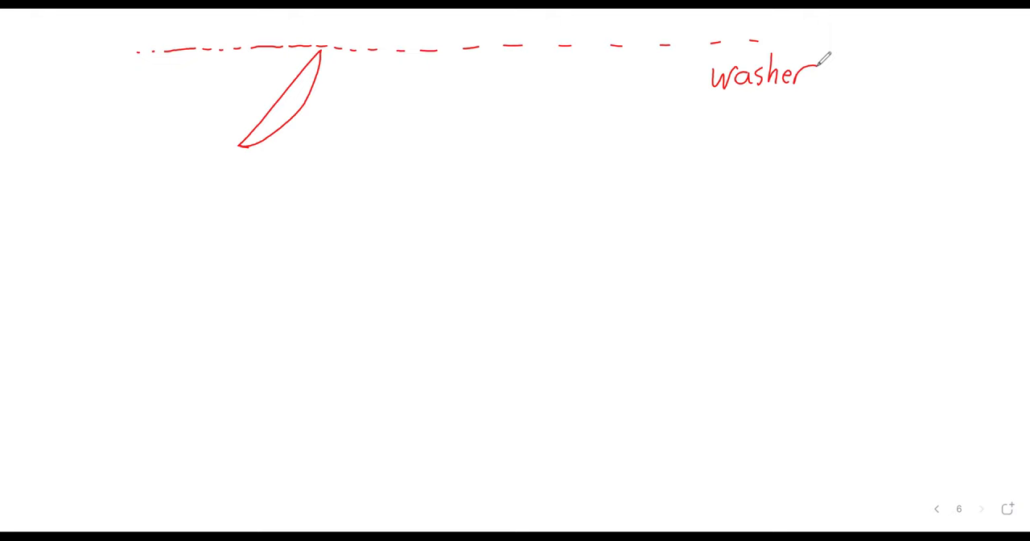
# - Draw a radius line from the axis to the curve and label it 'outer'
pyautogui.moveTo(286, 48); pyautogui.dragTo(286, 93)
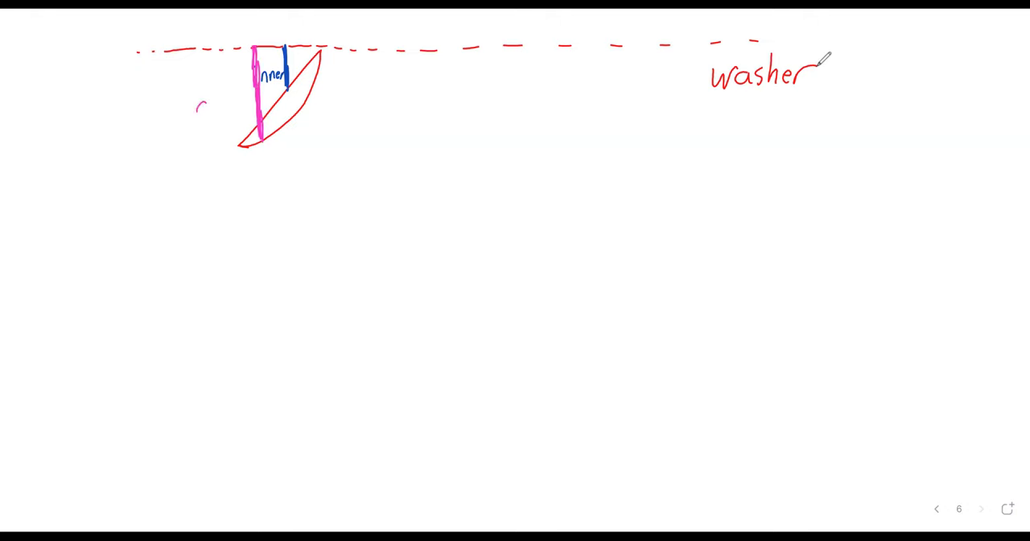
pyautogui.write('oute')
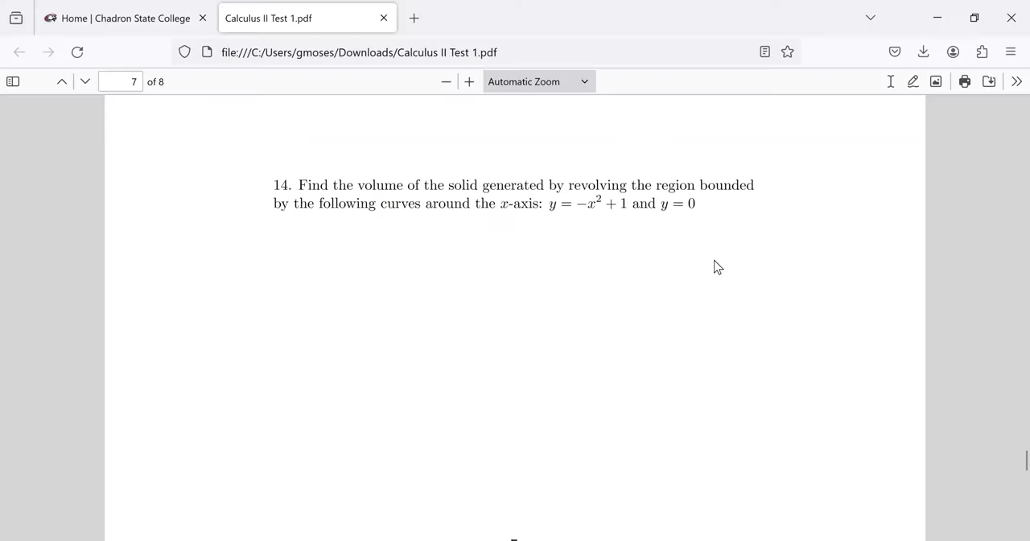
pyautogui.moveTo(718, 264)
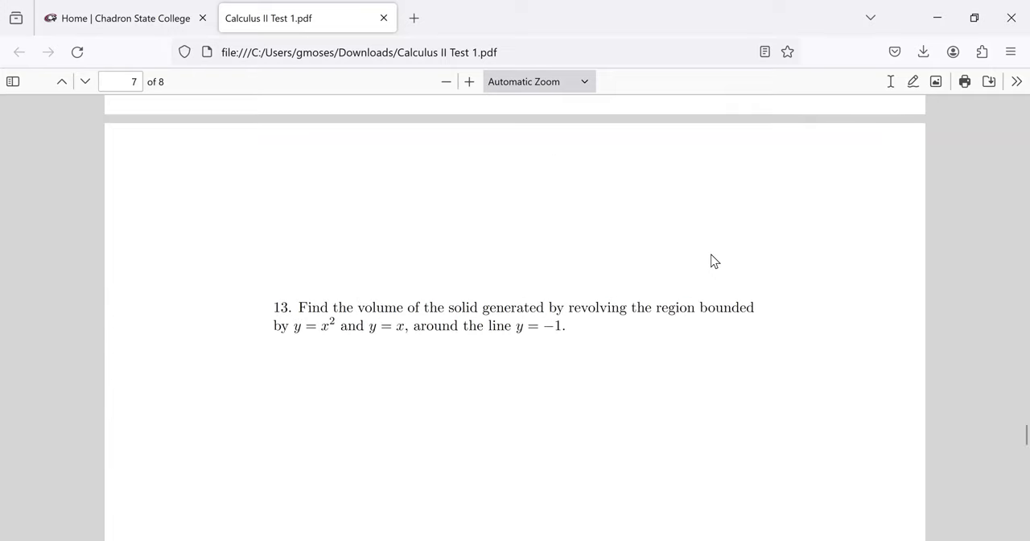
# - Scroll down to problem 14 on page 7 and select part of its text
pyautogui.scroll(-3)
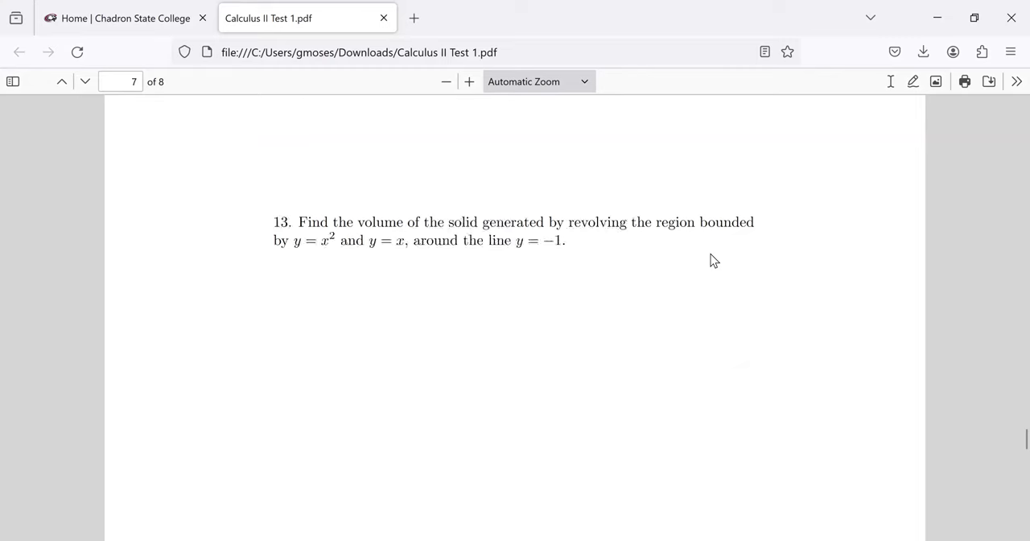
pyautogui.scroll(-3)
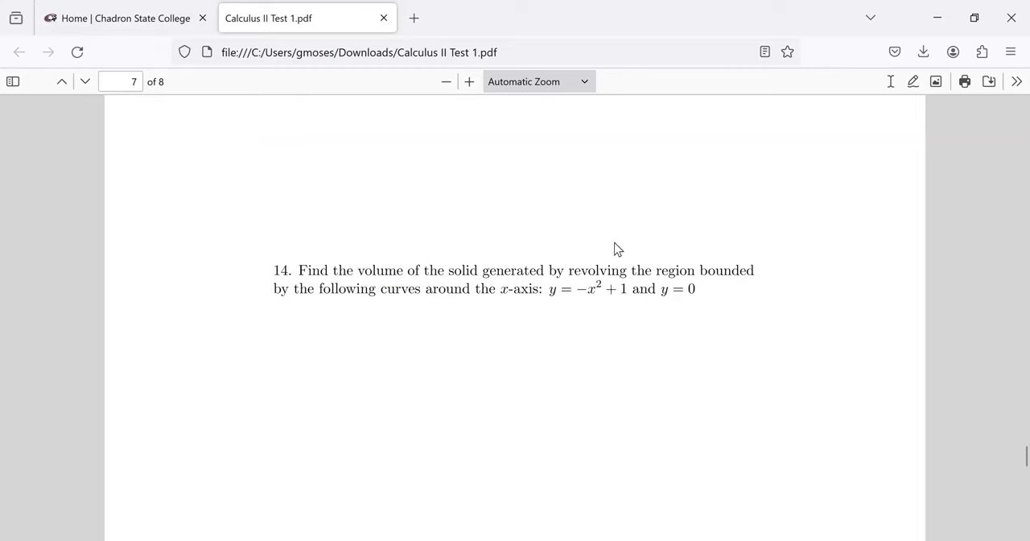
pyautogui.moveTo(504, 272)
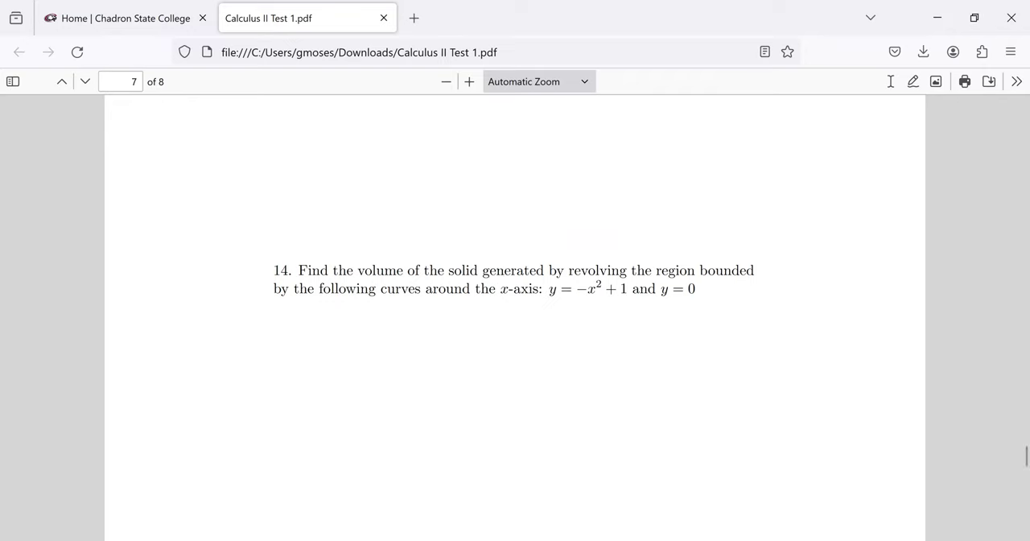
pyautogui.moveTo(606, 289)
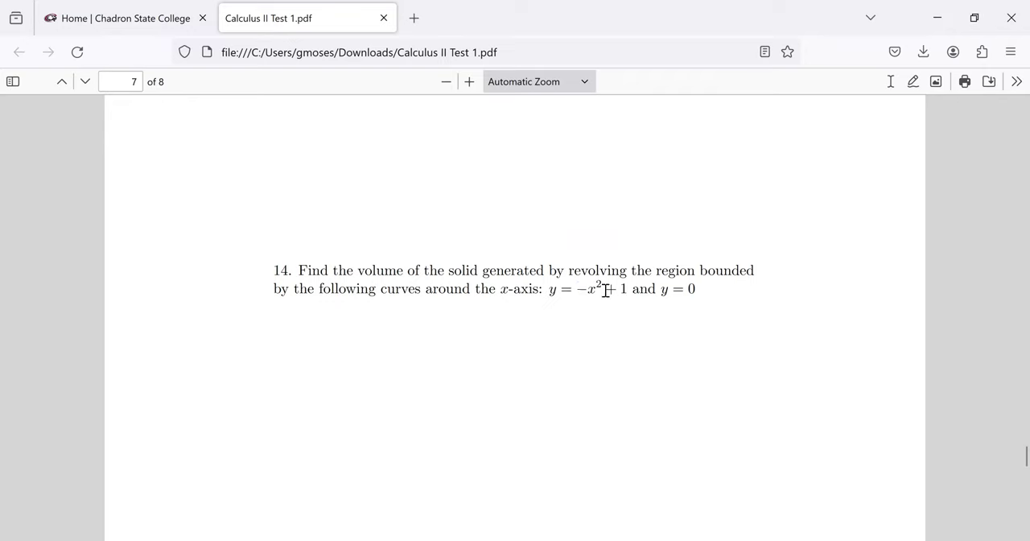
pyautogui.moveTo(574, 289); pyautogui.dragTo(631, 289)
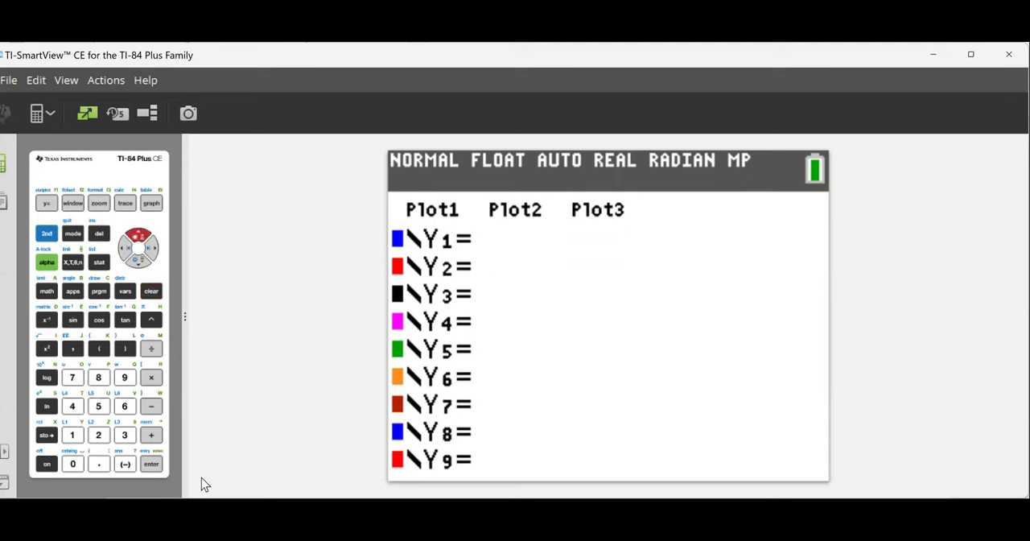
# - Enter Y1 = −X² + 1 and graph the parabola
pyautogui.click(125, 465)
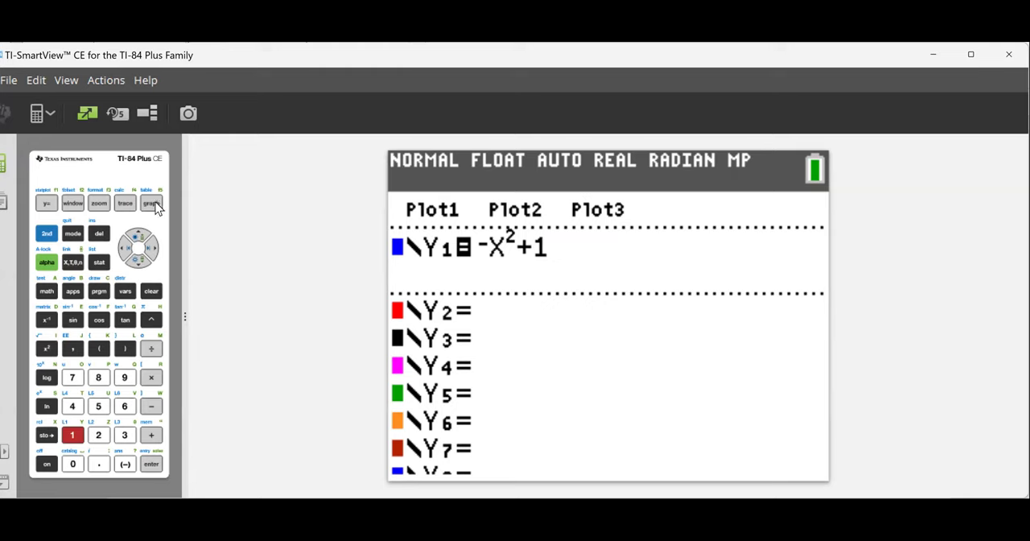
pyautogui.click(151, 203)
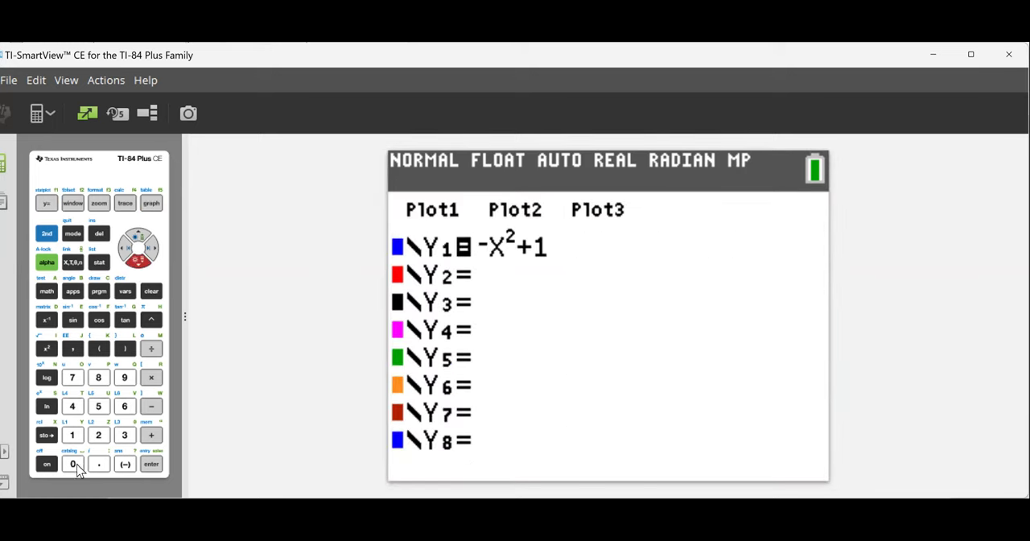
pyautogui.click(151, 202)
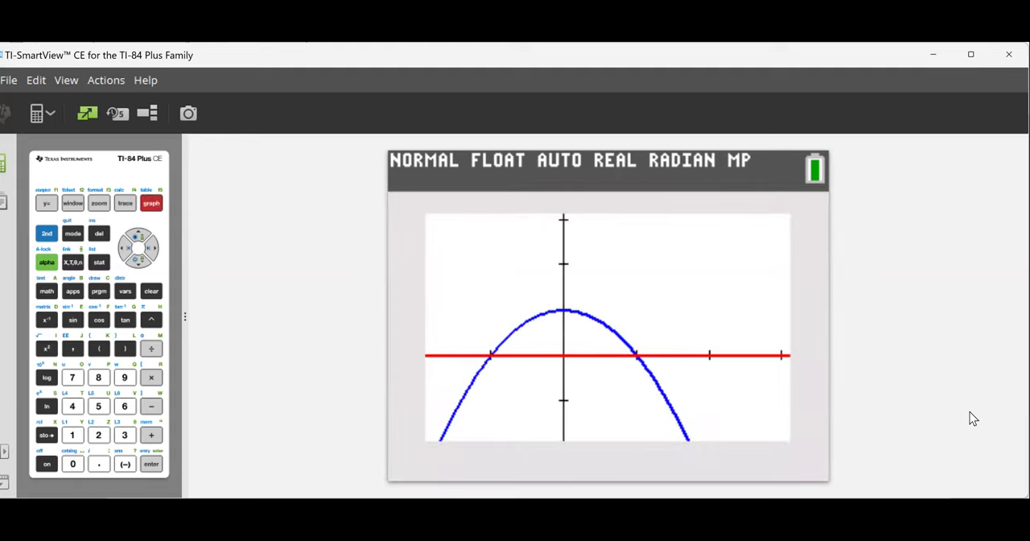
pyautogui.moveTo(630, 353)
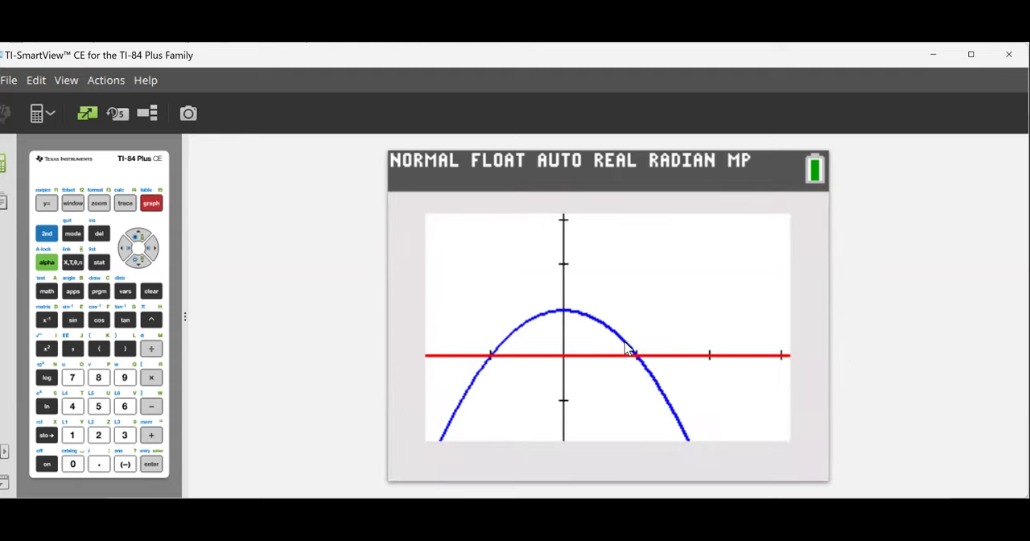
pyautogui.moveTo(574, 336)
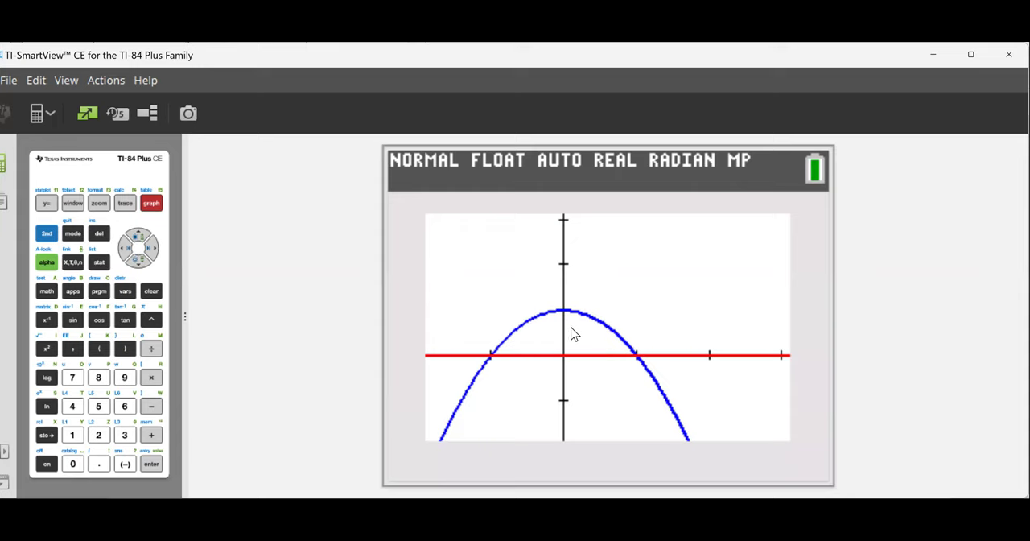
pyautogui.moveTo(511, 358)
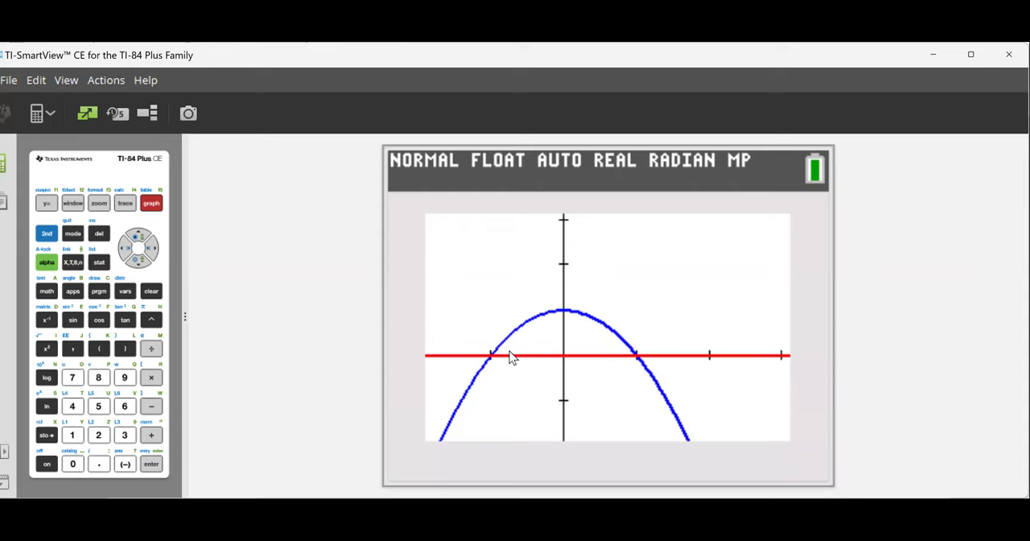
pyautogui.moveTo(635, 371)
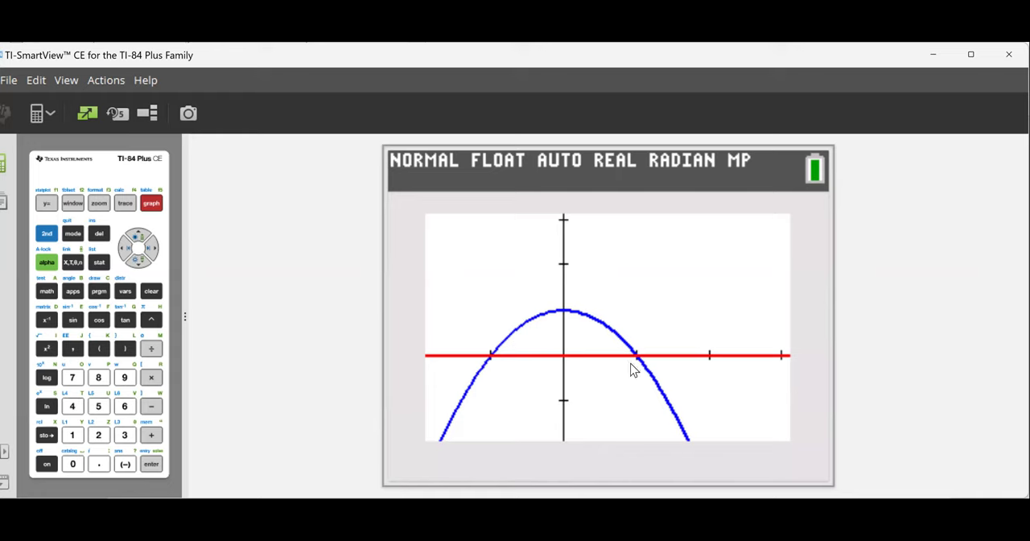
pyautogui.moveTo(570, 363)
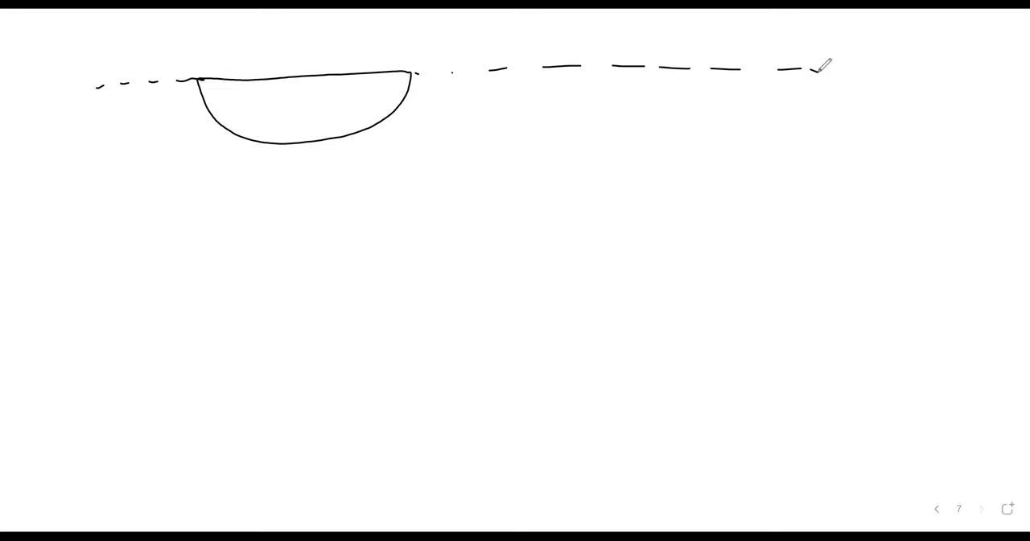
# - Draw and label the disc radius, write π∫(radius)², and erase stray marks
pyautogui.moveTo(299, 76); pyautogui.dragTo(300, 133)
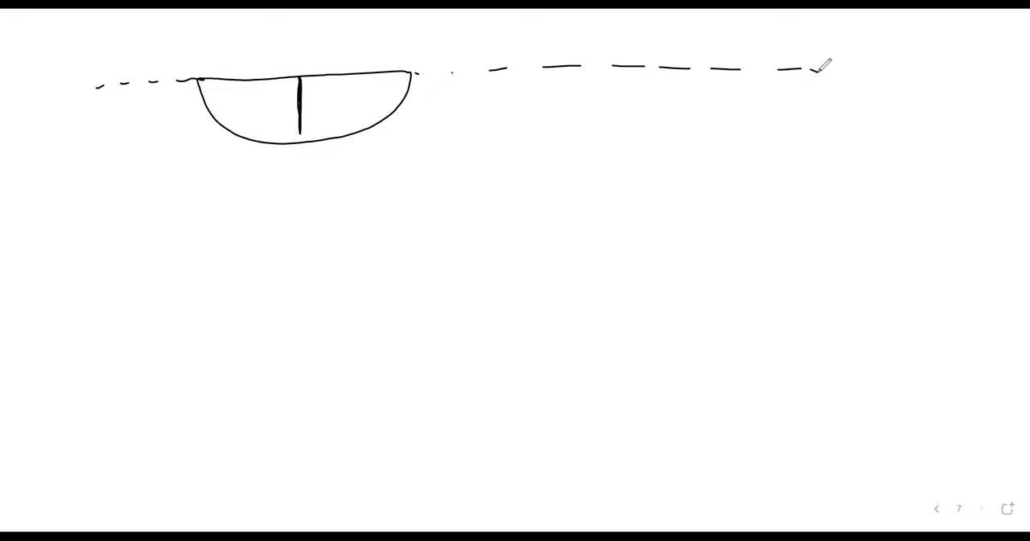
pyautogui.write('radius')
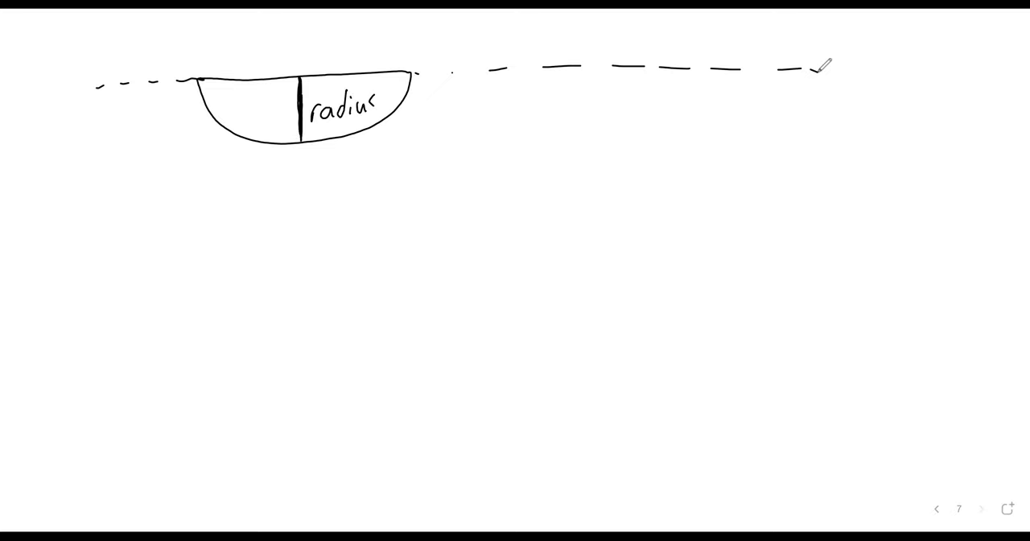
pyautogui.moveTo(530, 144); pyautogui.dragTo(503, 144)
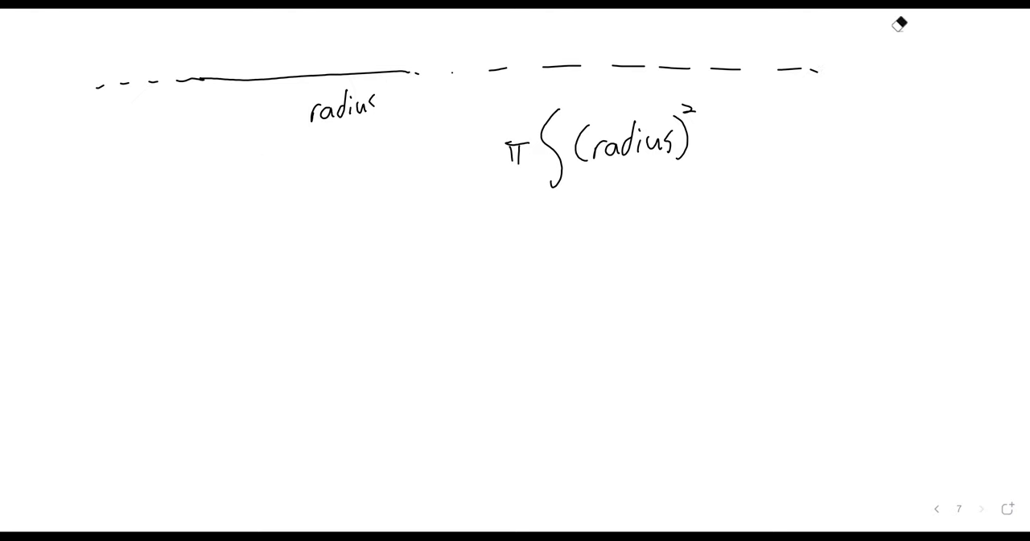
pyautogui.moveTo(153, 76); pyautogui.dragTo(378, 68)
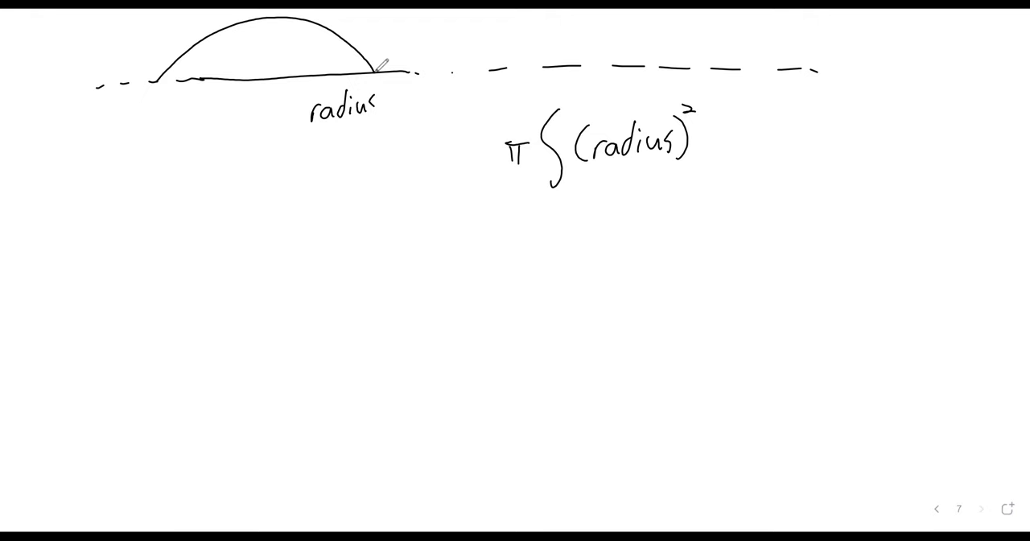
pyautogui.moveTo(278, 20); pyautogui.dragTo(278, 76)
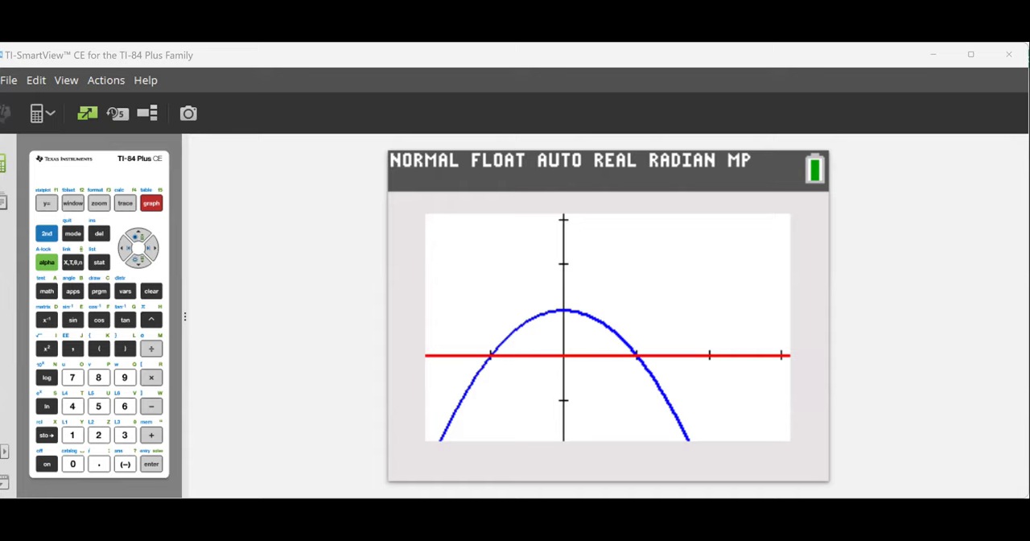
pyautogui.moveTo(550, 375)
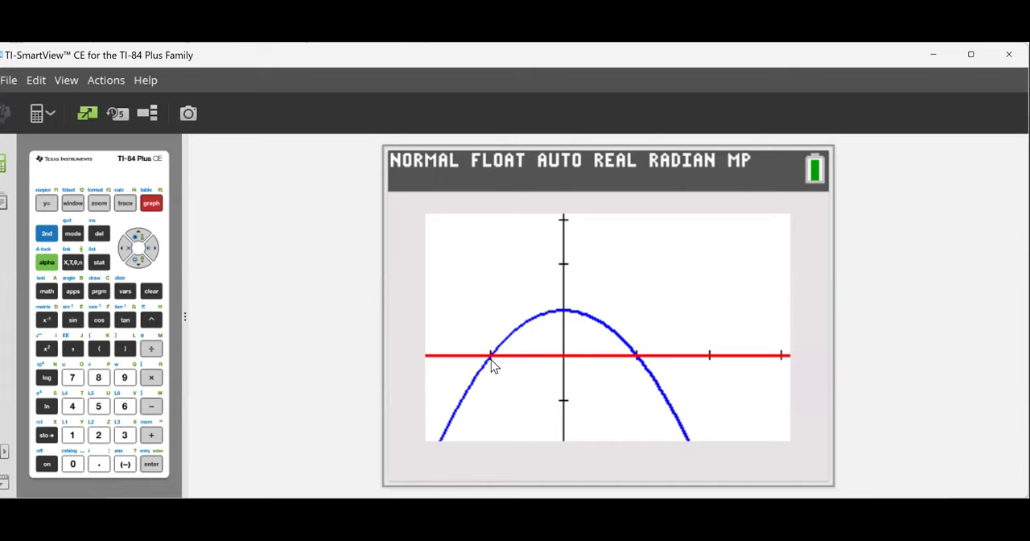
pyautogui.moveTo(488, 363)
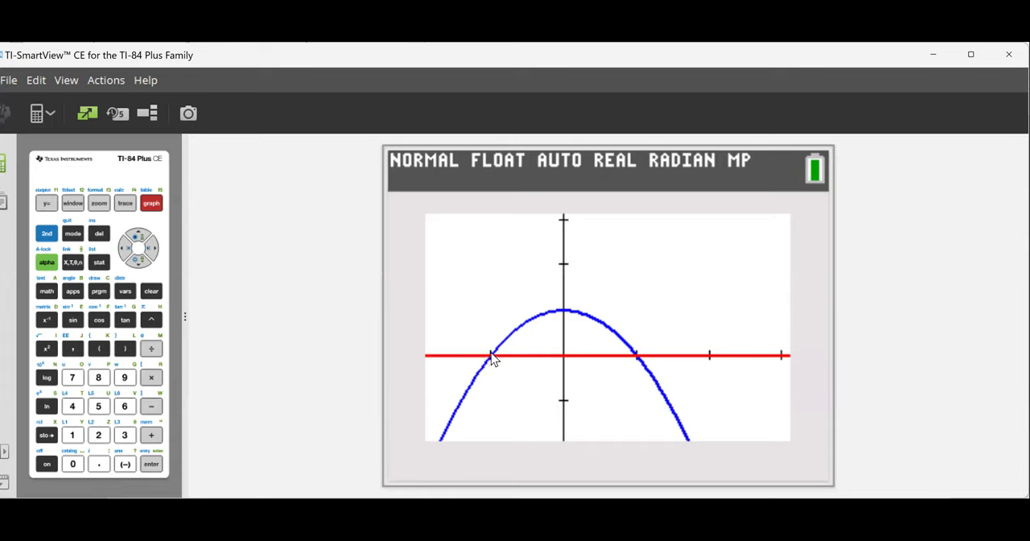
pyautogui.moveTo(636, 343)
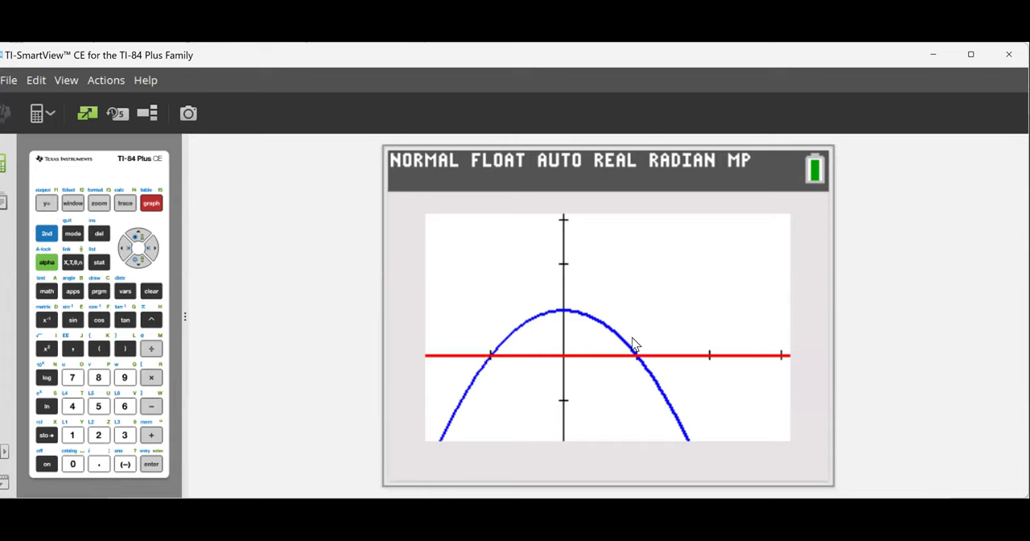
pyautogui.moveTo(638, 353)
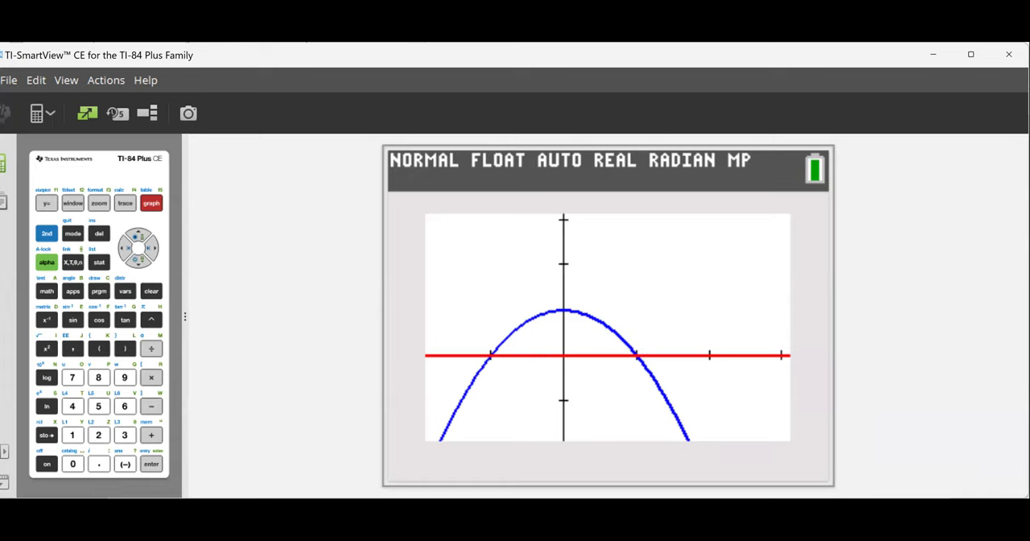
pyautogui.moveTo(414, 234)
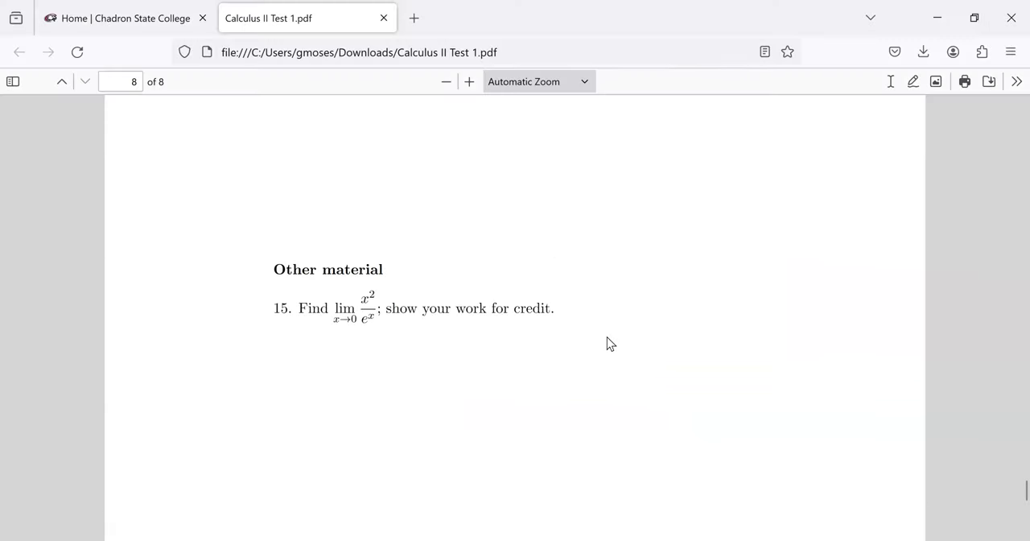
# - Scroll to page 8 and select problem 15's expression x²/eˣ
pyautogui.scroll(-3)
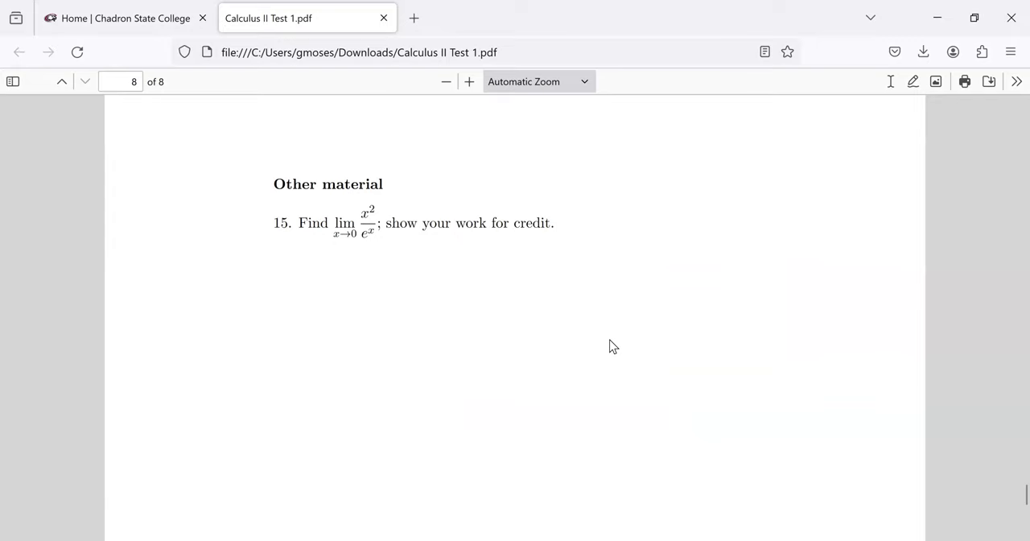
pyautogui.moveTo(606, 333)
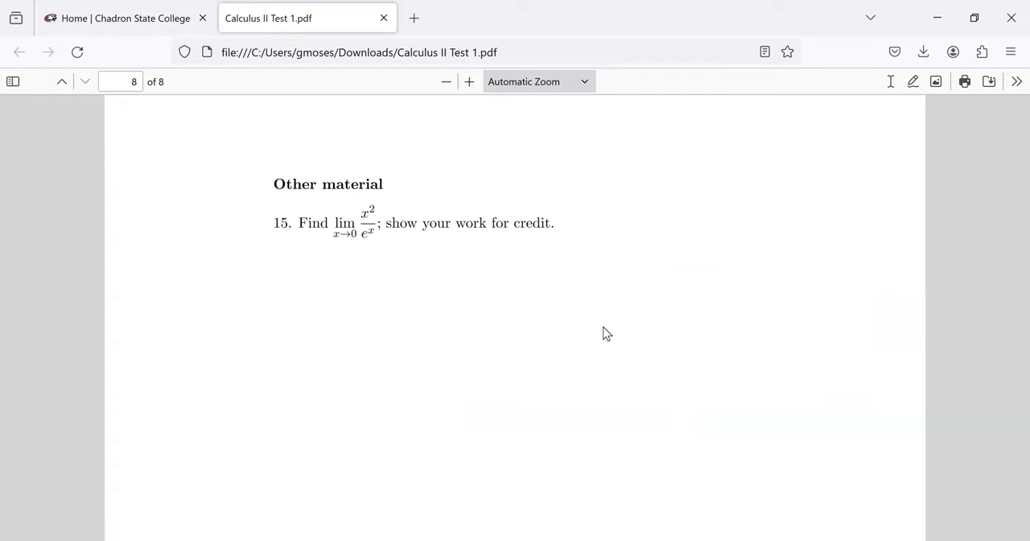
pyautogui.moveTo(424, 37)
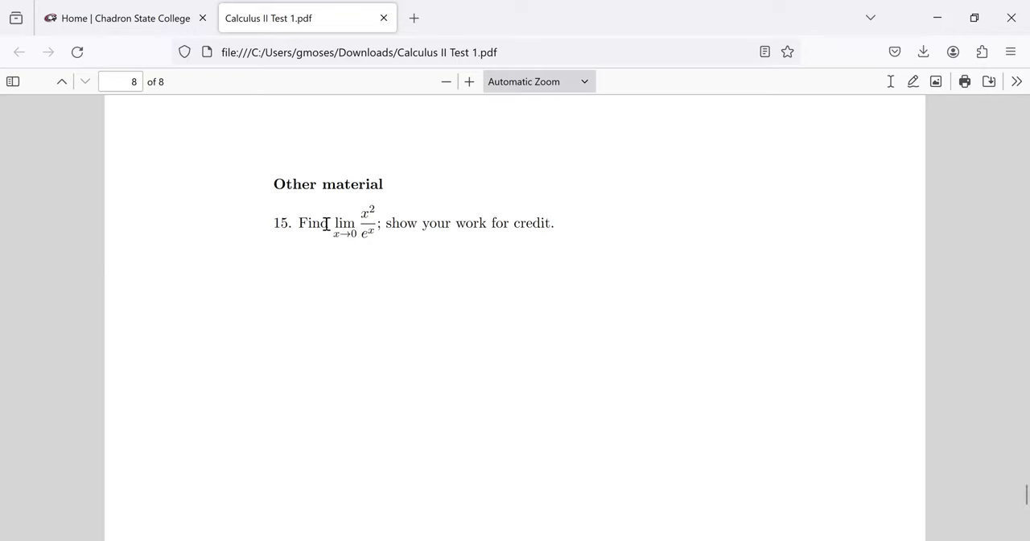
pyautogui.moveTo(333, 222); pyautogui.dragTo(378, 223)
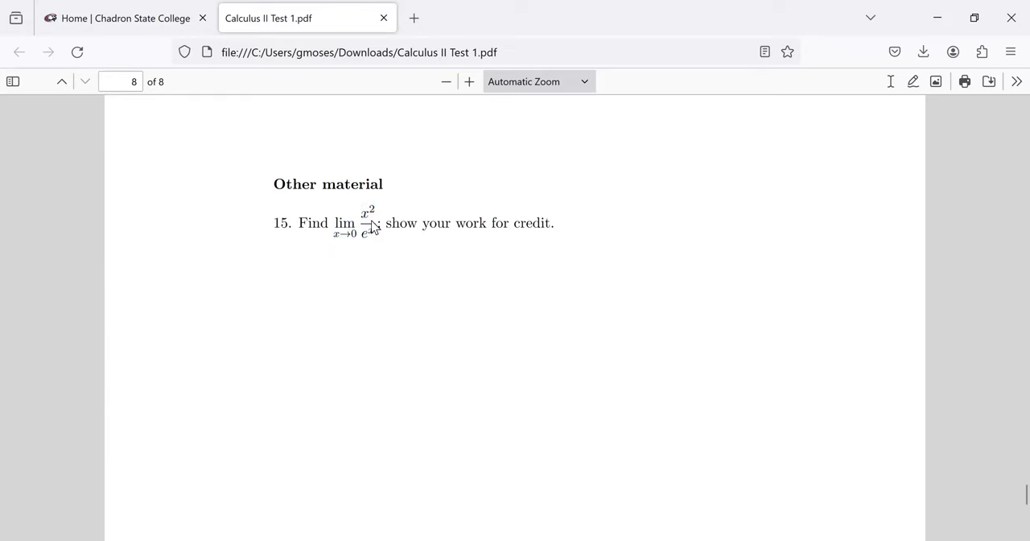
pyautogui.moveTo(373, 232)
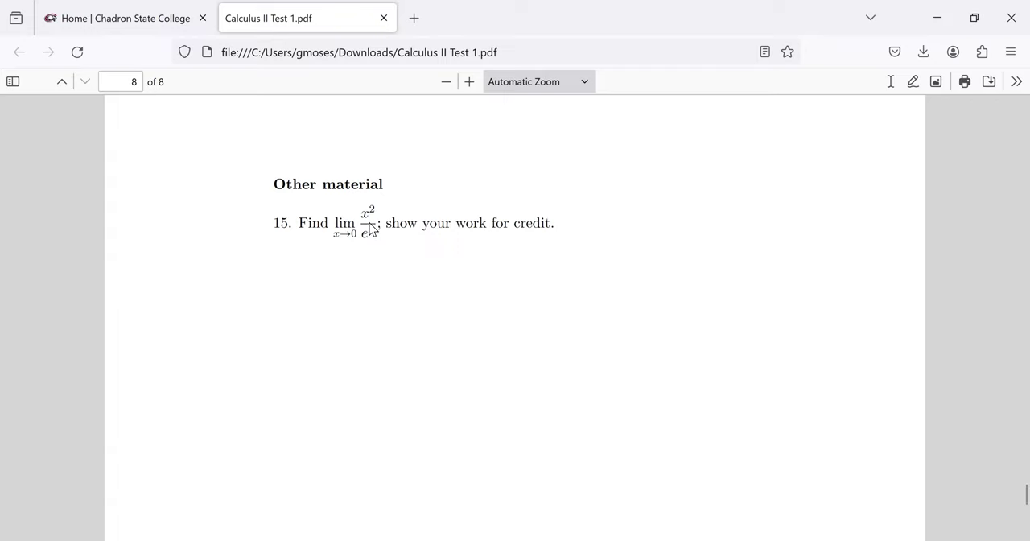
pyautogui.moveTo(367, 234)
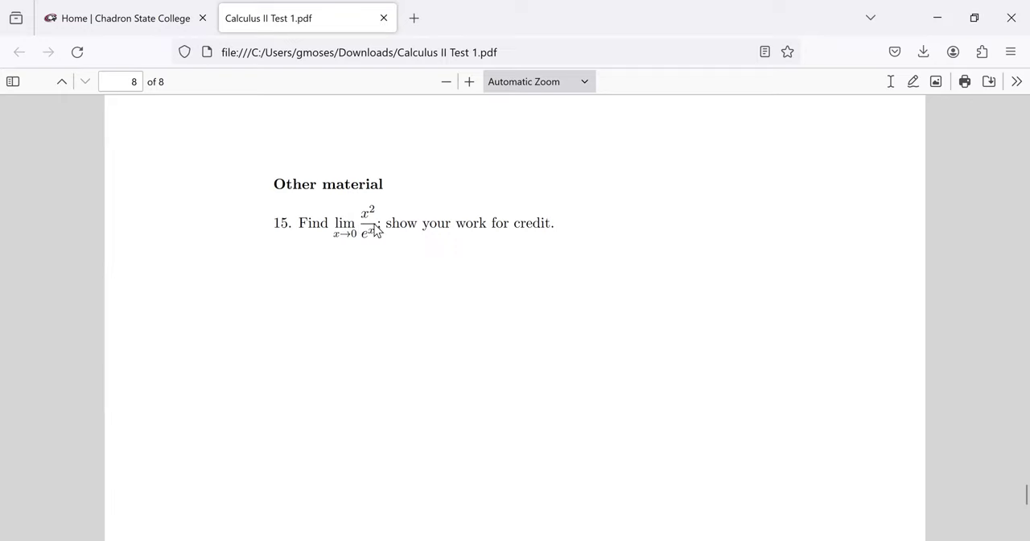
pyautogui.moveTo(370, 231)
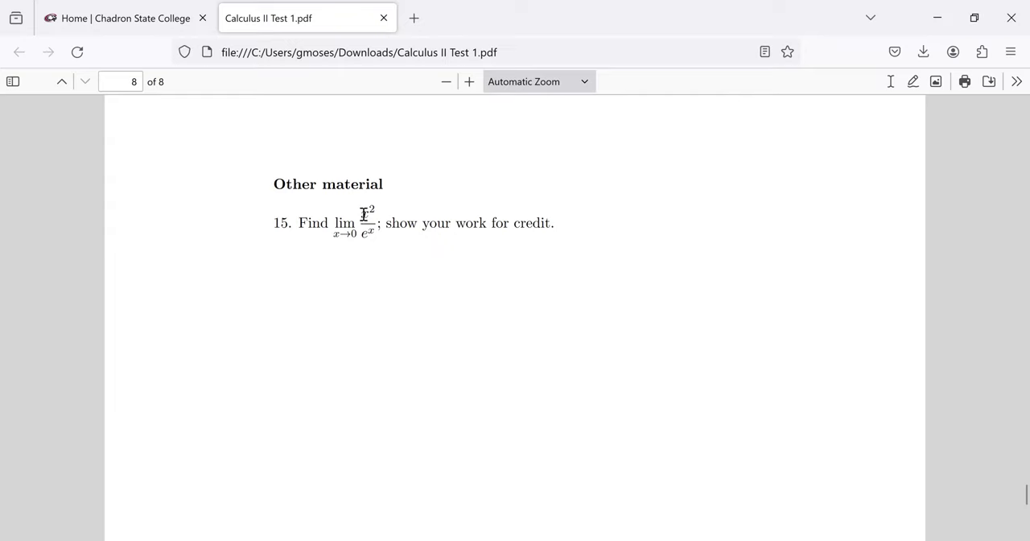
pyautogui.doubleClick(365, 215)
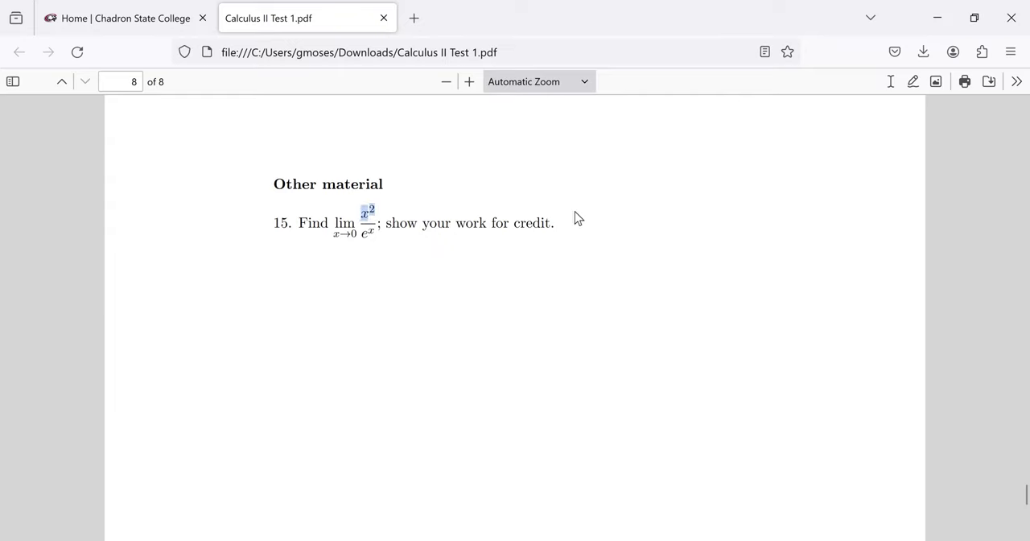
pyautogui.moveTo(407, 223)
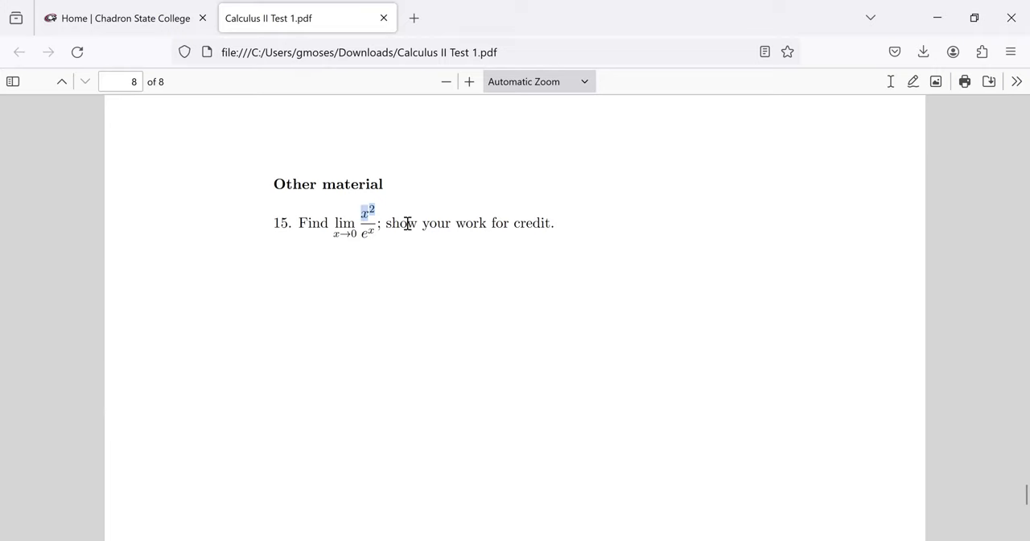
pyautogui.moveTo(367, 234)
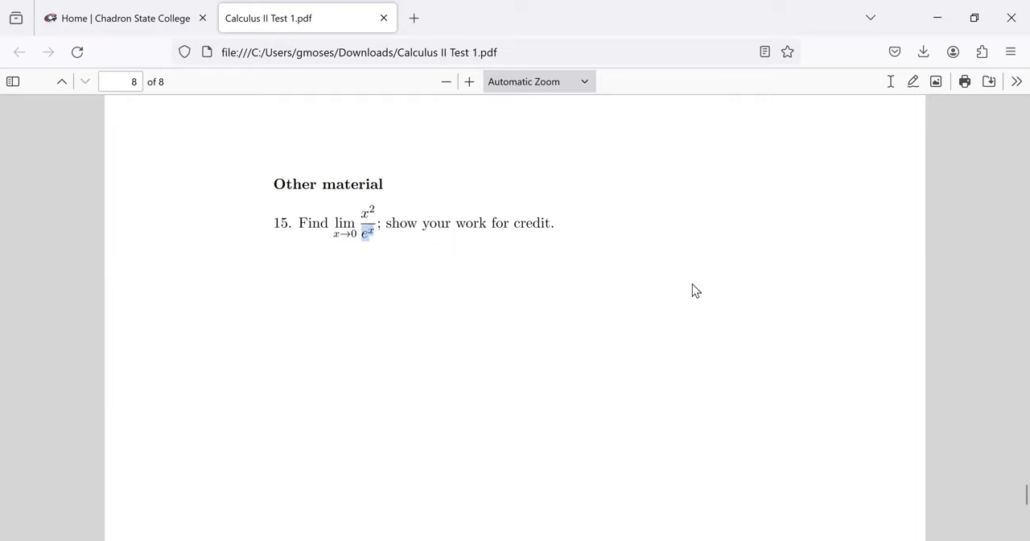
pyautogui.moveTo(701, 287)
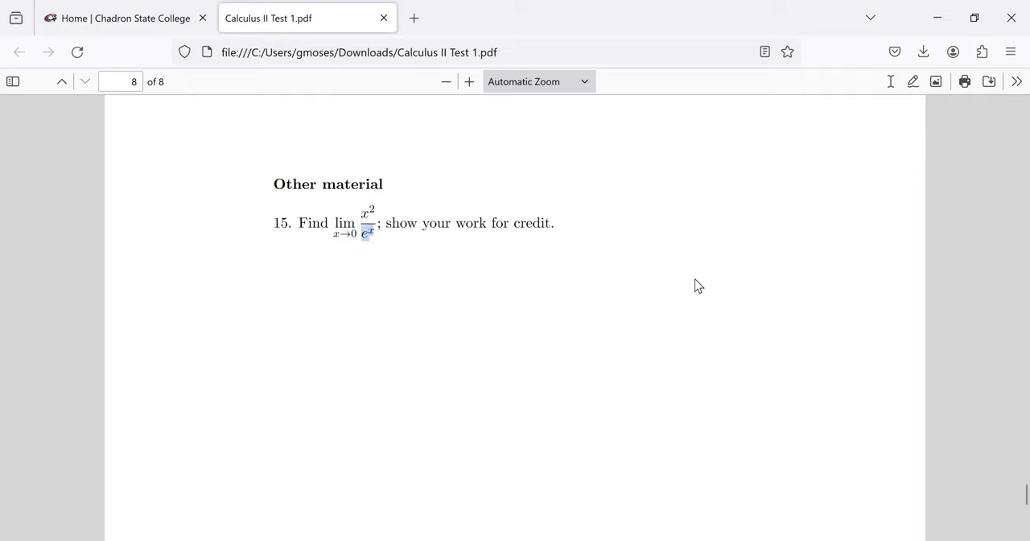
pyautogui.moveTo(361, 201)
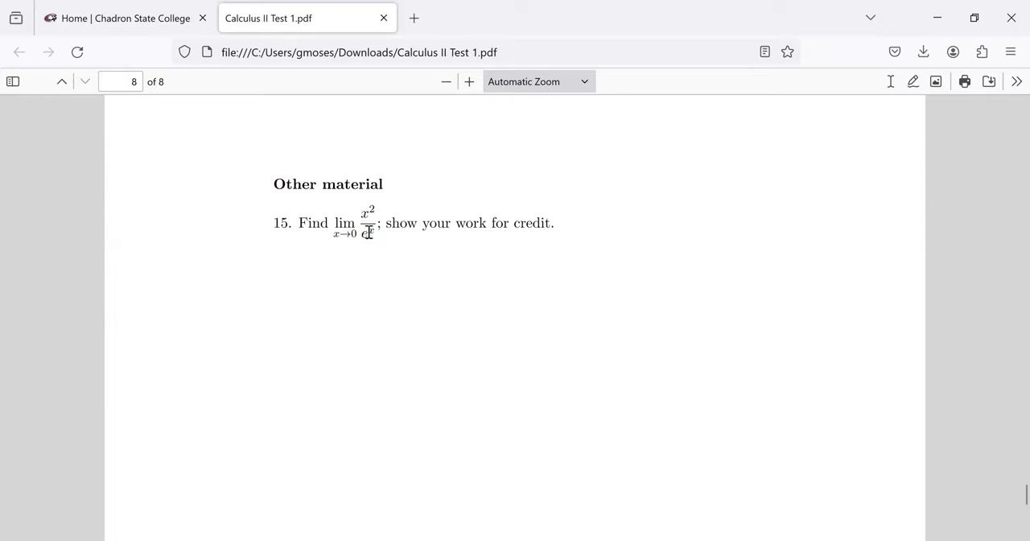
pyautogui.doubleClick(367, 236)
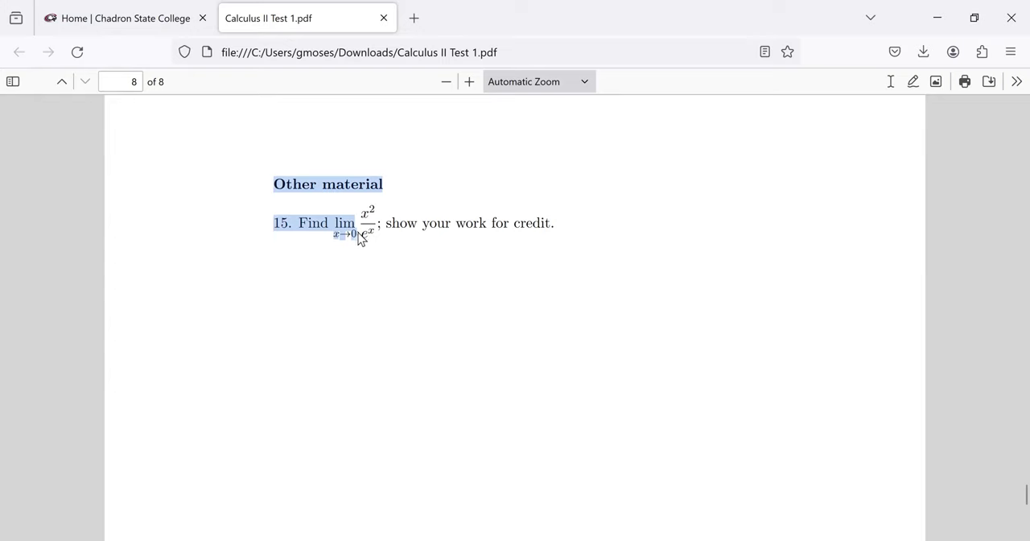
pyautogui.click(362, 236)
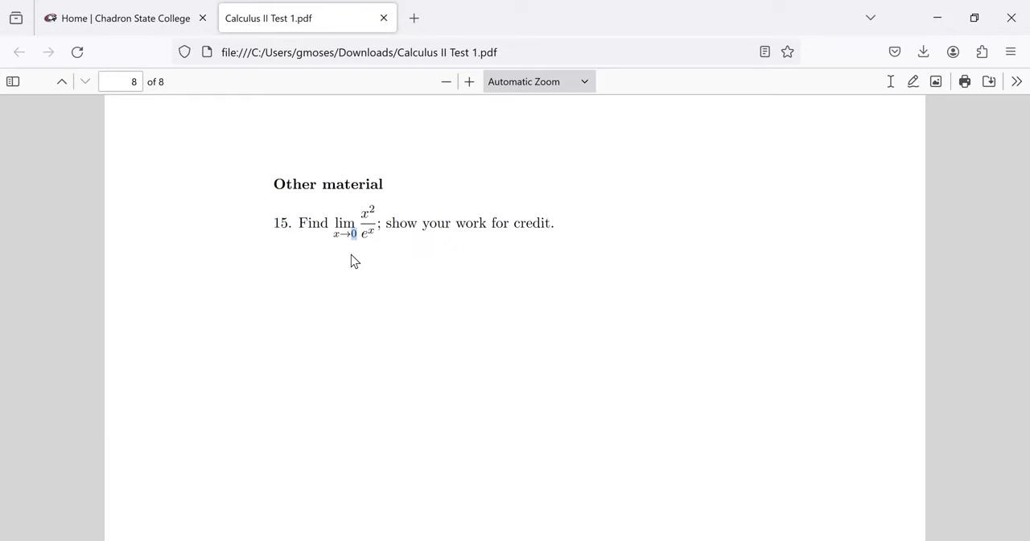
pyautogui.moveTo(371, 266)
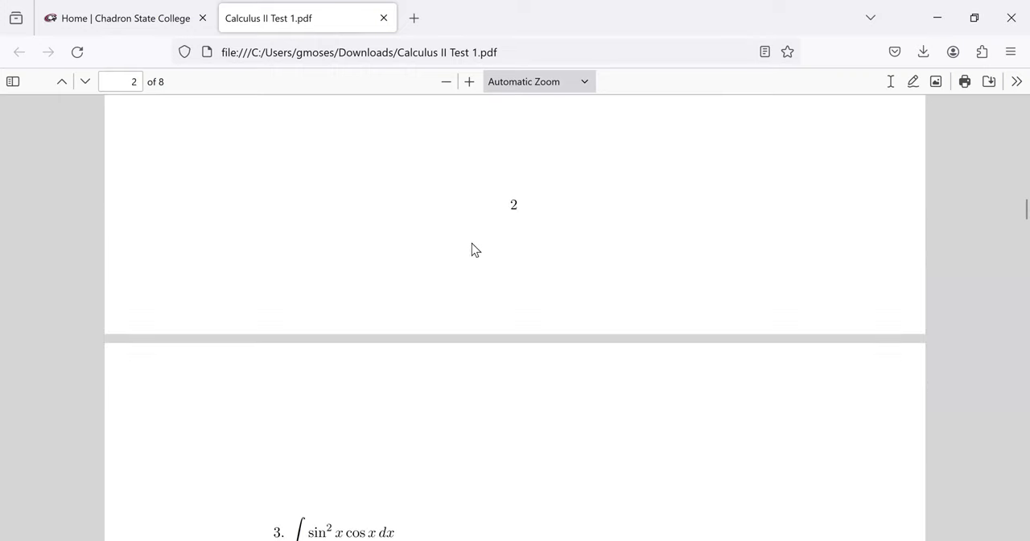
# - Scroll down to page 5, where problem 10 asks for the area between y = x² and y = x
pyautogui.scroll(-3)
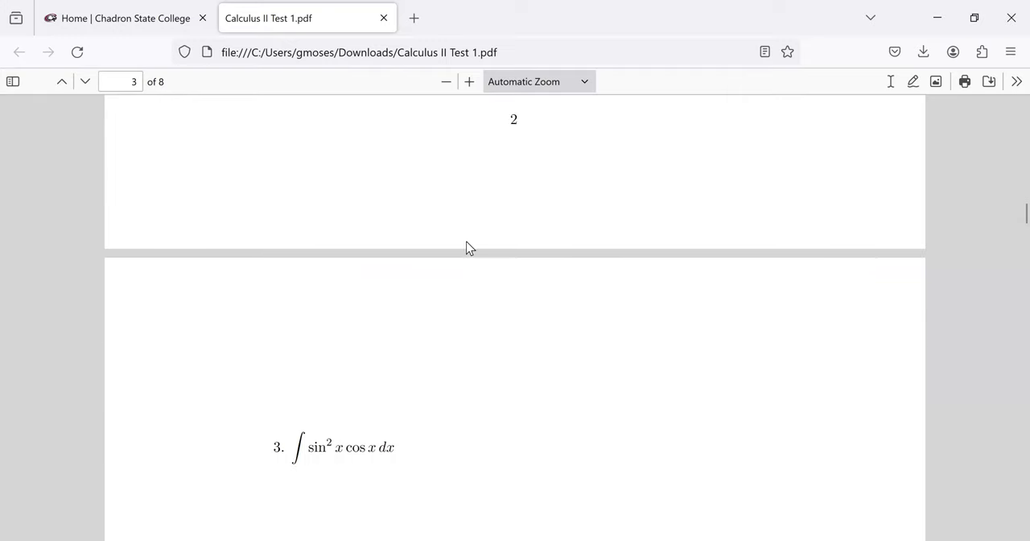
pyautogui.scroll(-3)
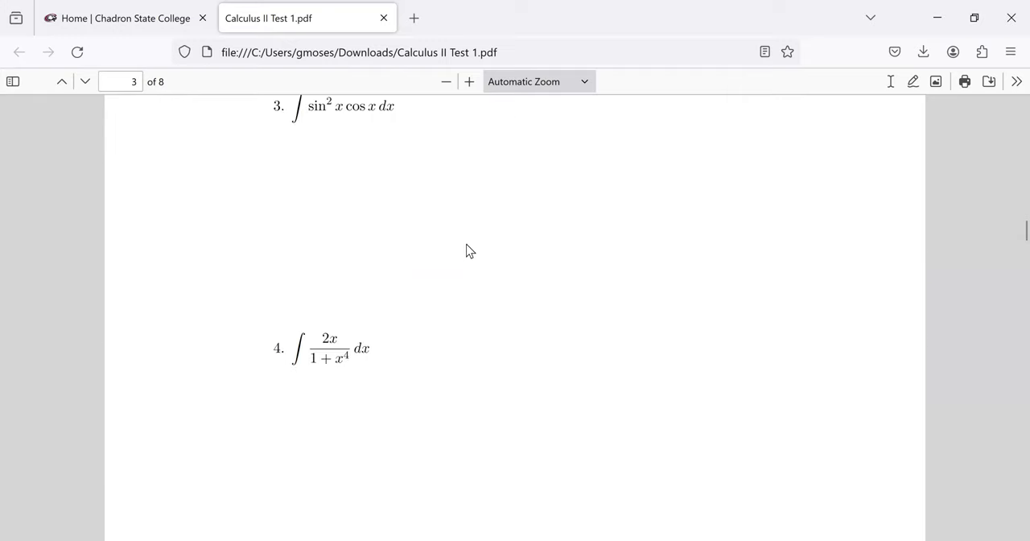
pyautogui.scroll(-3)
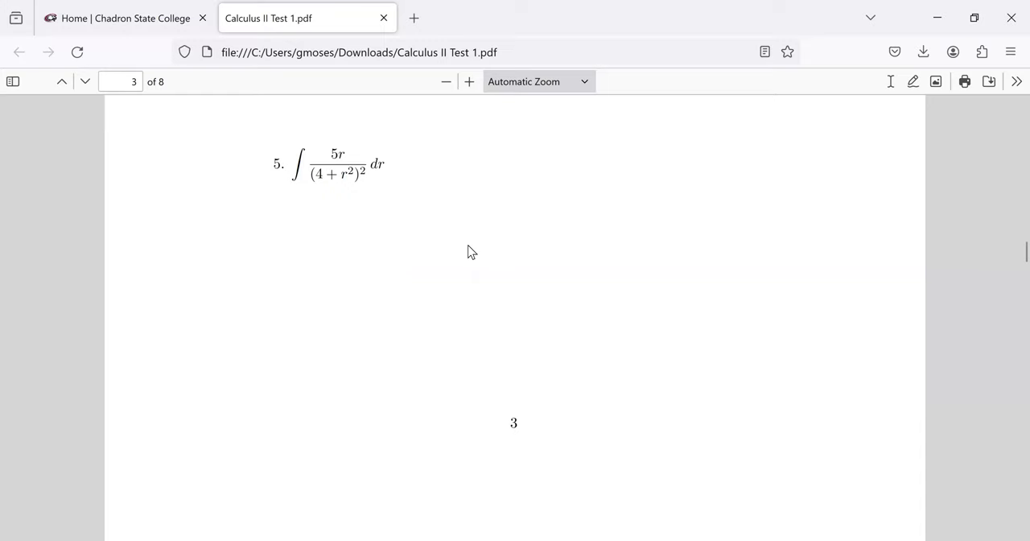
pyautogui.scroll(-3)
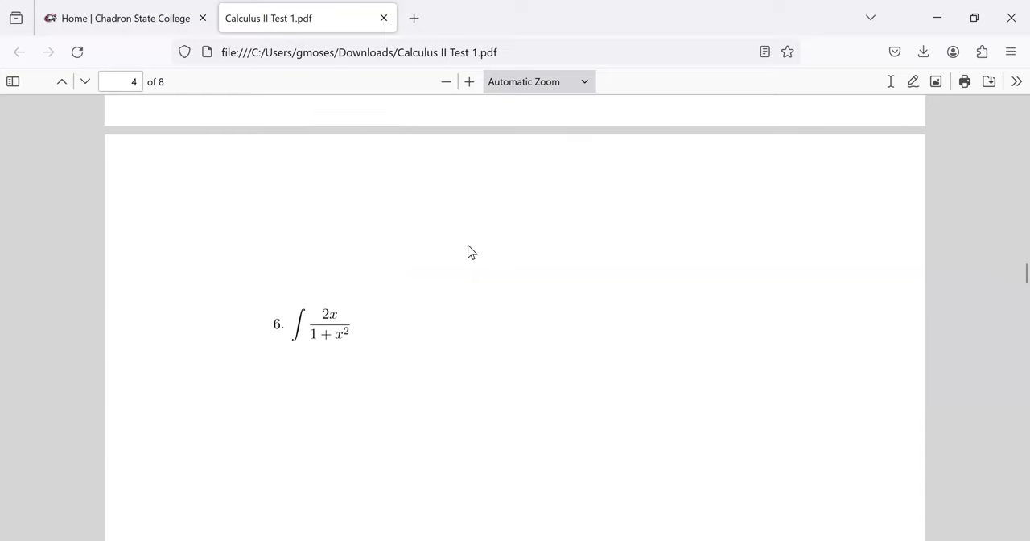
pyautogui.scroll(-3)
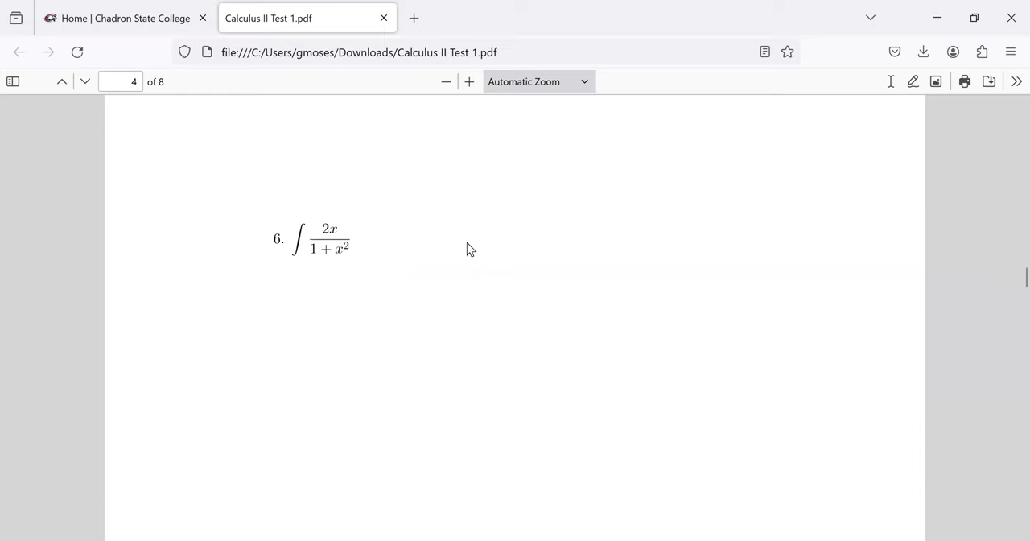
pyautogui.scroll(-3)
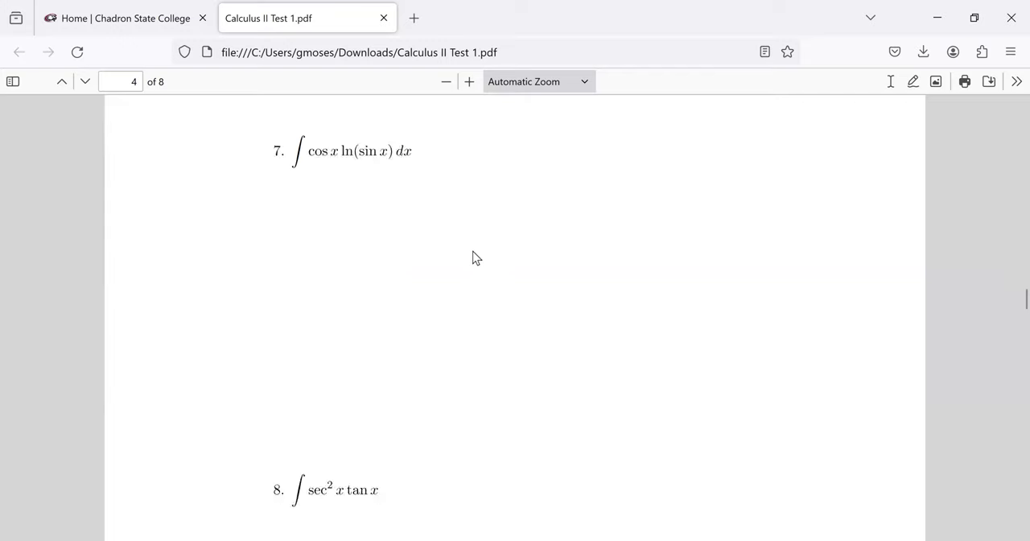
pyautogui.scroll(-3)
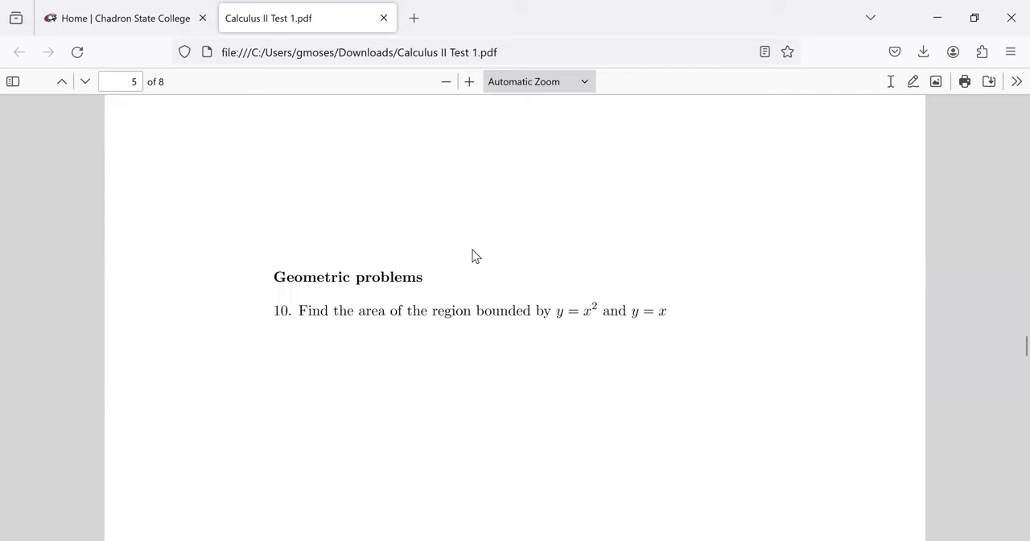
pyautogui.scroll(-3)
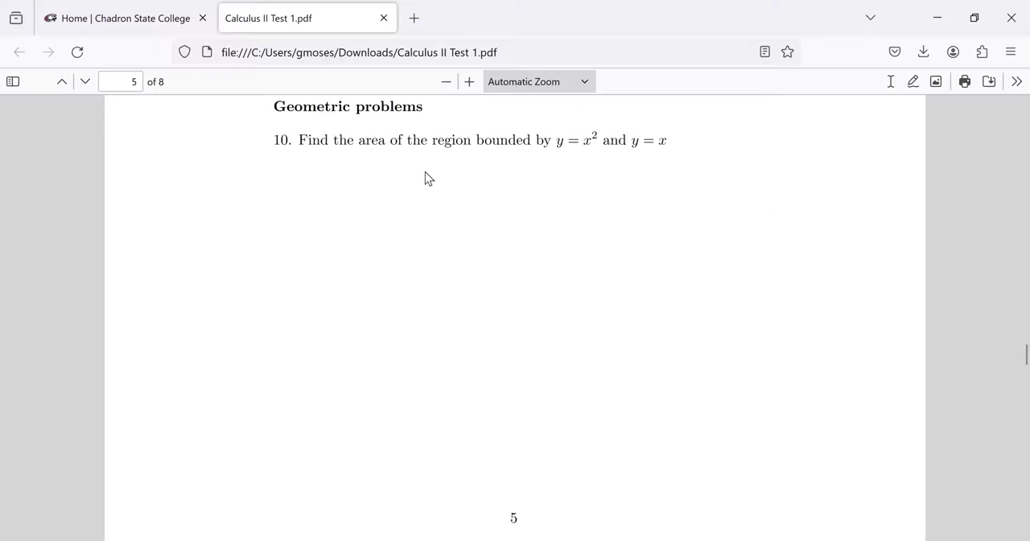
pyautogui.moveTo(421, 203)
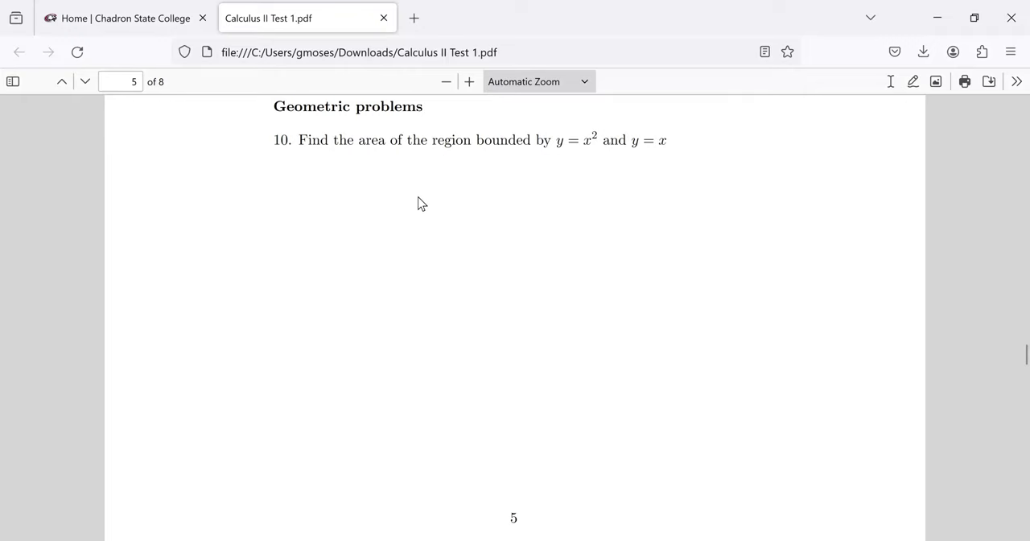
pyautogui.moveTo(438, 199)
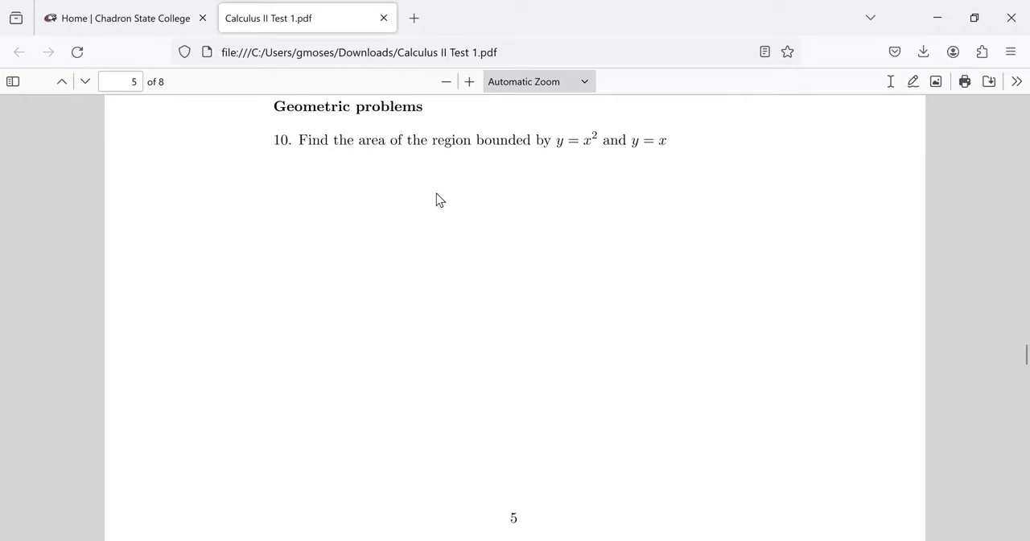
pyautogui.moveTo(585, 131)
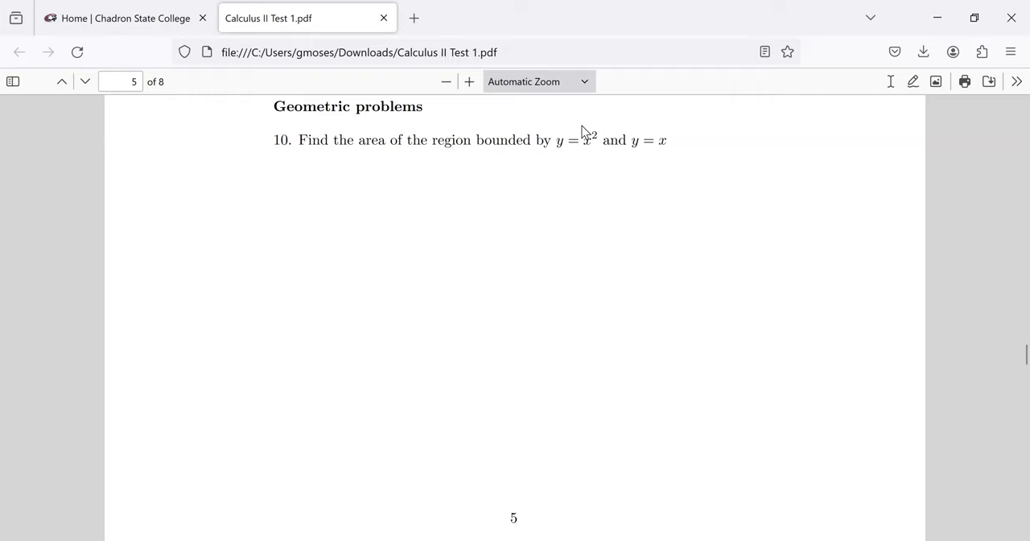
pyautogui.moveTo(891, 354)
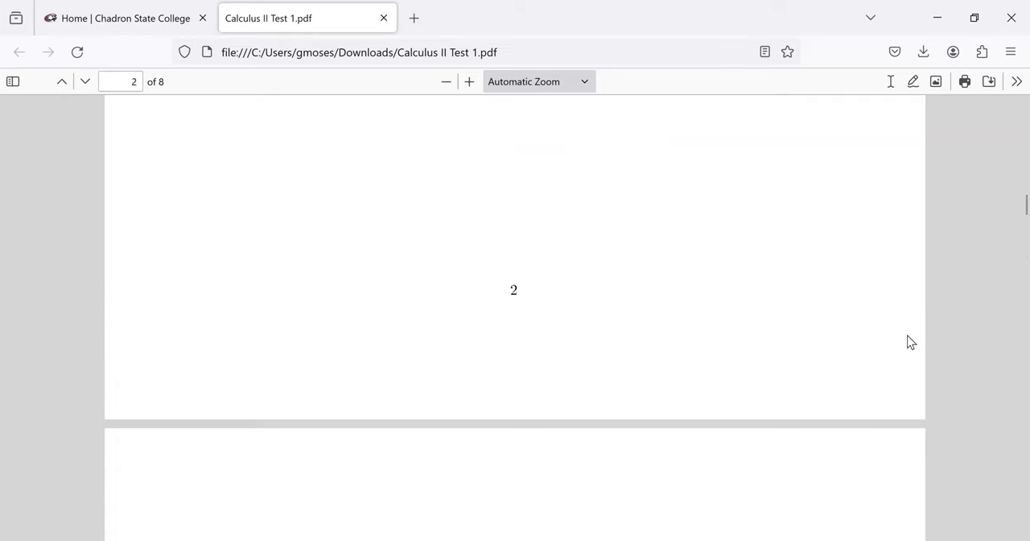
# - Scroll to page 6 to show problem 11, surface area from revolving y = √x about the y-axis
pyautogui.scroll(-3)
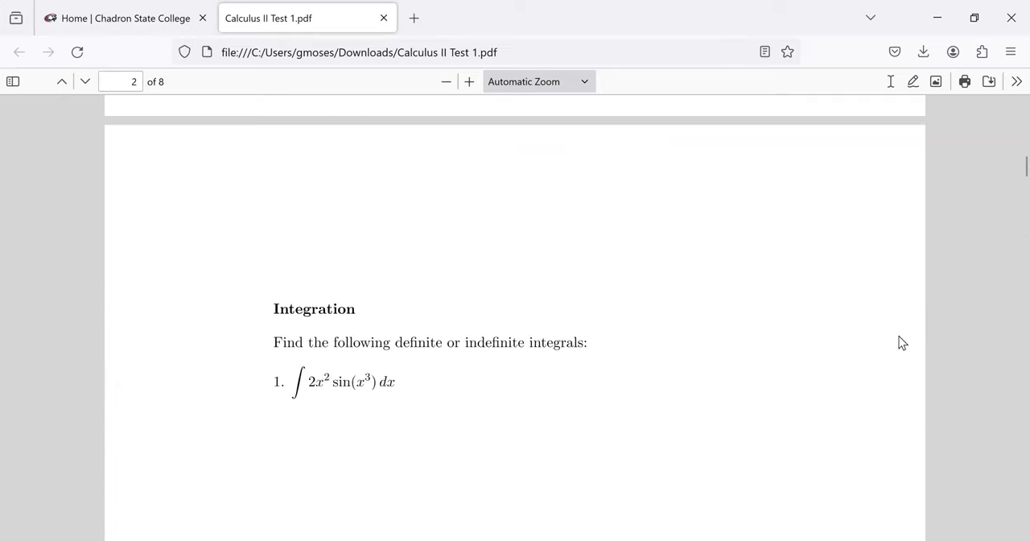
pyautogui.scroll(-3)
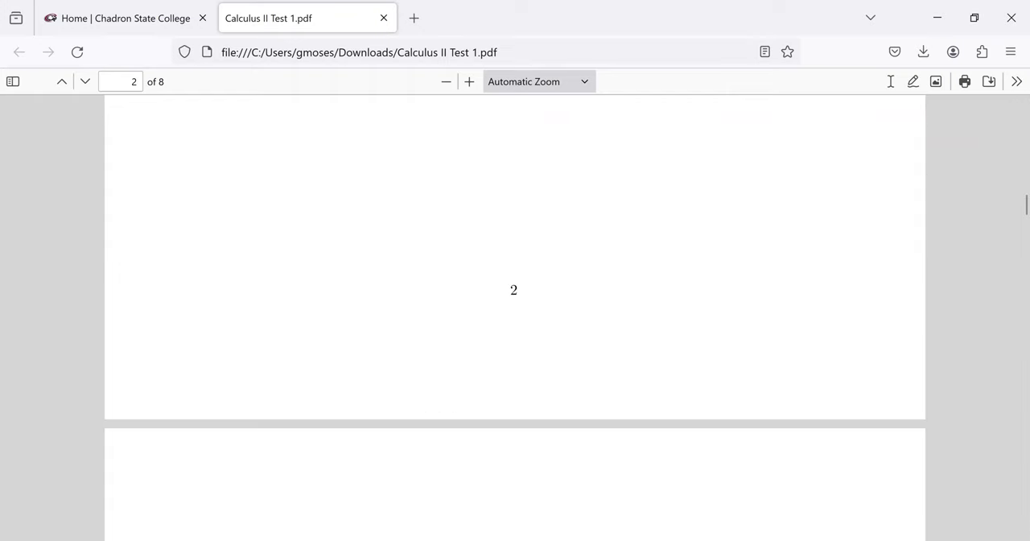
pyautogui.moveTo(648, 248)
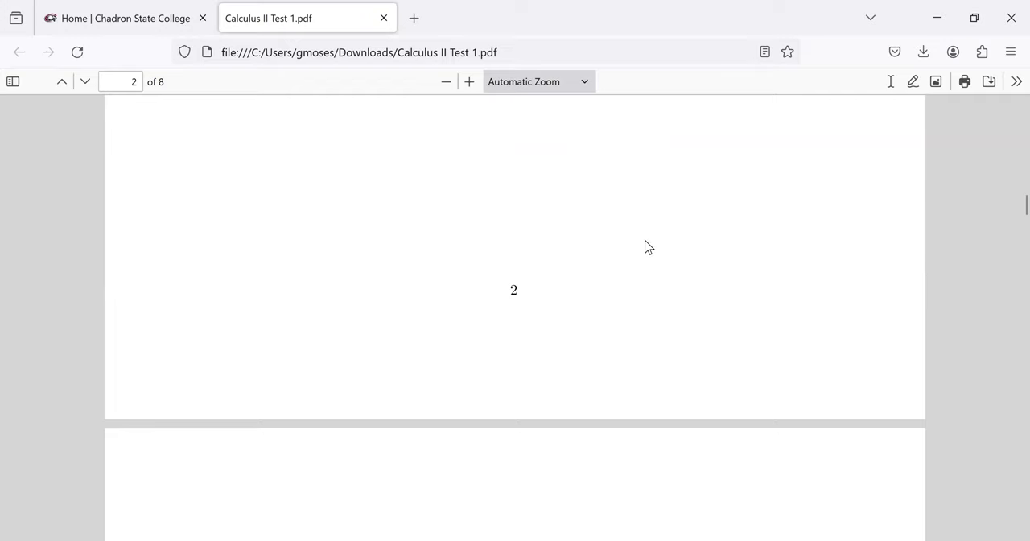
pyautogui.scroll(-3)
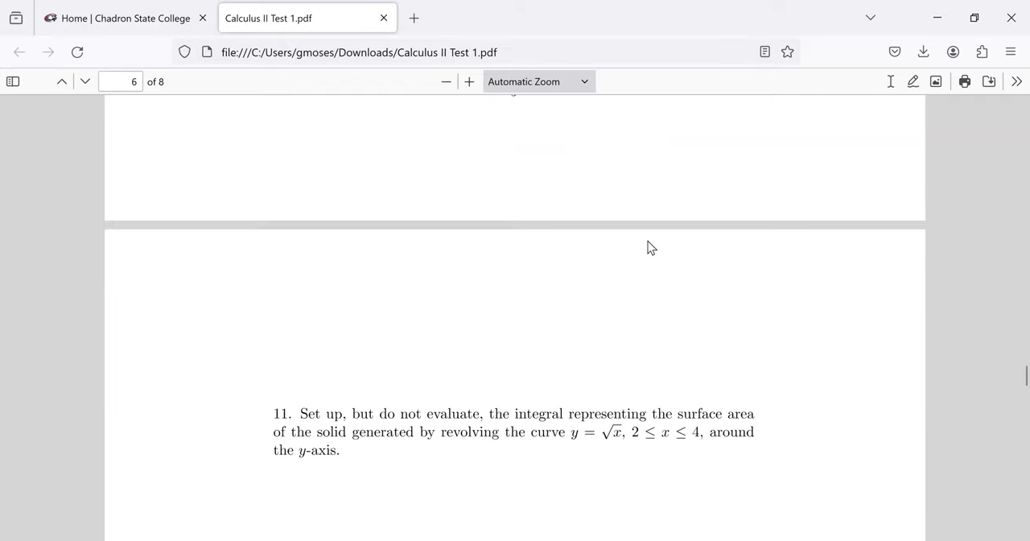
pyautogui.scroll(-3)
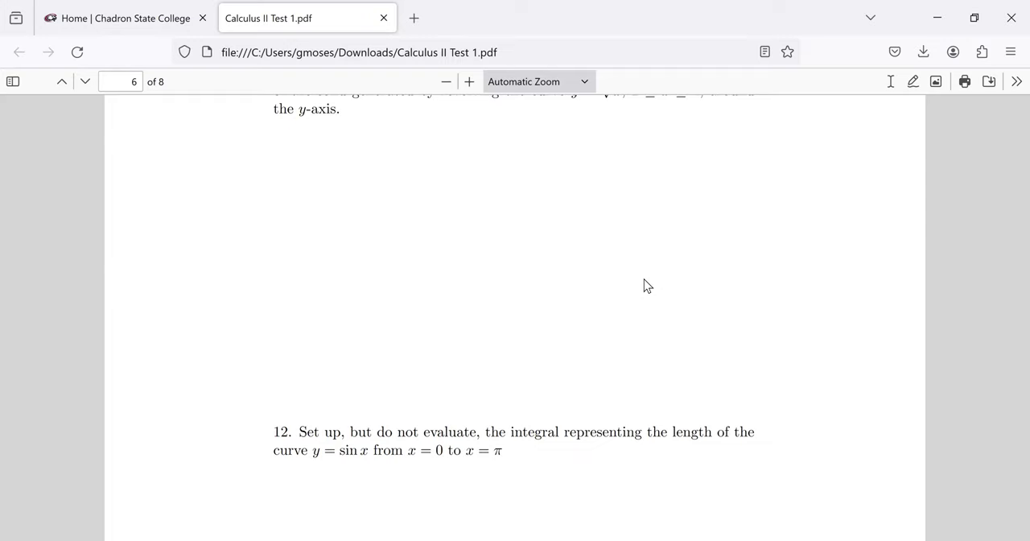
pyautogui.moveTo(315, 152)
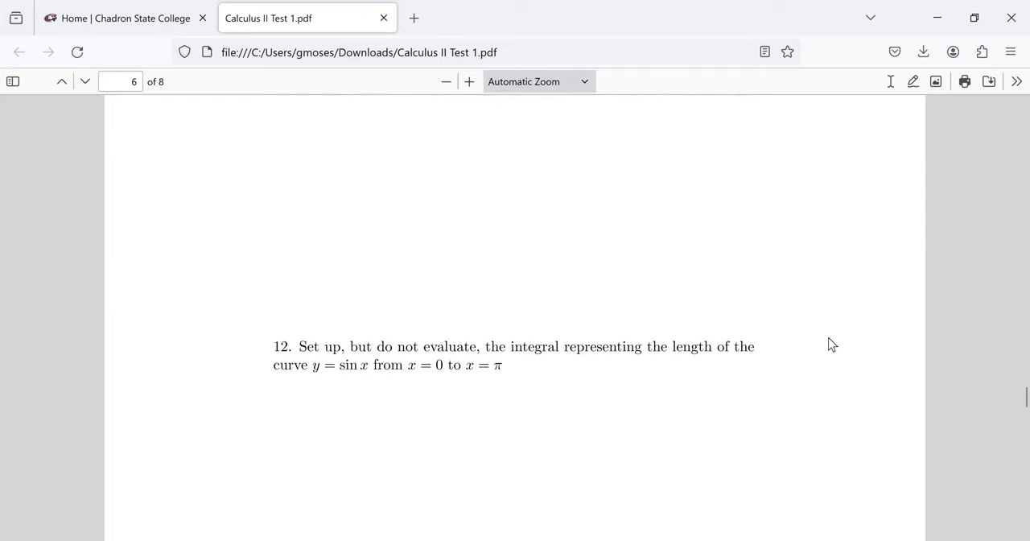
pyautogui.scroll(-3)
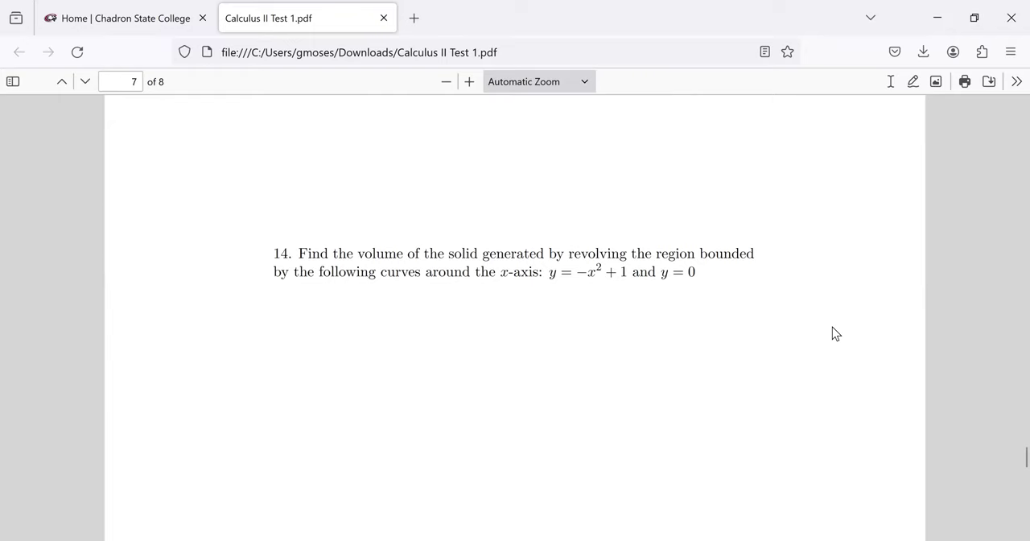
pyautogui.moveTo(823, 334)
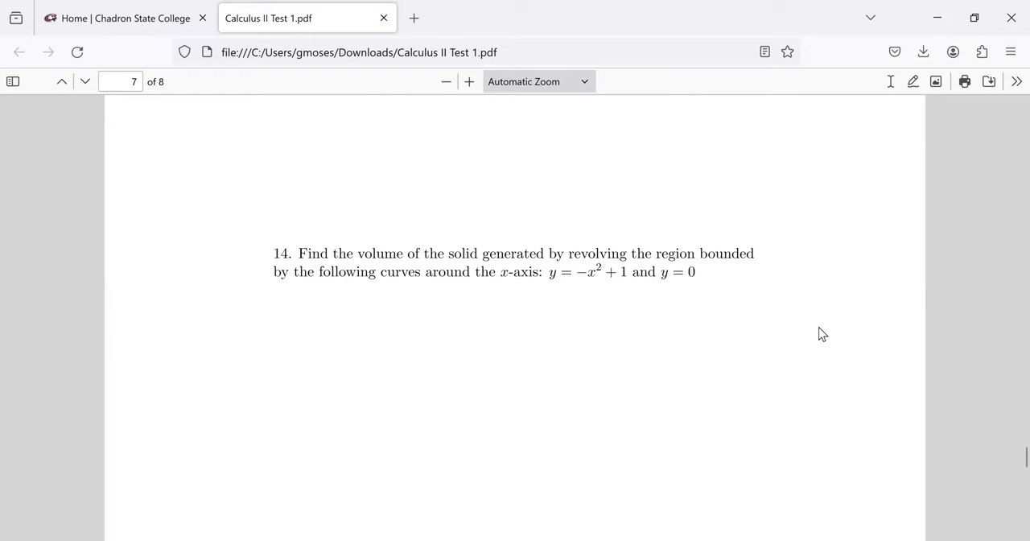
pyautogui.moveTo(808, 353)
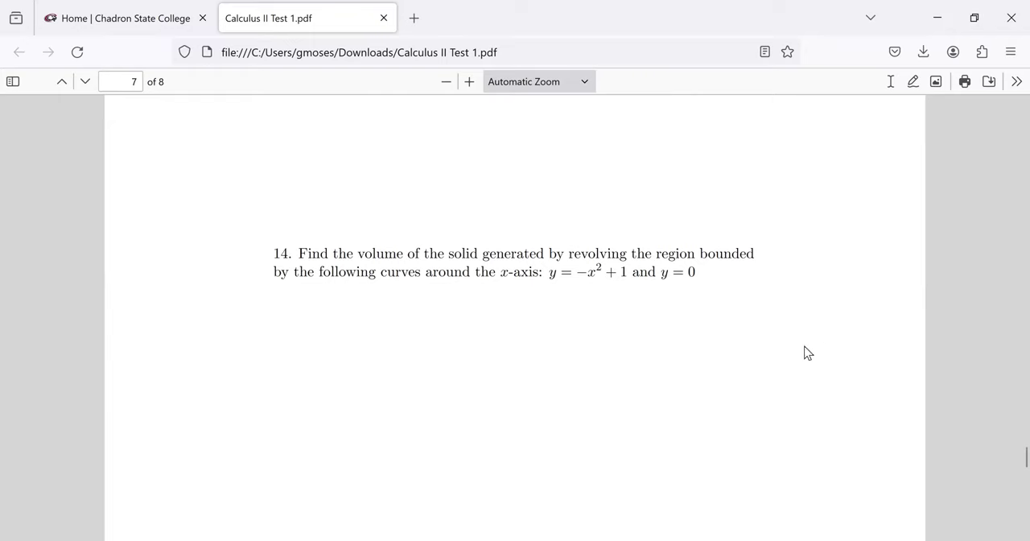
pyautogui.moveTo(793, 365)
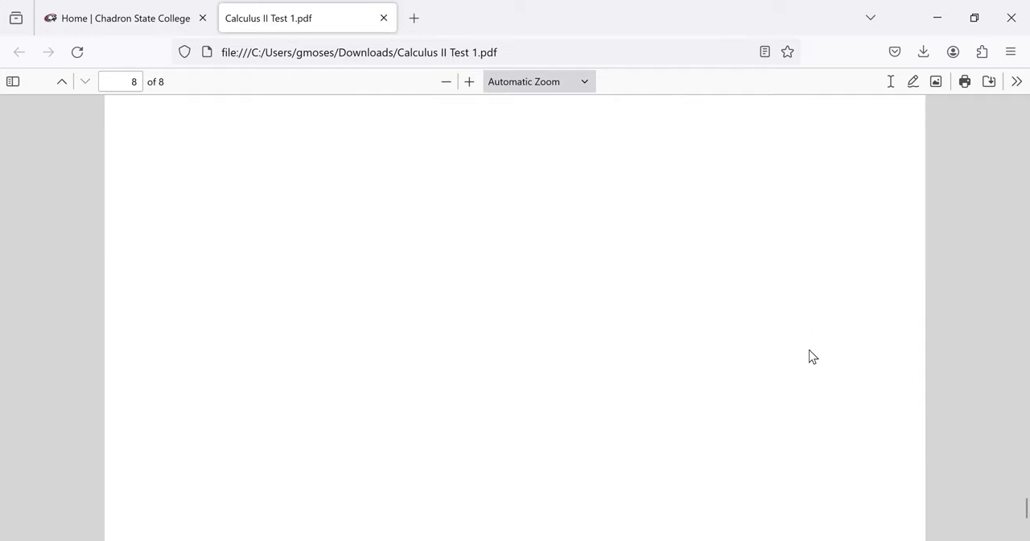
pyautogui.scroll(3)
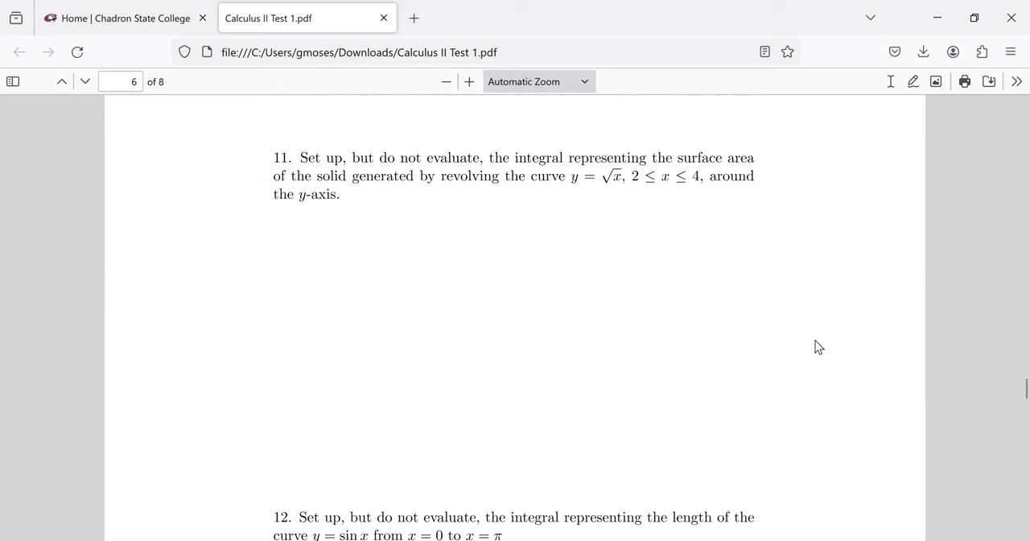
pyautogui.moveTo(828, 353)
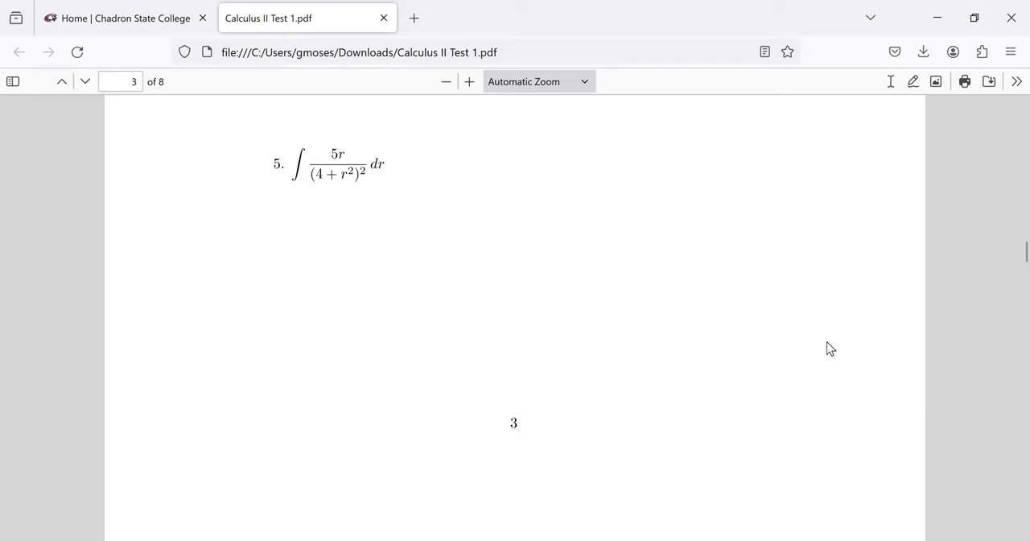
# - Scroll back up through the integration problems, then down to the bottom of page 5
pyautogui.scroll(3)
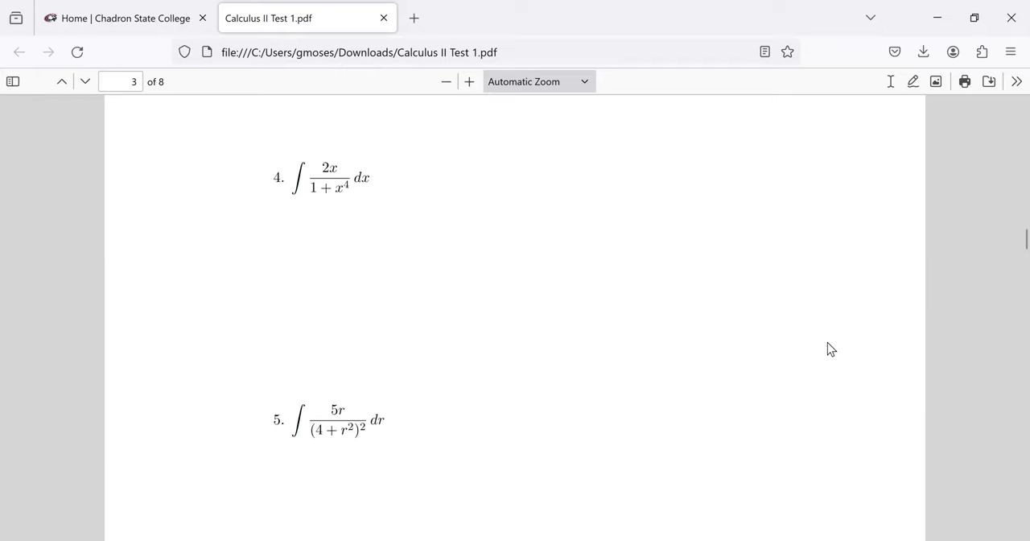
pyautogui.scroll(3)
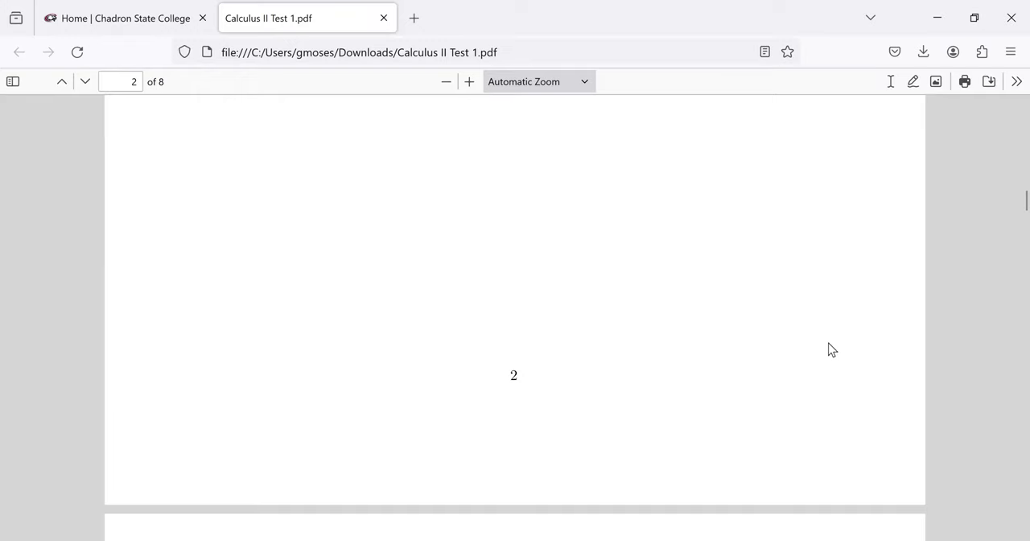
pyautogui.moveTo(830, 346)
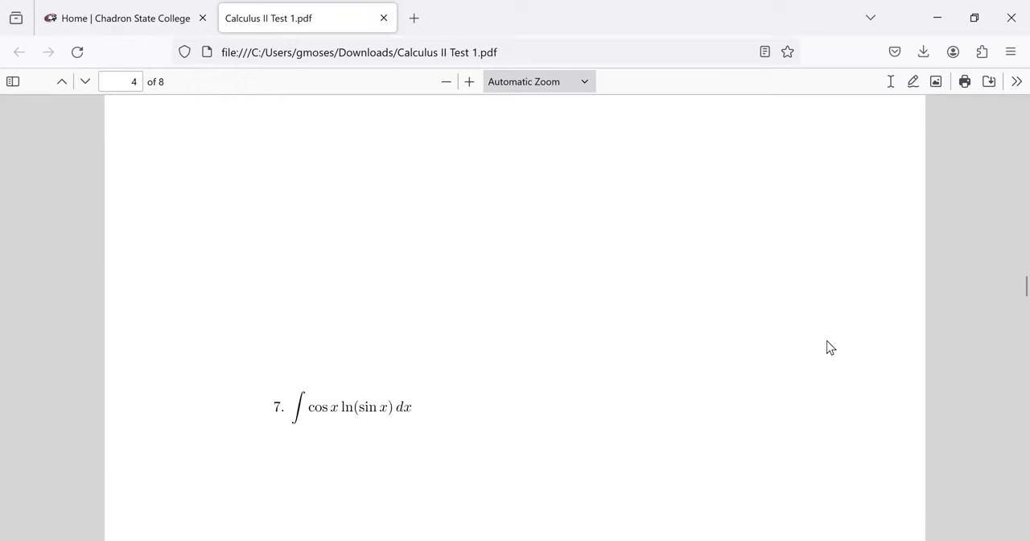
pyautogui.scroll(-3)
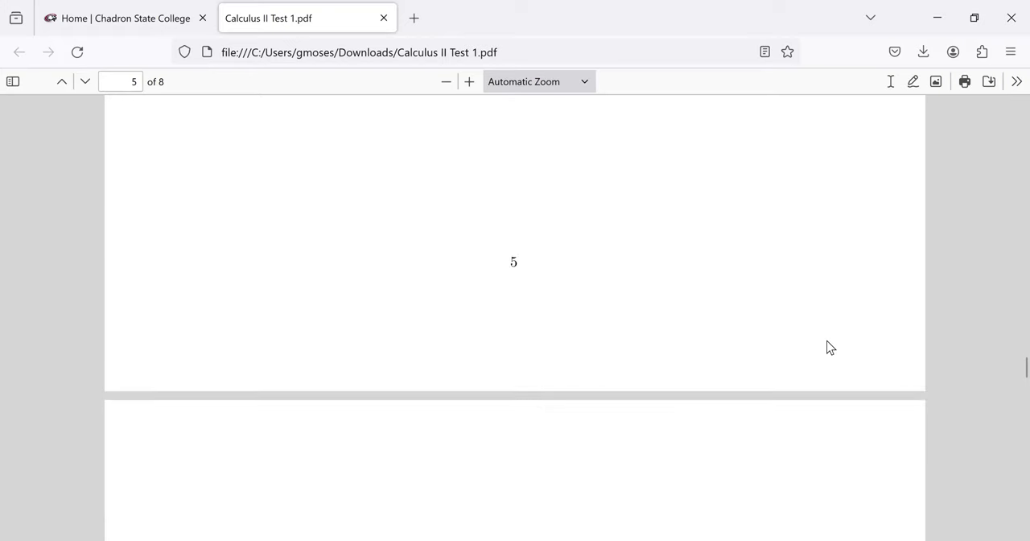
pyautogui.scroll(-3)
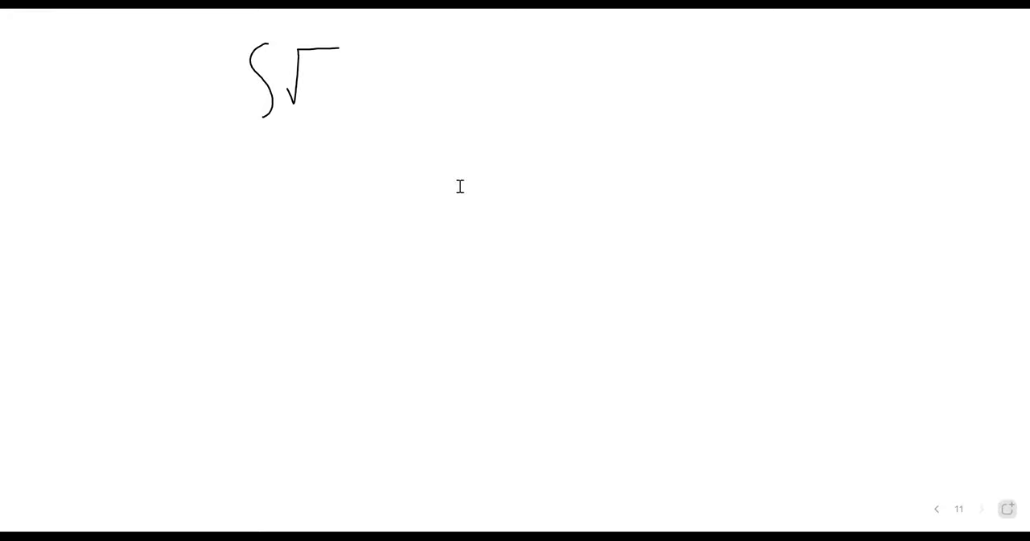
# - Draw an integral sign and square-root symbol with the pen on the whiteboard page
pyautogui.moveTo(318, 44); pyautogui.dragTo(515, 44)
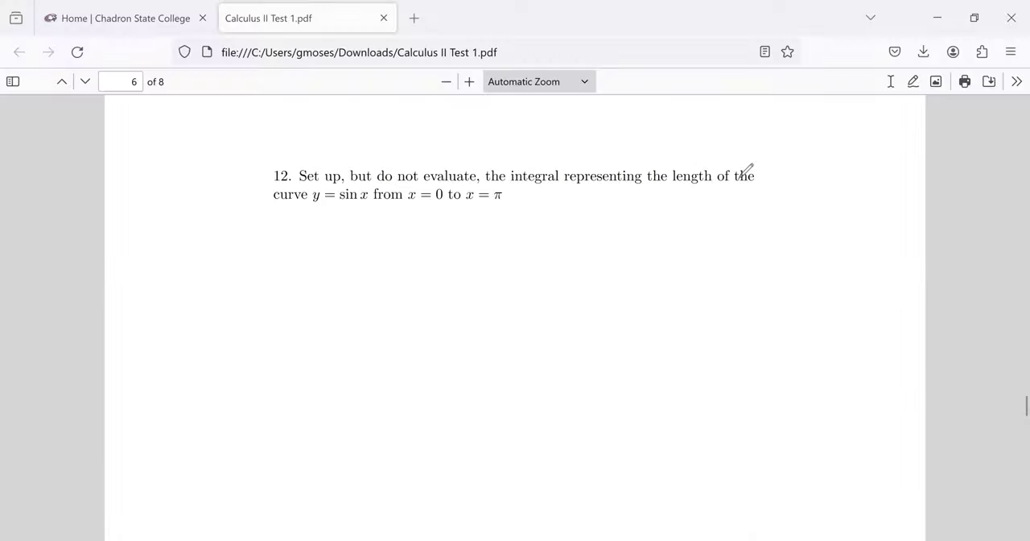
pyautogui.moveTo(678, 388)
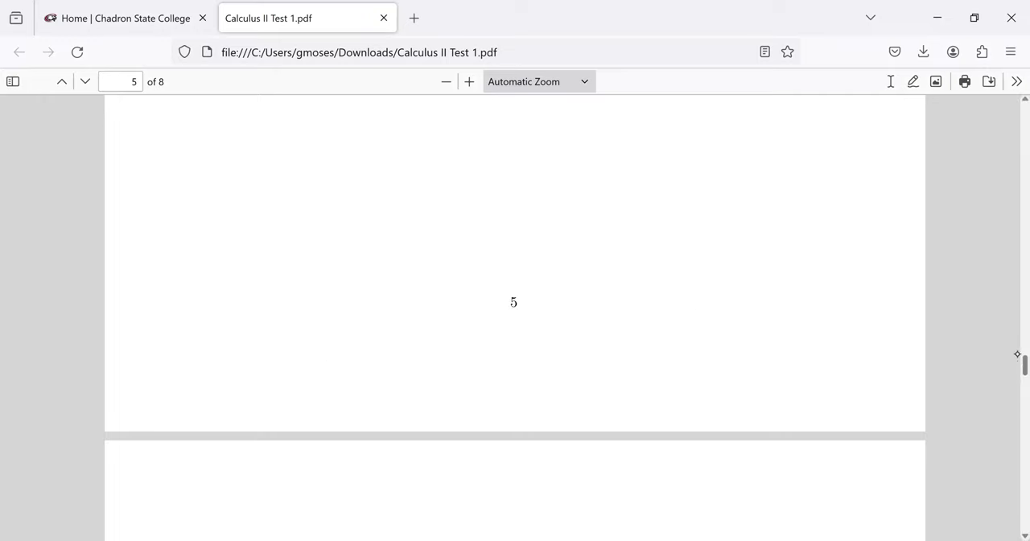
# - Scroll past page 6 onto page 7, showing volume-of-revolution problems 13 and 14
pyautogui.scroll(3)
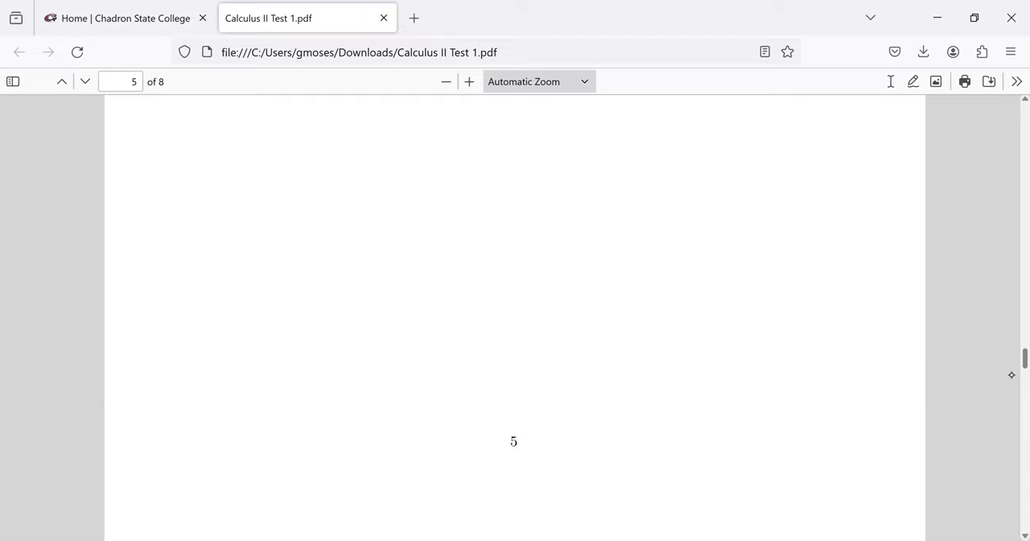
pyautogui.scroll(-3)
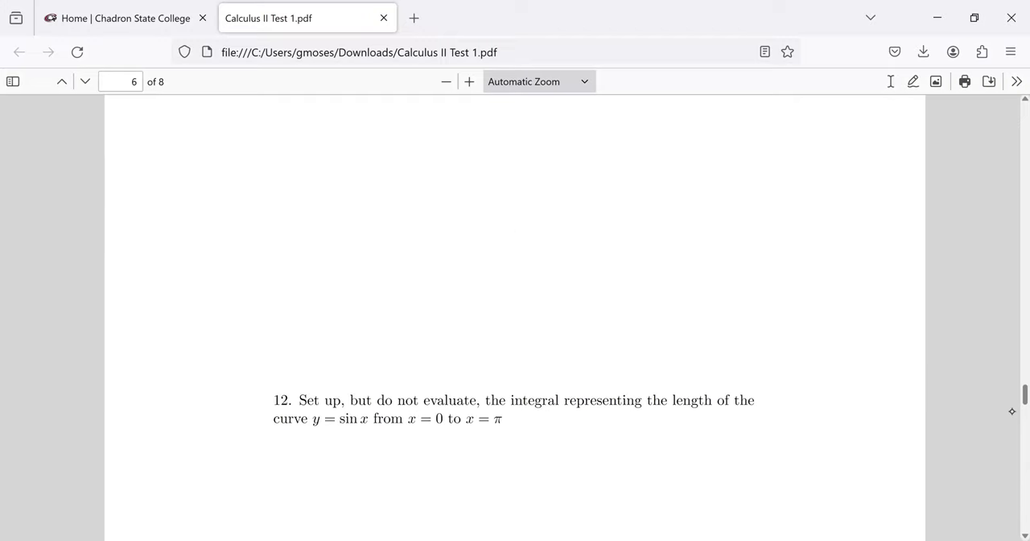
pyautogui.scroll(-3)
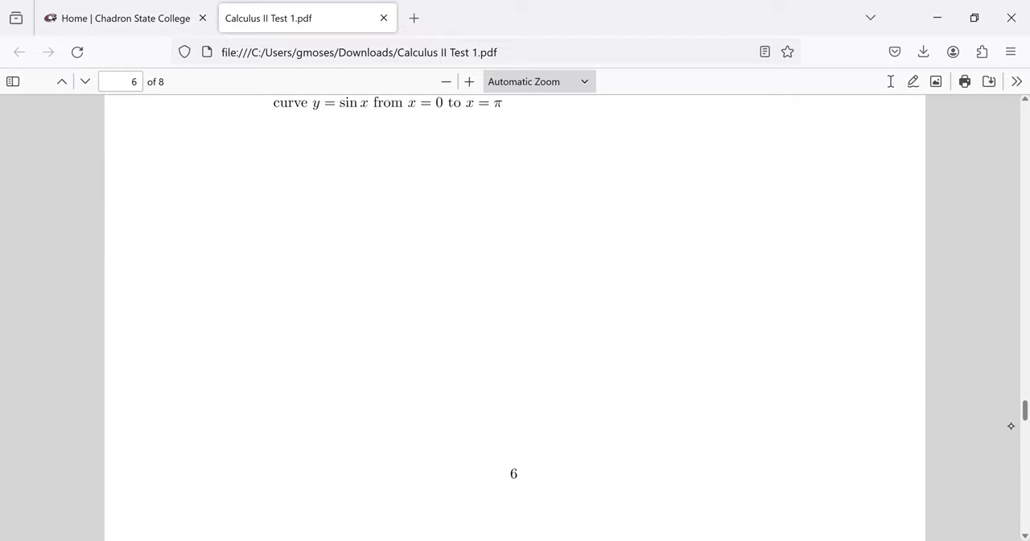
pyautogui.scroll(-3)
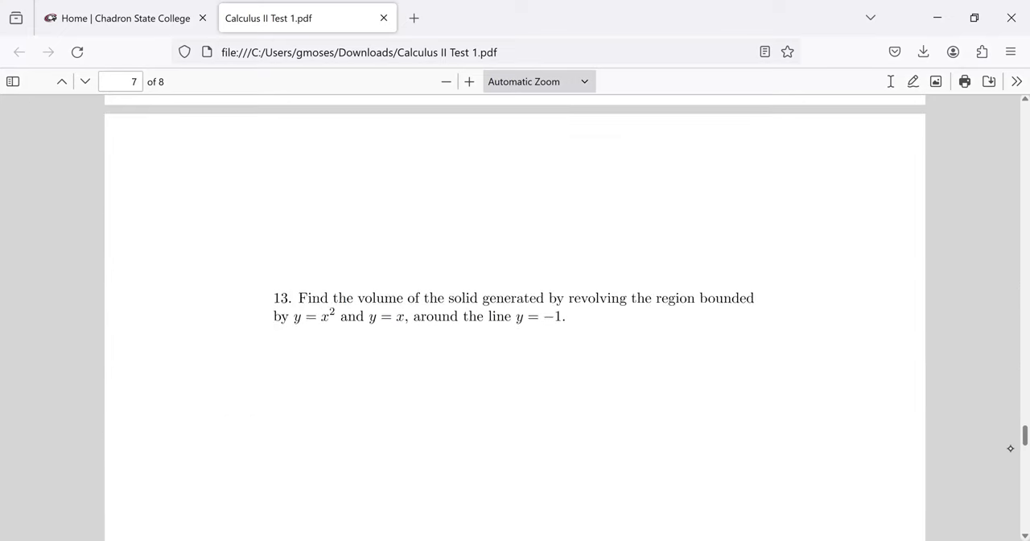
pyautogui.scroll(-3)
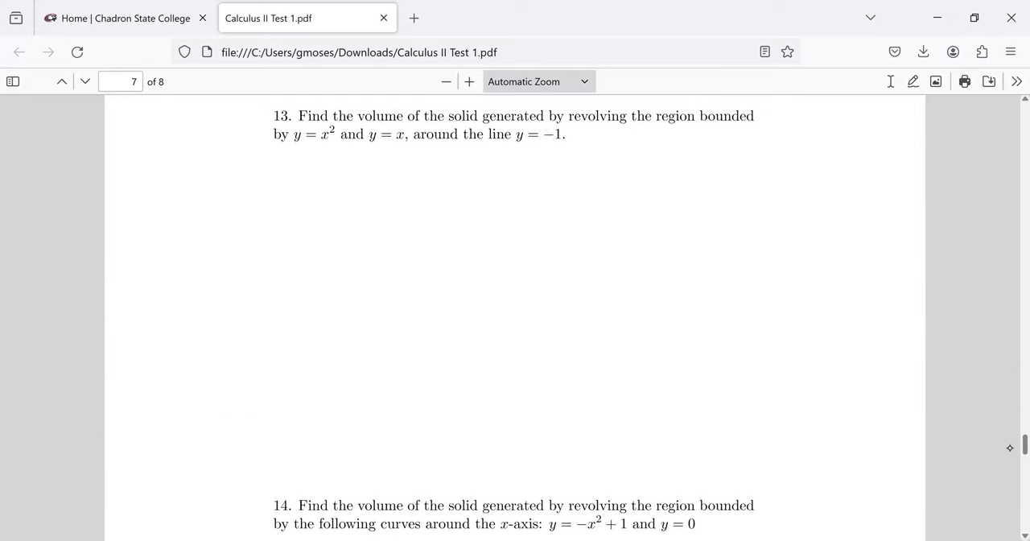